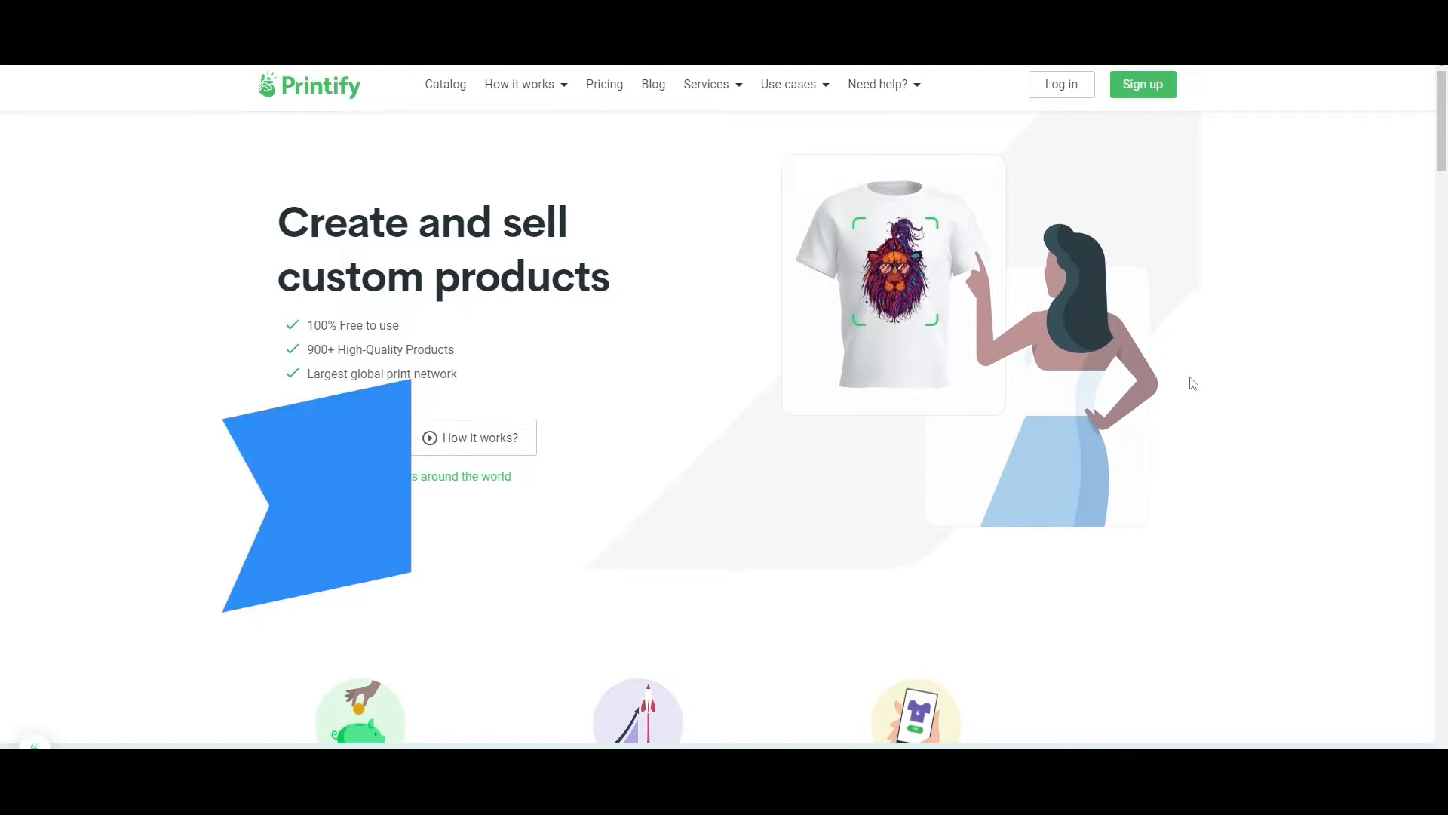
# - Review Printify's pricing plans, then log in to reach the store dashboard
pyautogui.click(604, 85)
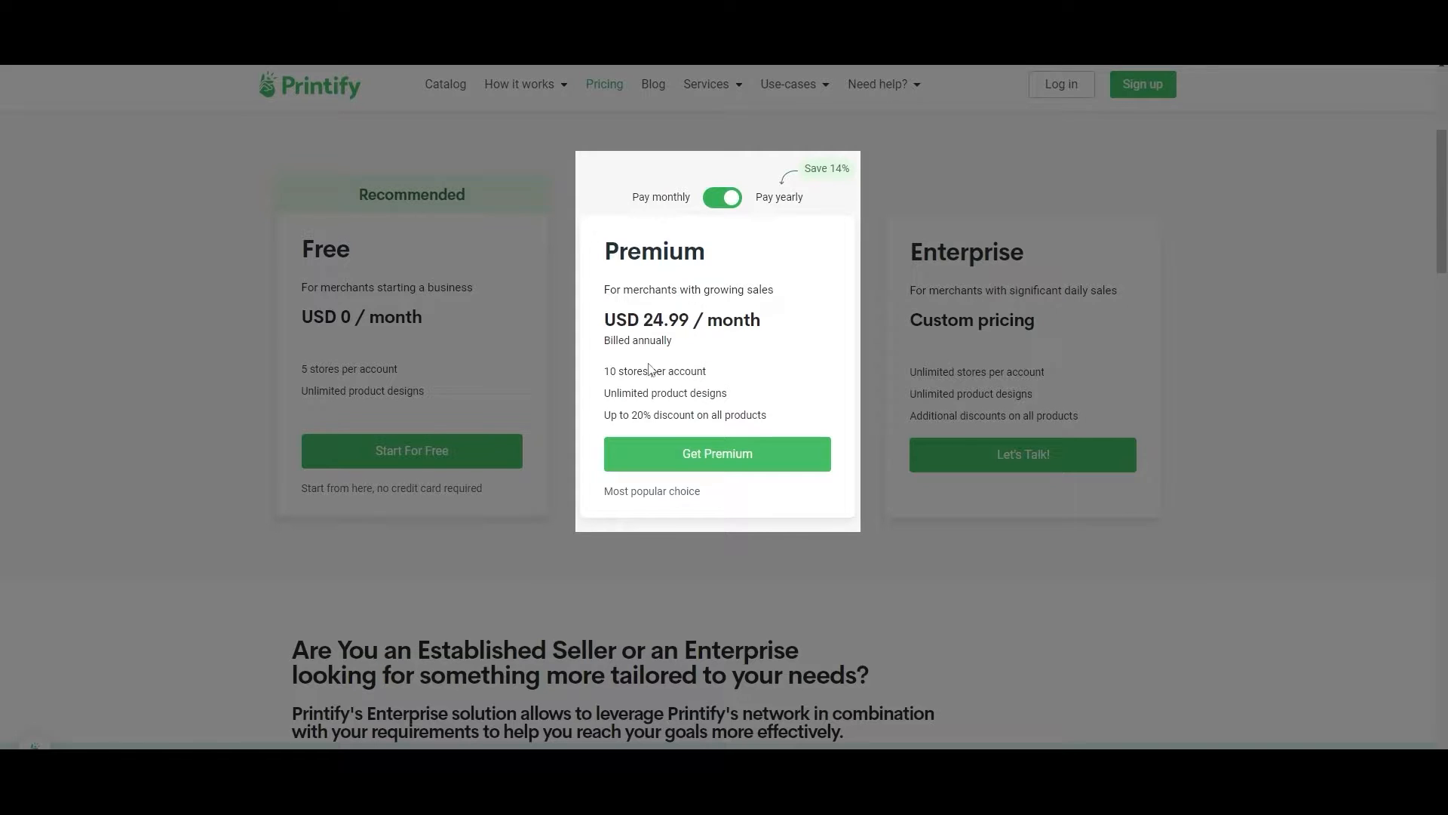
pyautogui.doubleClick(609, 371)
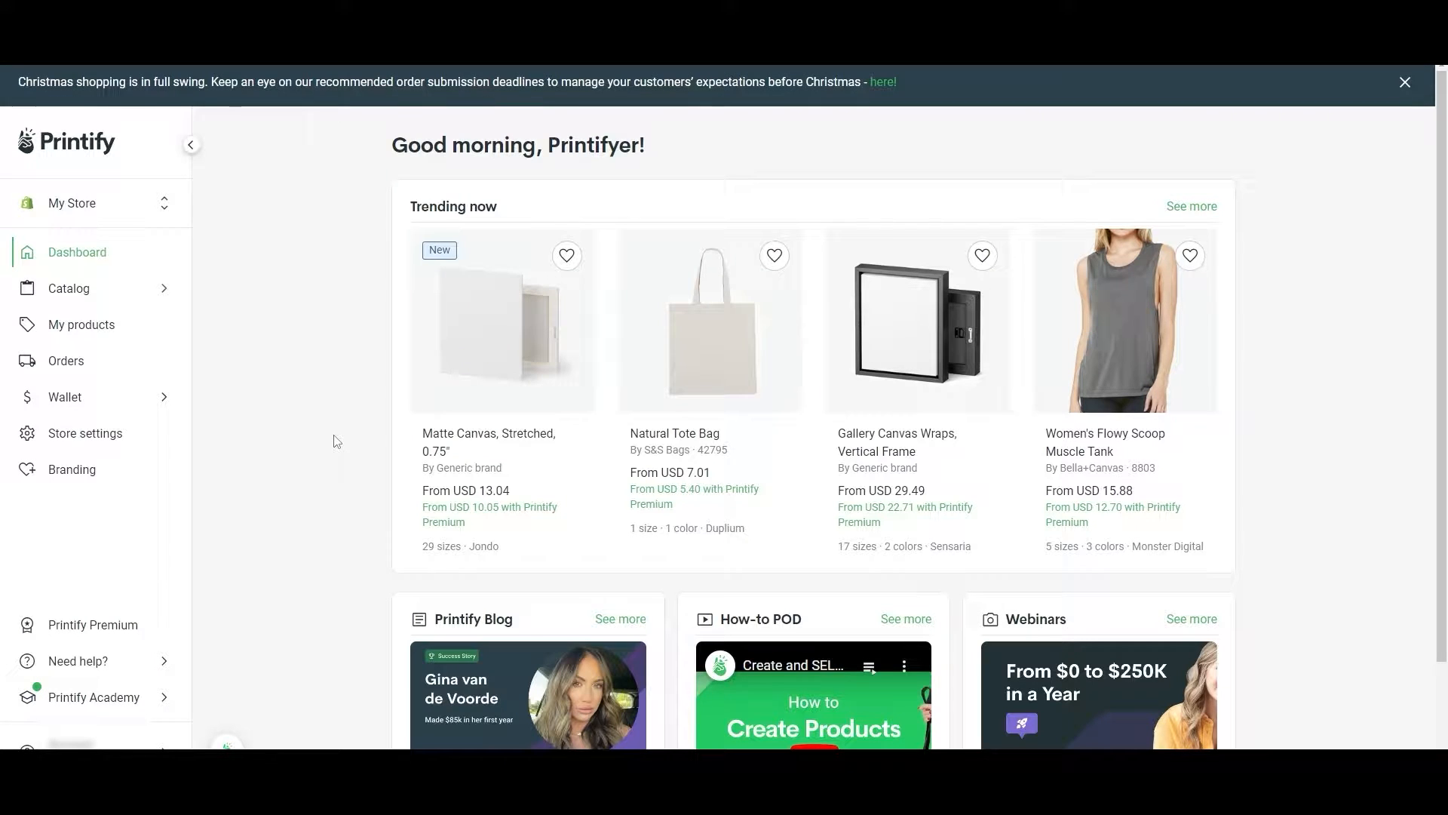
pyautogui.scroll(-3)
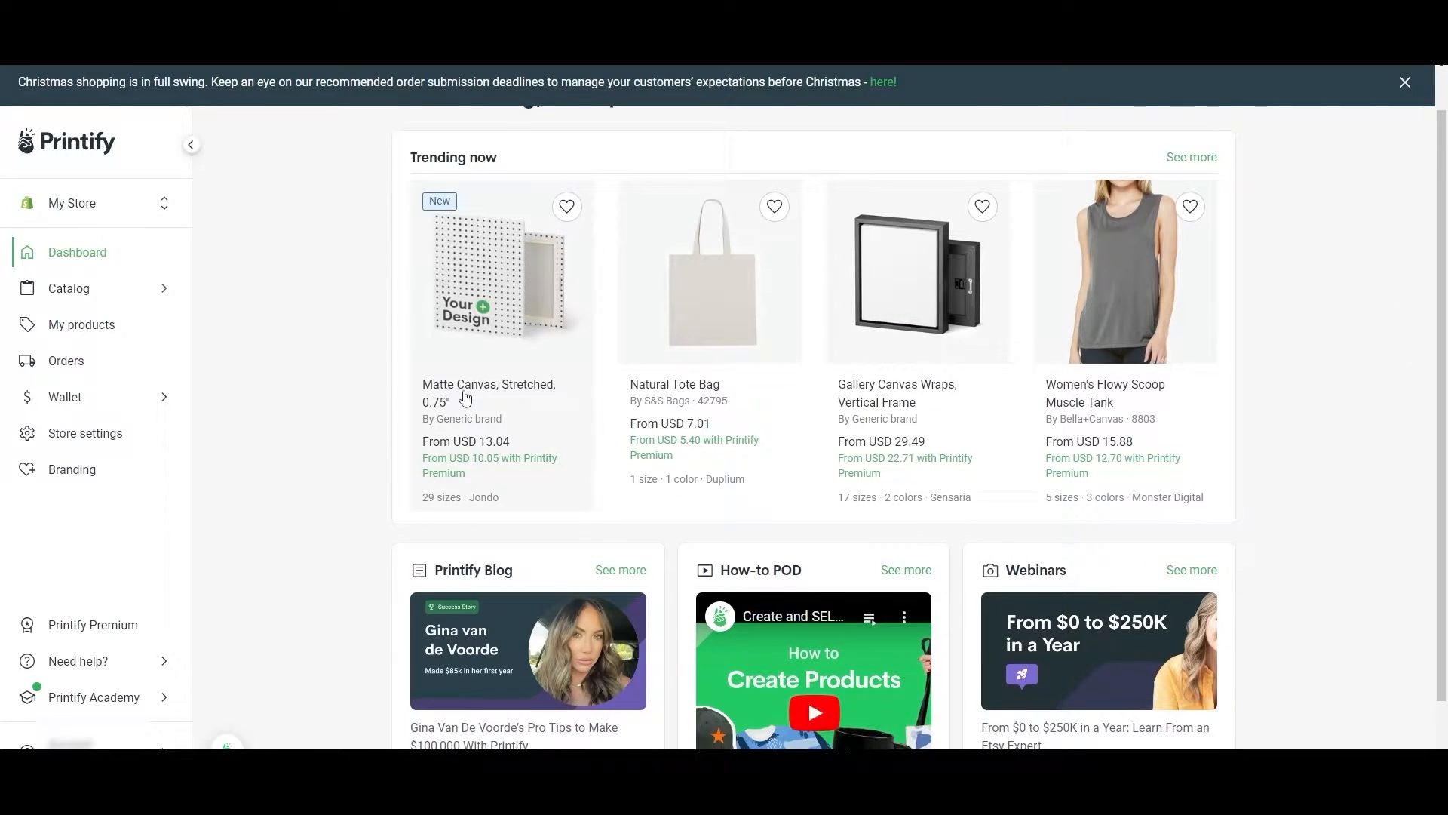
pyautogui.scroll(-3)
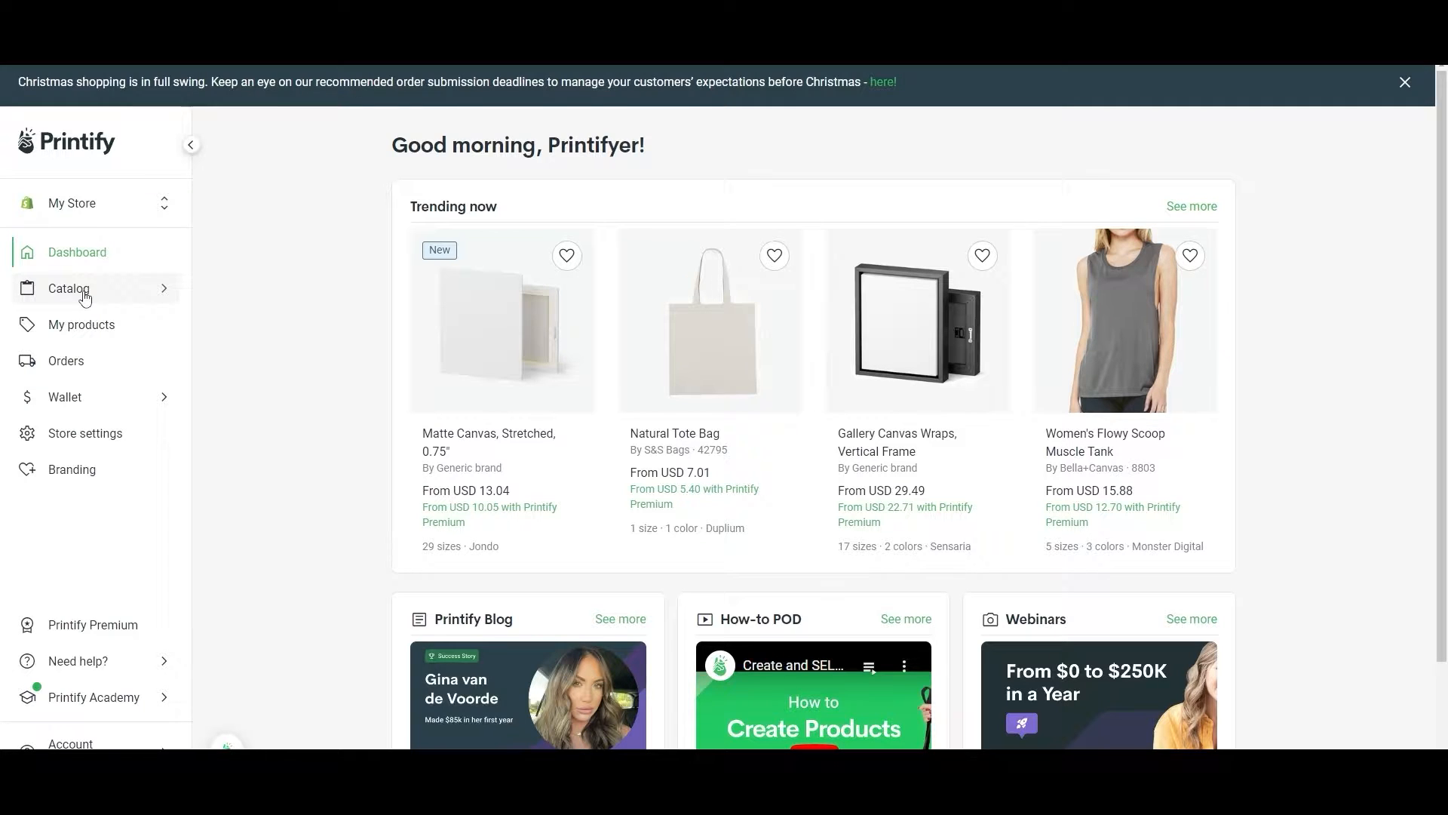
pyautogui.click(68, 288)
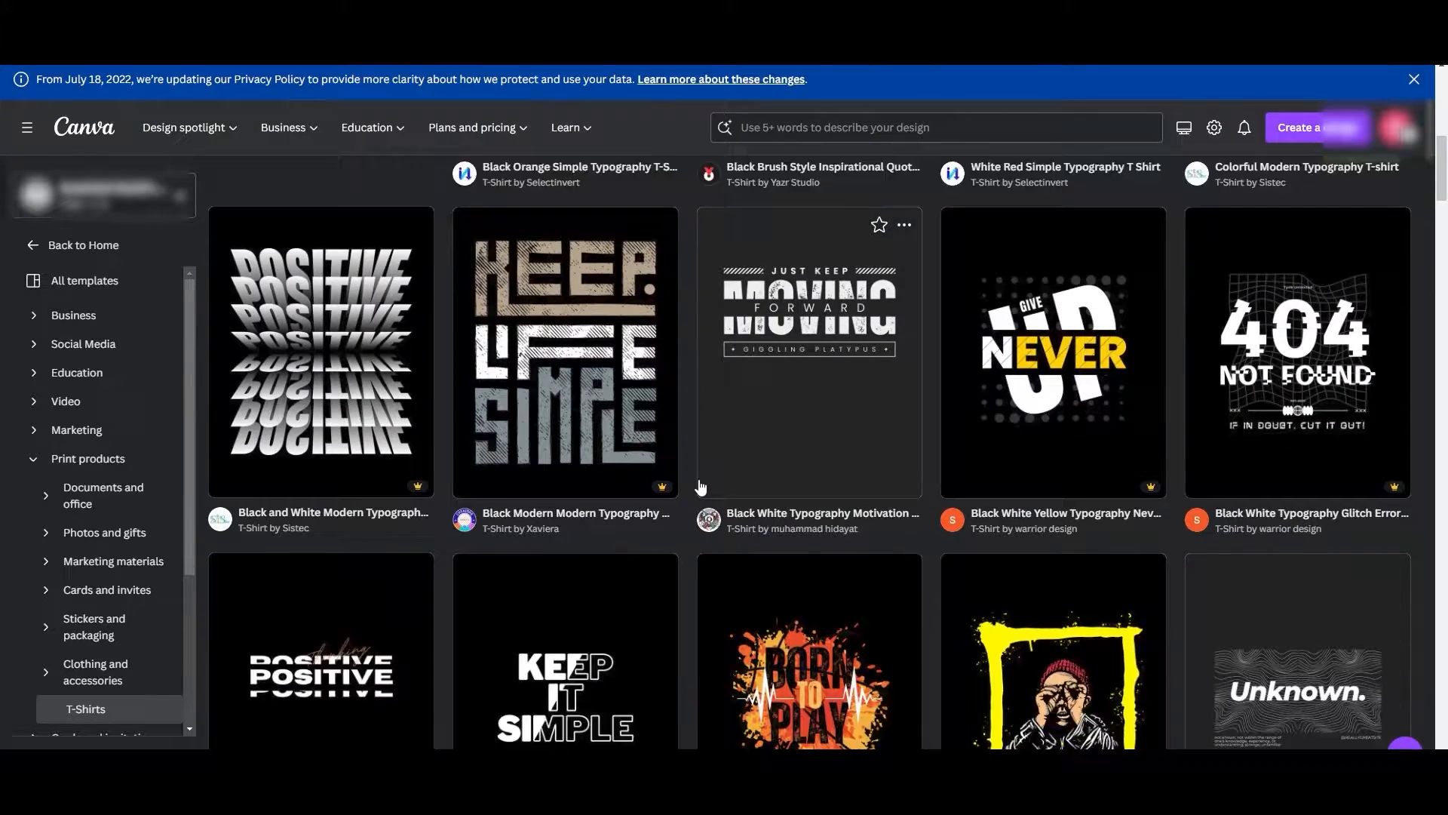
pyautogui.scroll(-3)
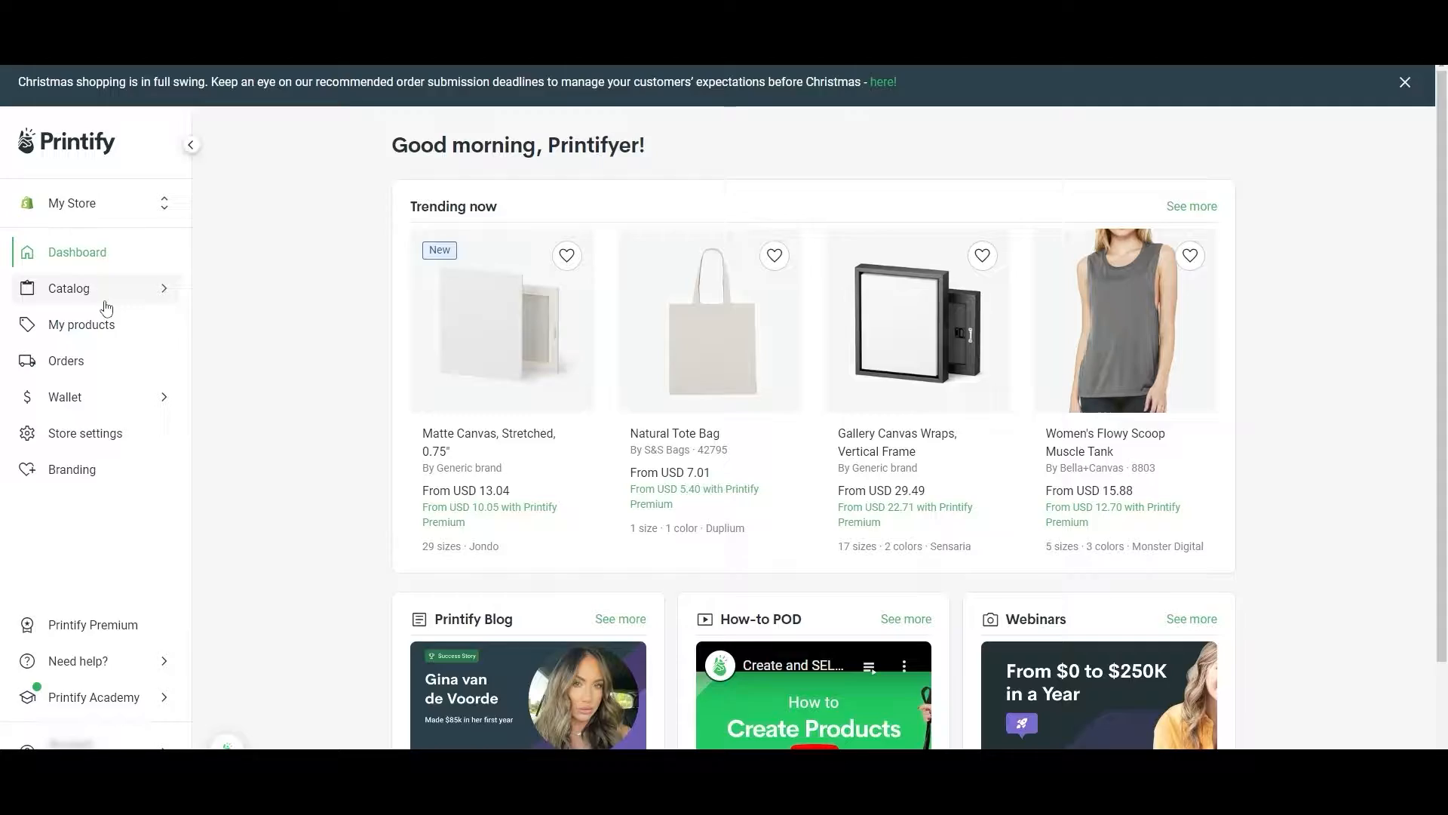
# - Browse the catalog from My products and choose the Unisex Jersey Short Sleeve Tee
pyautogui.click(82, 324)
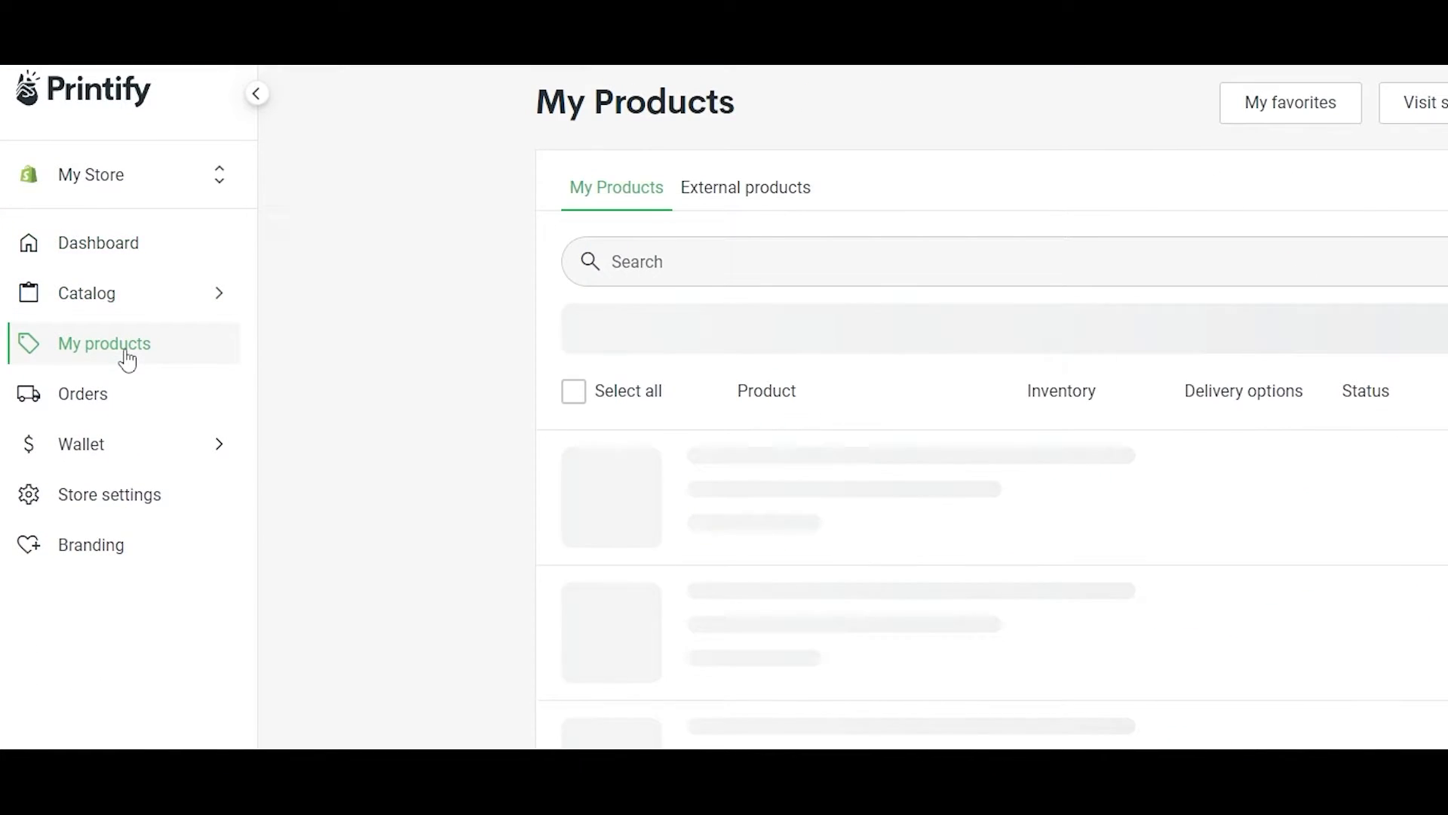
pyautogui.click(86, 293)
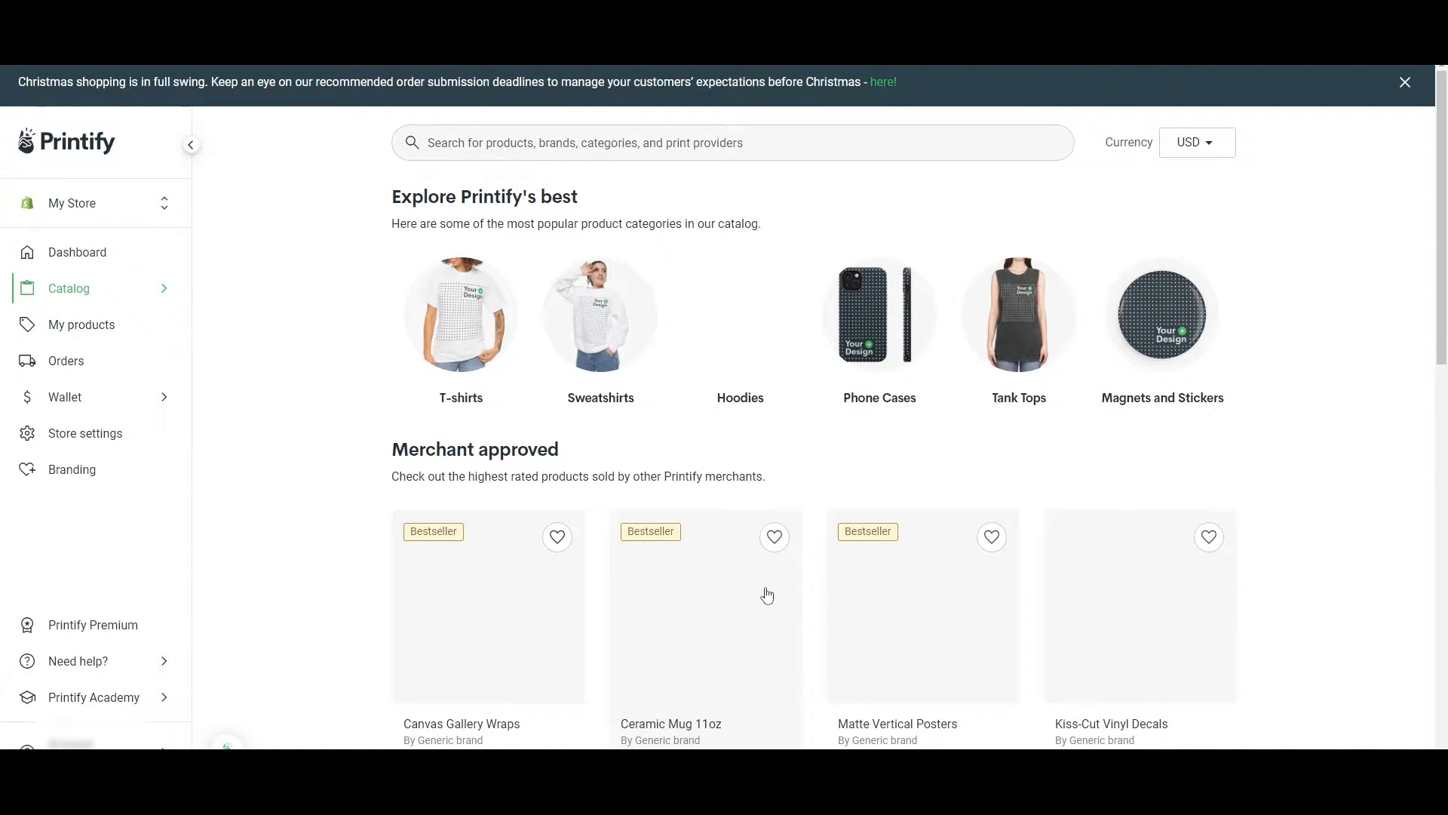
pyautogui.scroll(-3)
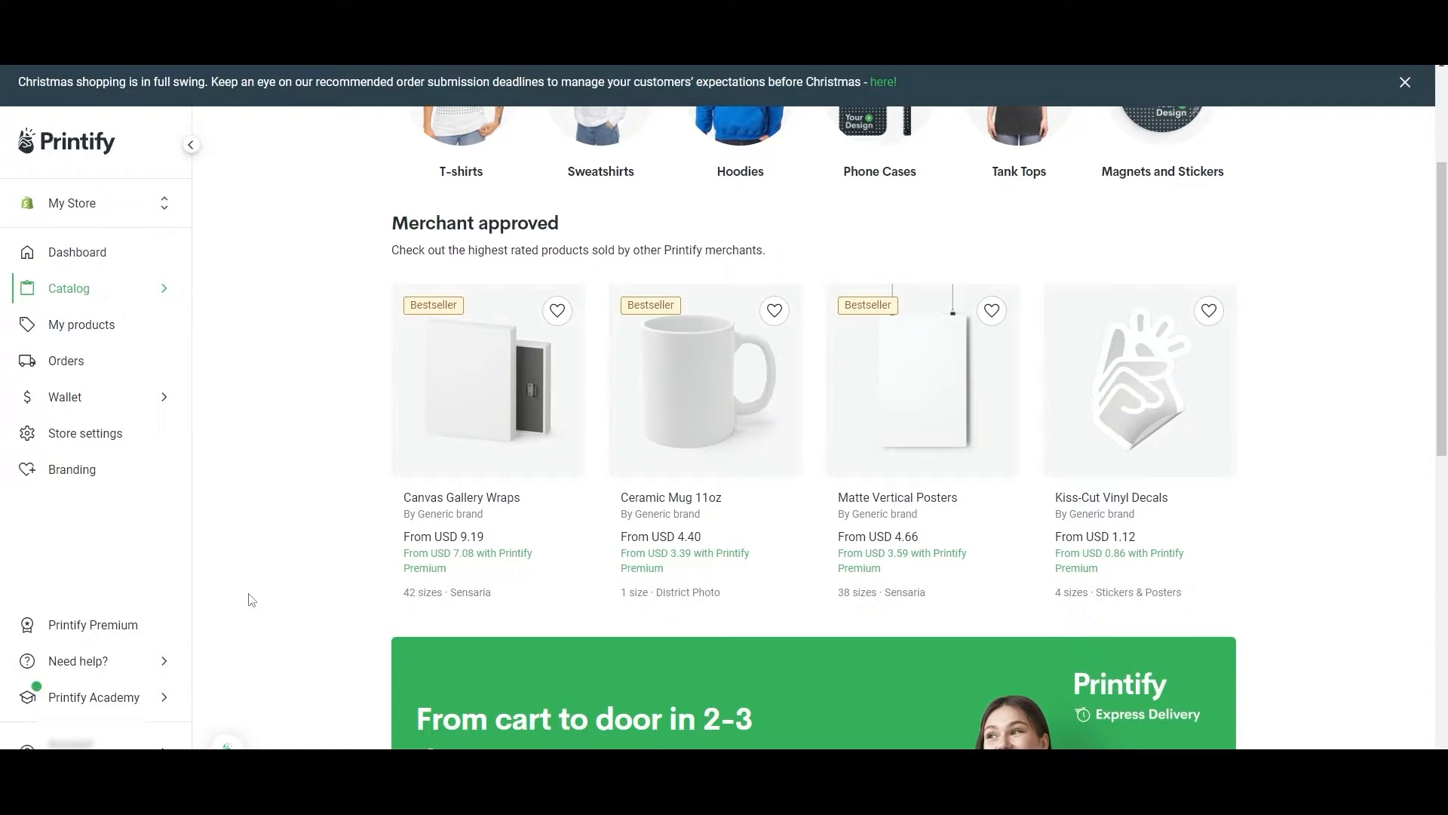
pyautogui.scroll(-3)
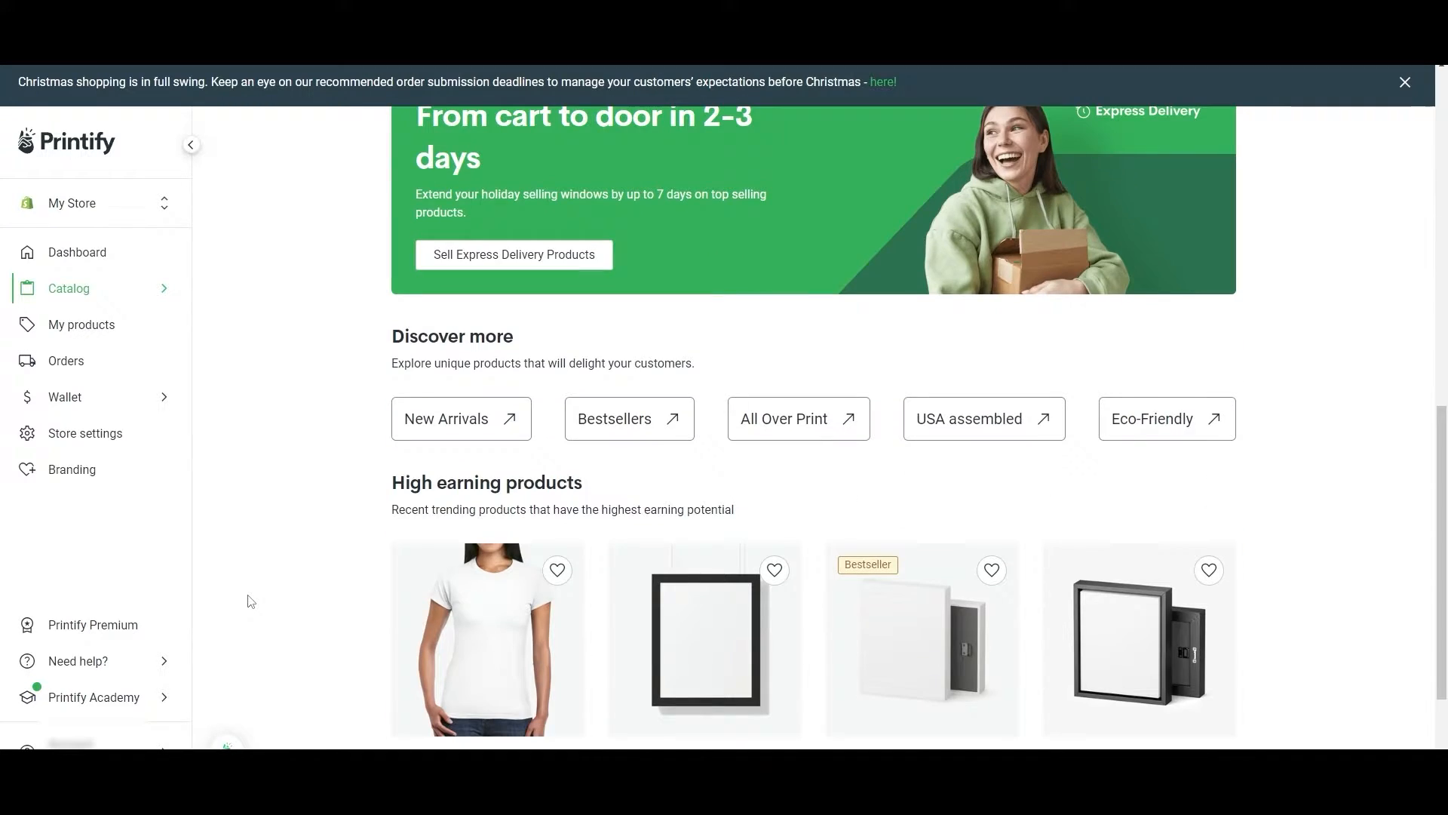
pyautogui.scroll(-3)
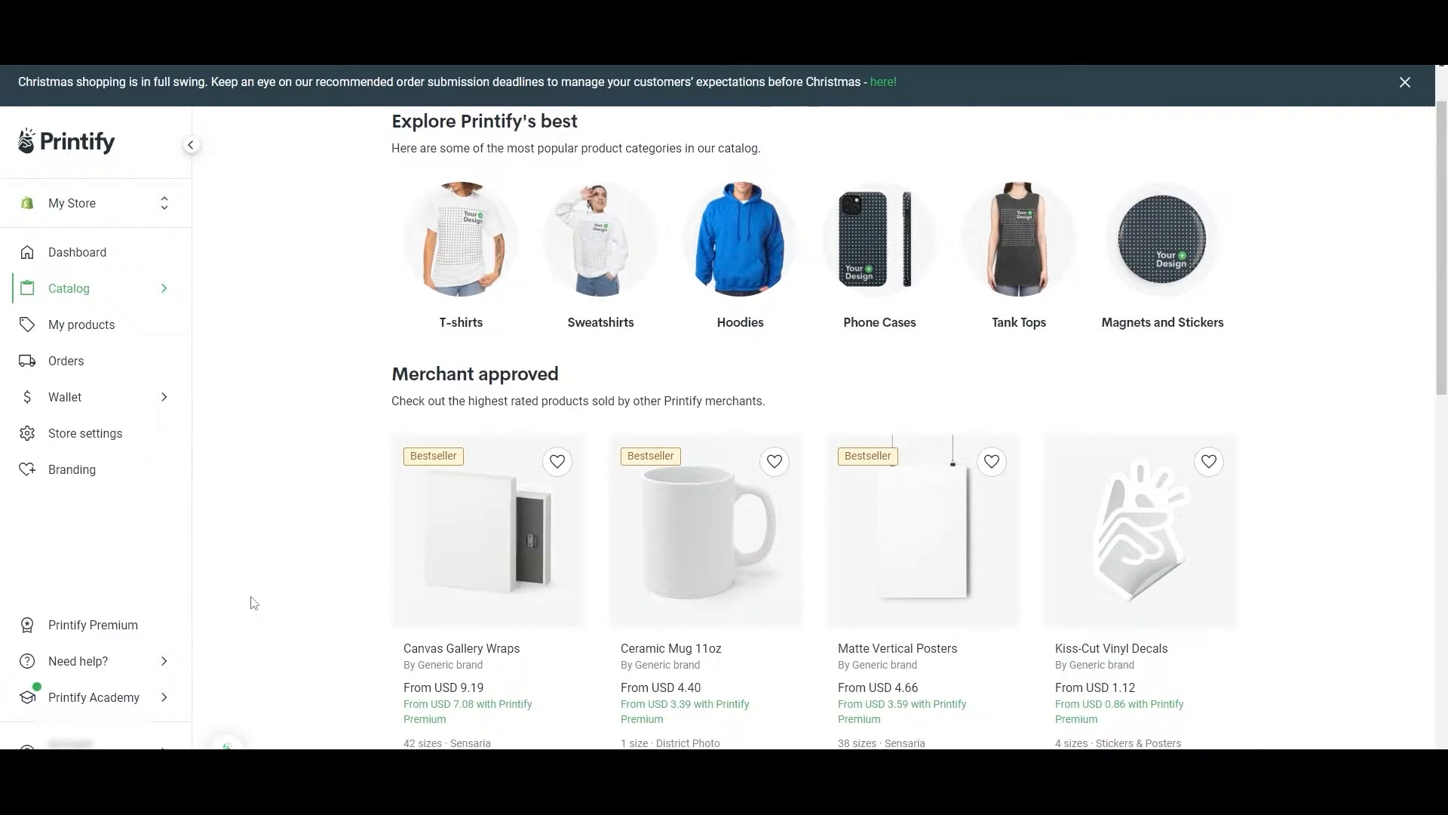
pyautogui.scroll(3)
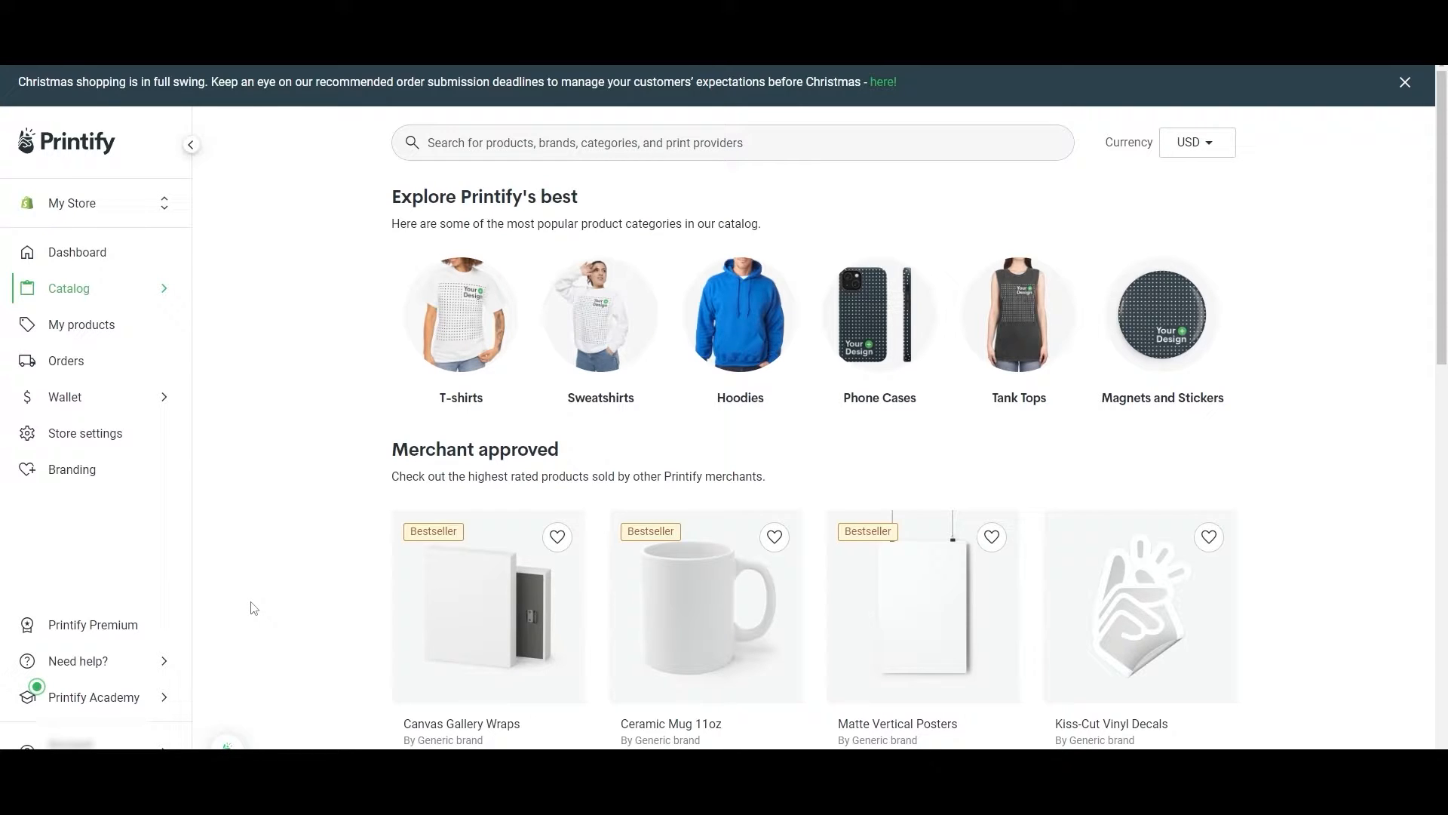
pyautogui.click(460, 313)
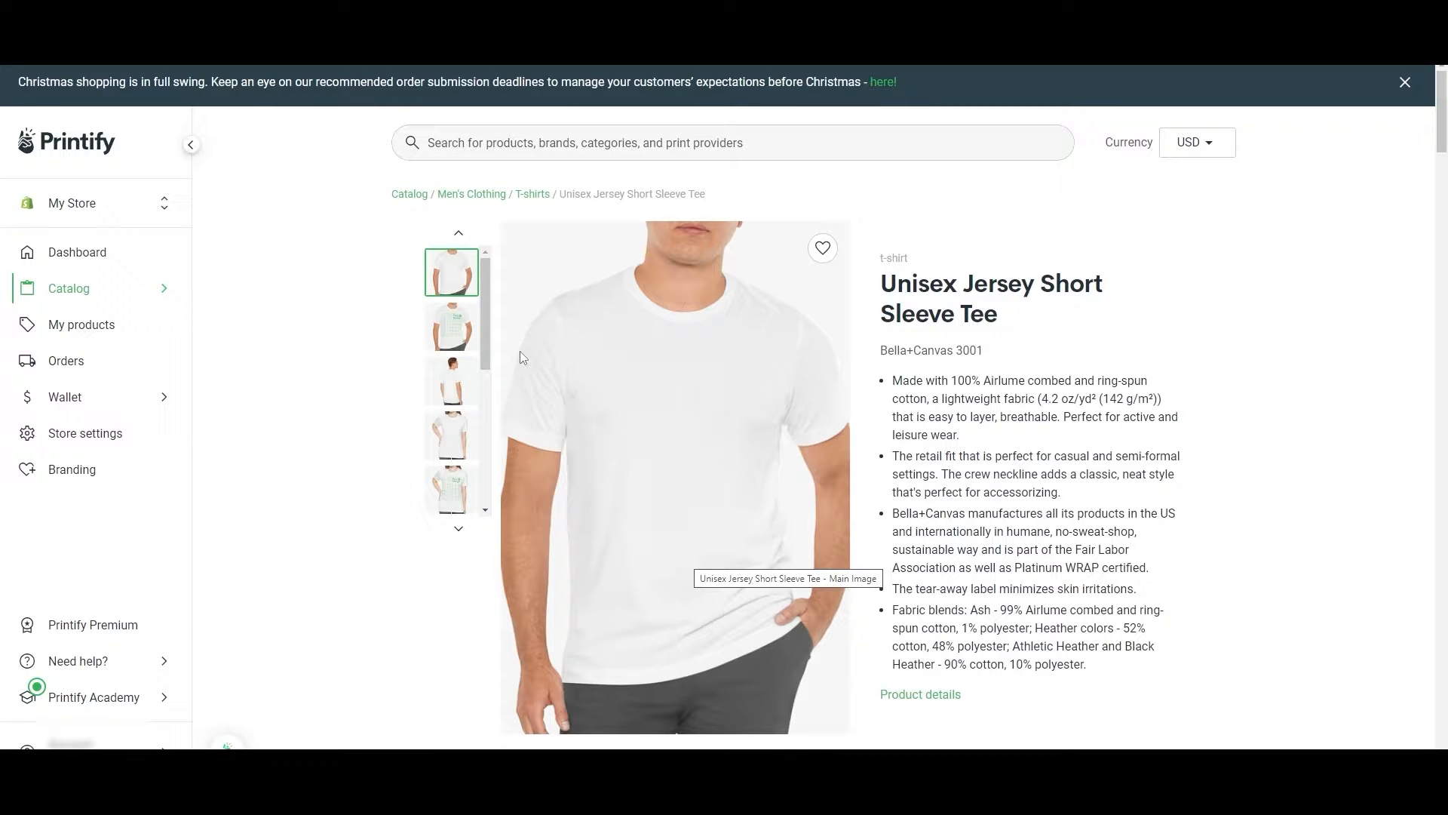
pyautogui.scroll(-3)
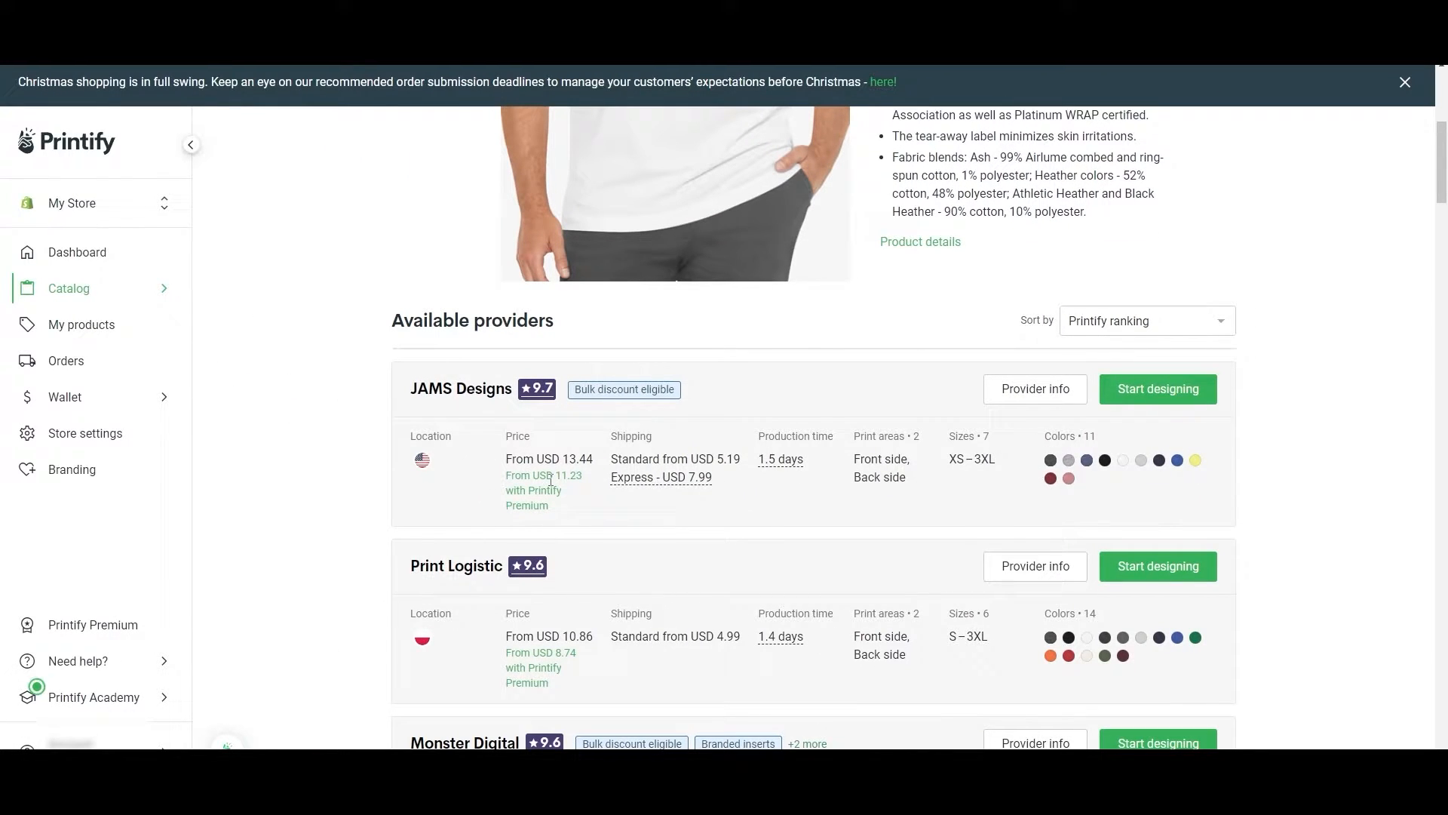
pyautogui.scroll(-3)
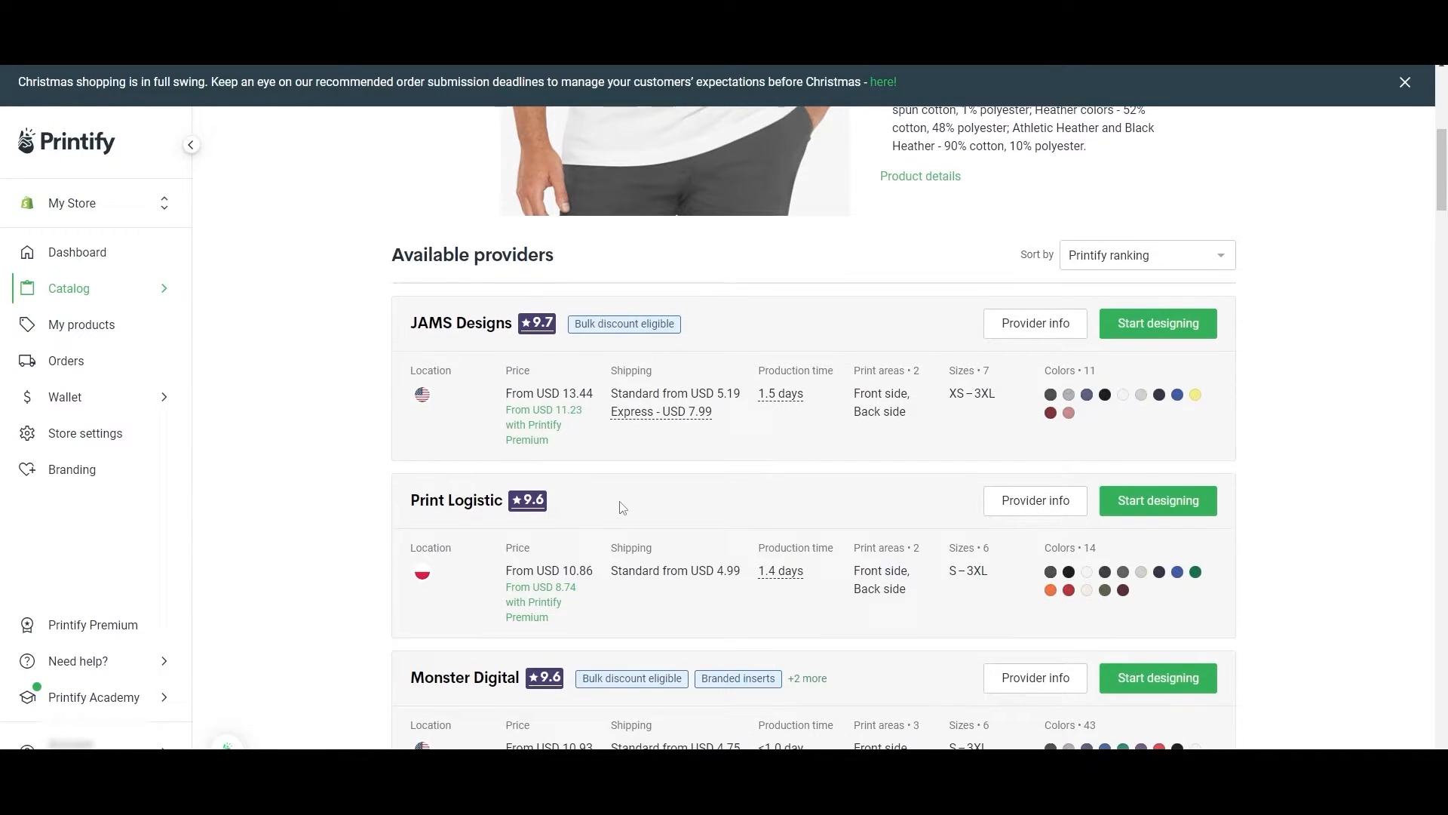
pyautogui.scroll(-3)
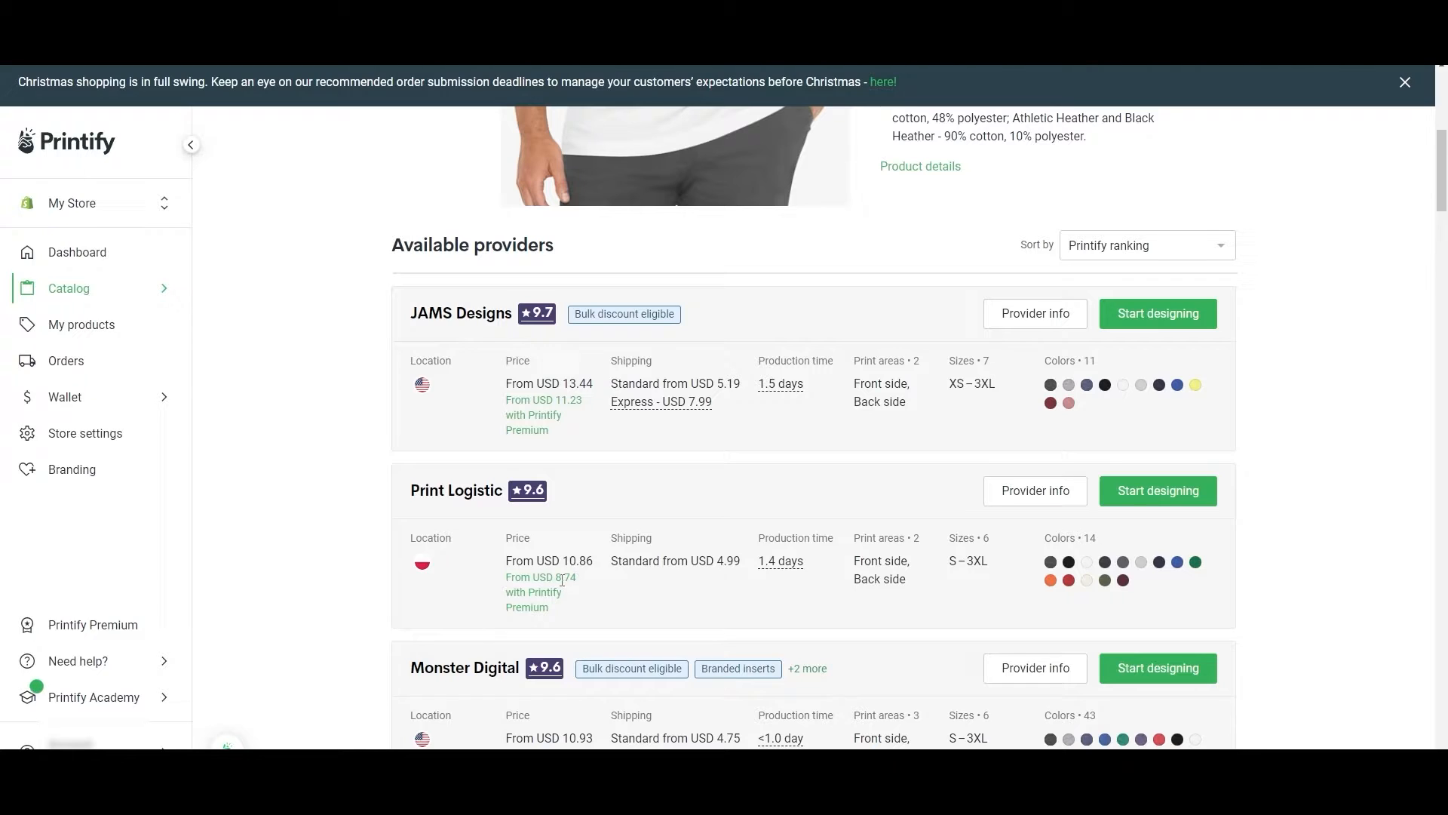
pyautogui.scroll(-3)
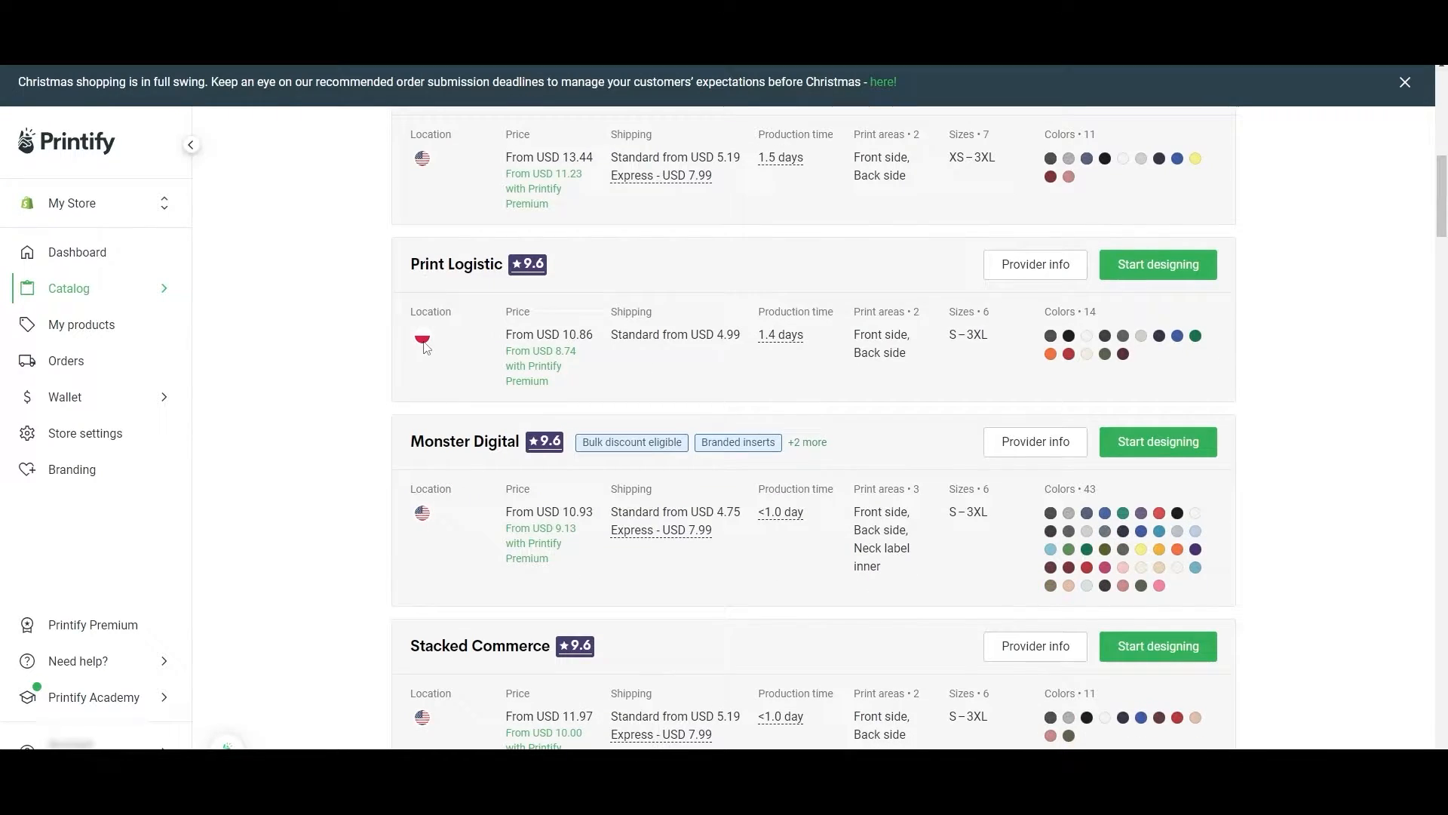
pyautogui.scroll(-3)
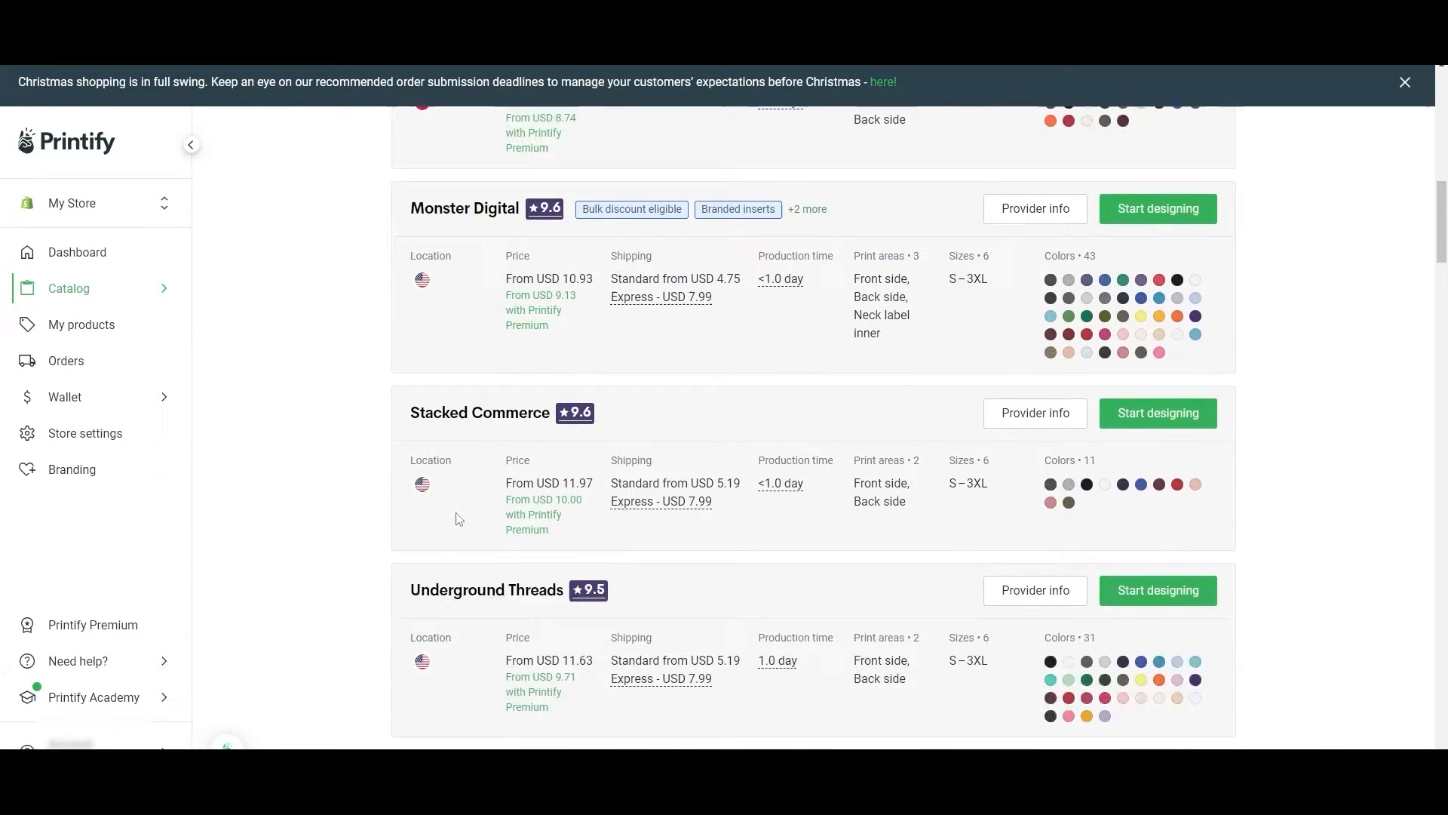
pyautogui.scroll(3)
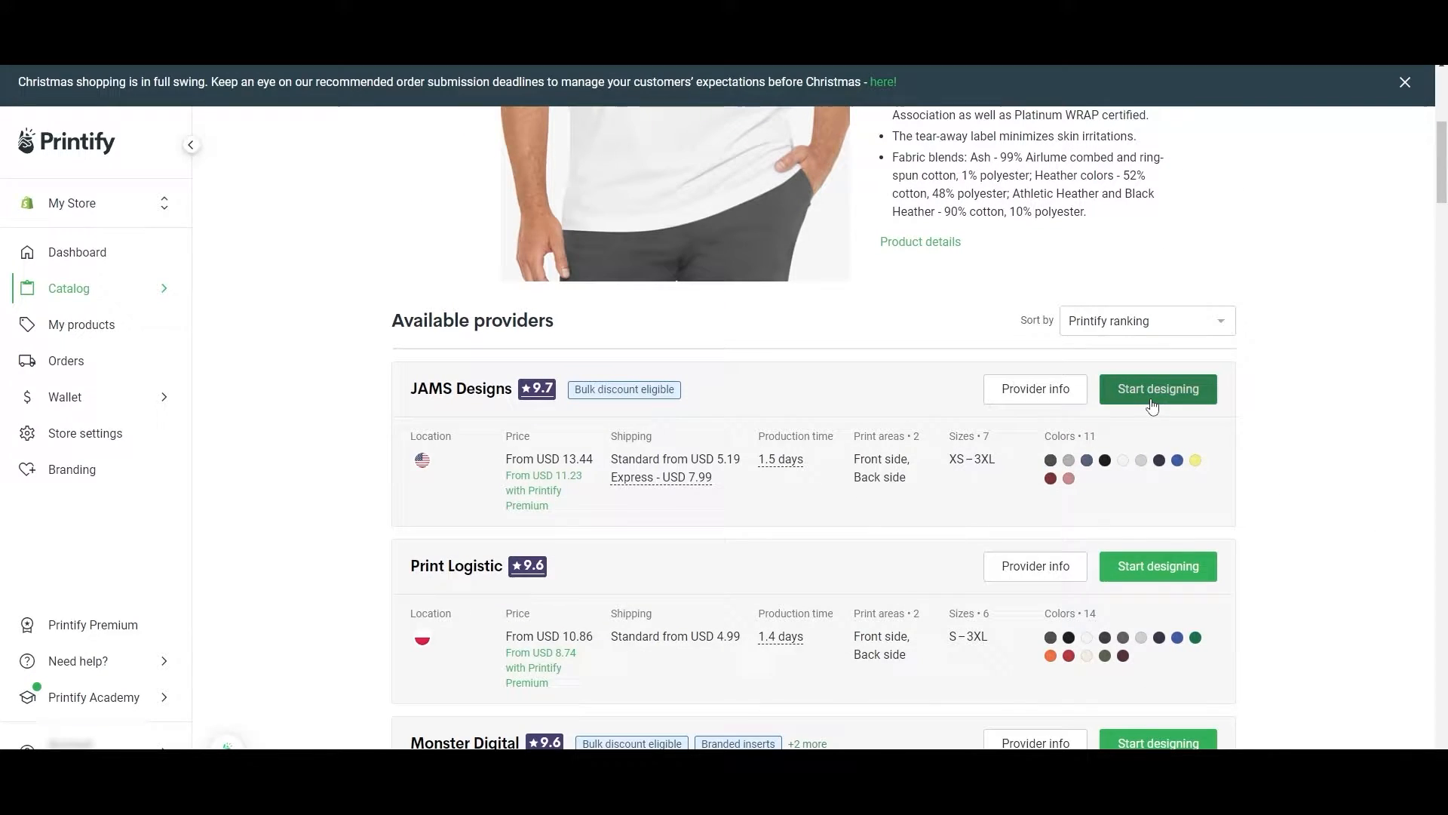
# - Start designing the tee with JAMS Designs as the print provider
pyautogui.click(1156, 387)
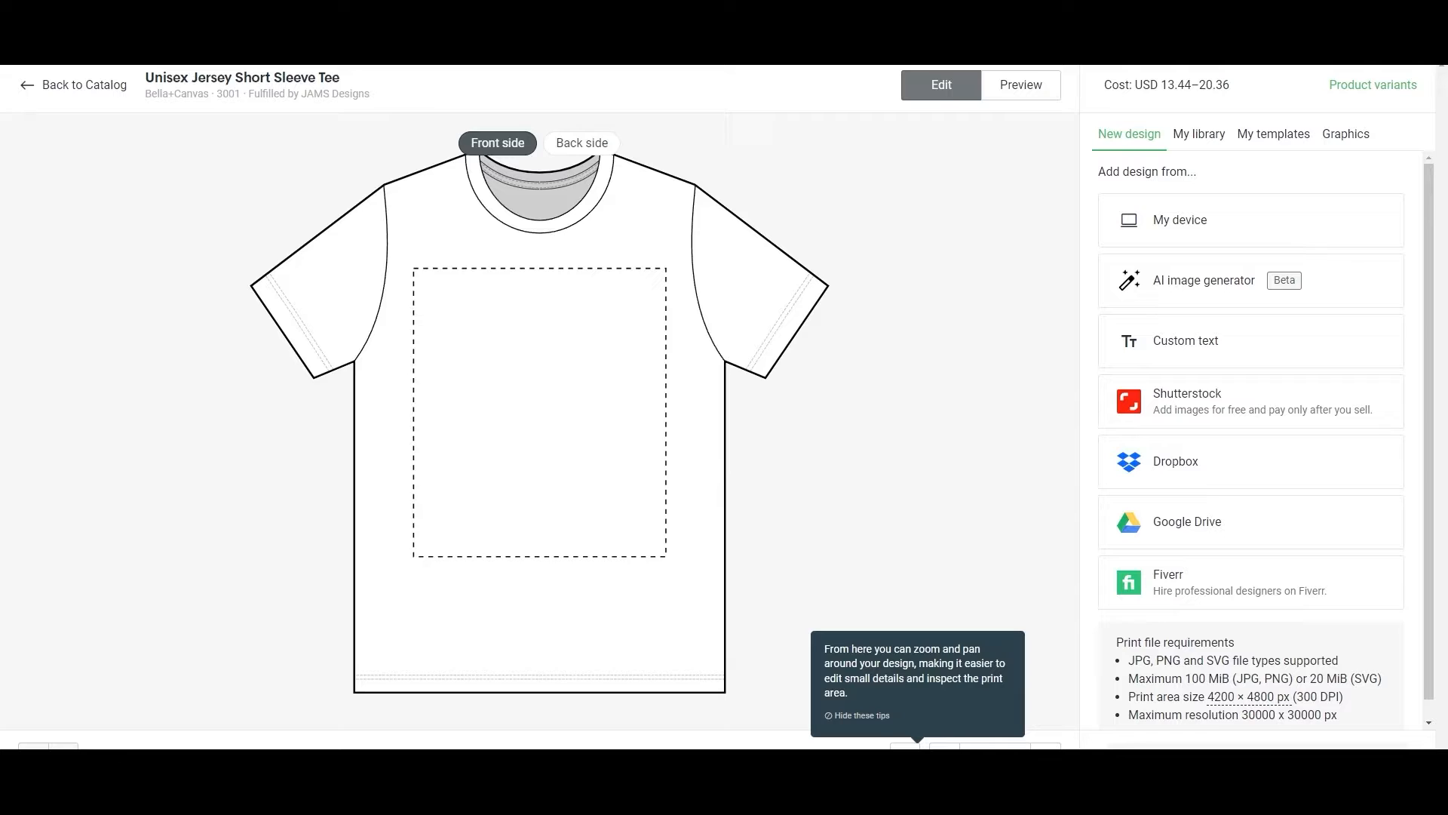
pyautogui.moveTo(797, 744)
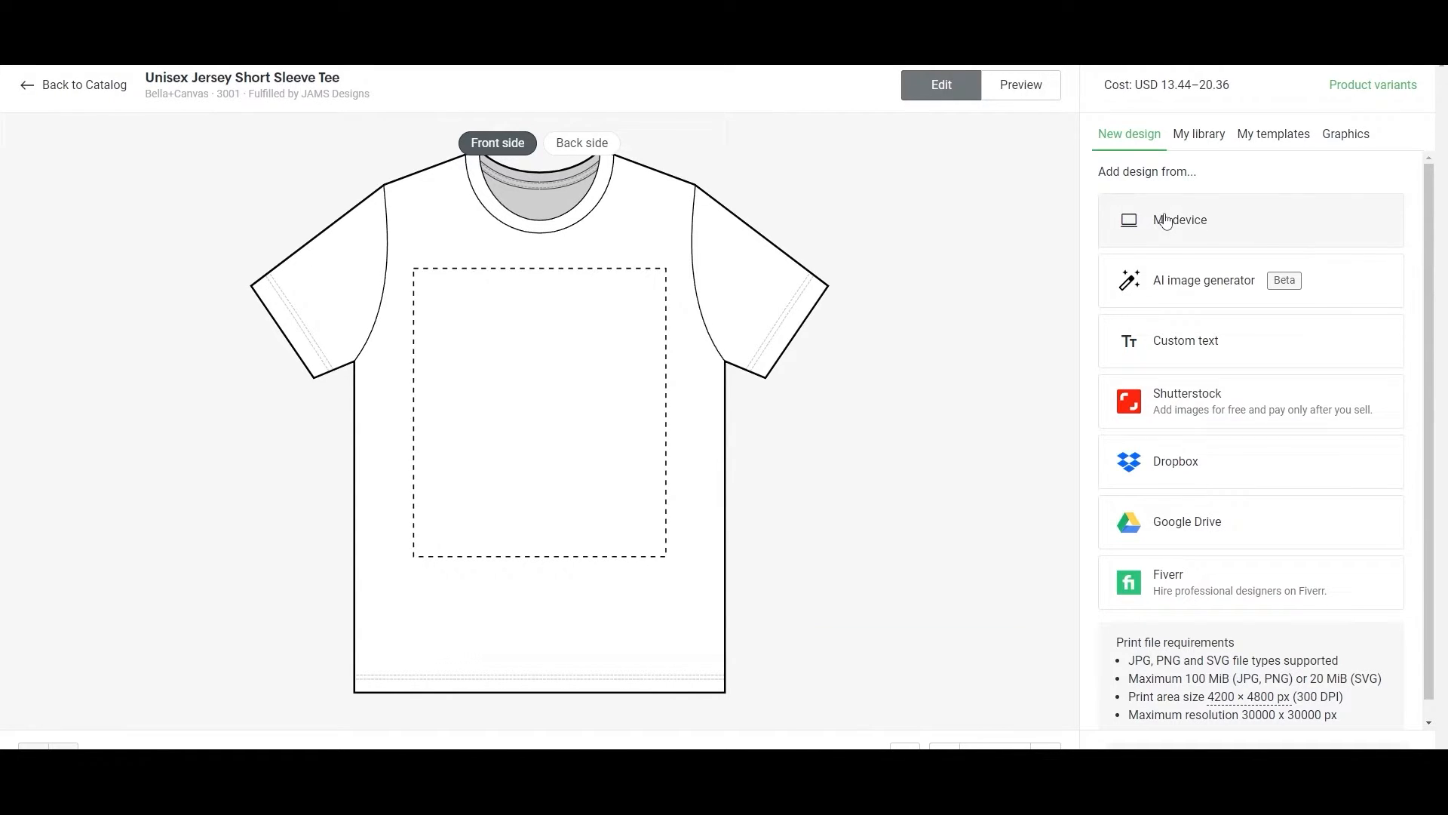
pyautogui.moveTo(1376, 286)
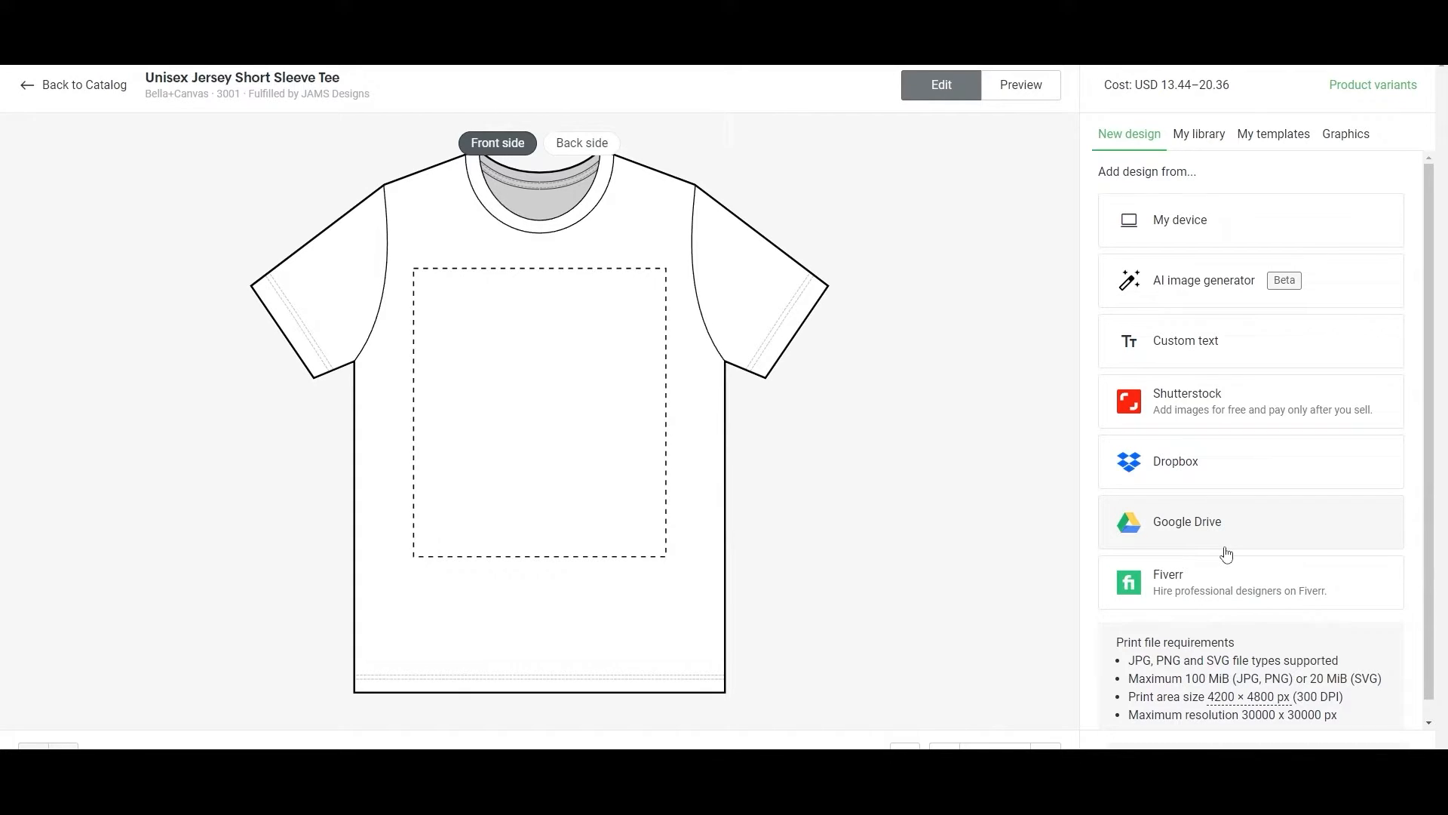
pyautogui.moveTo(1220, 540)
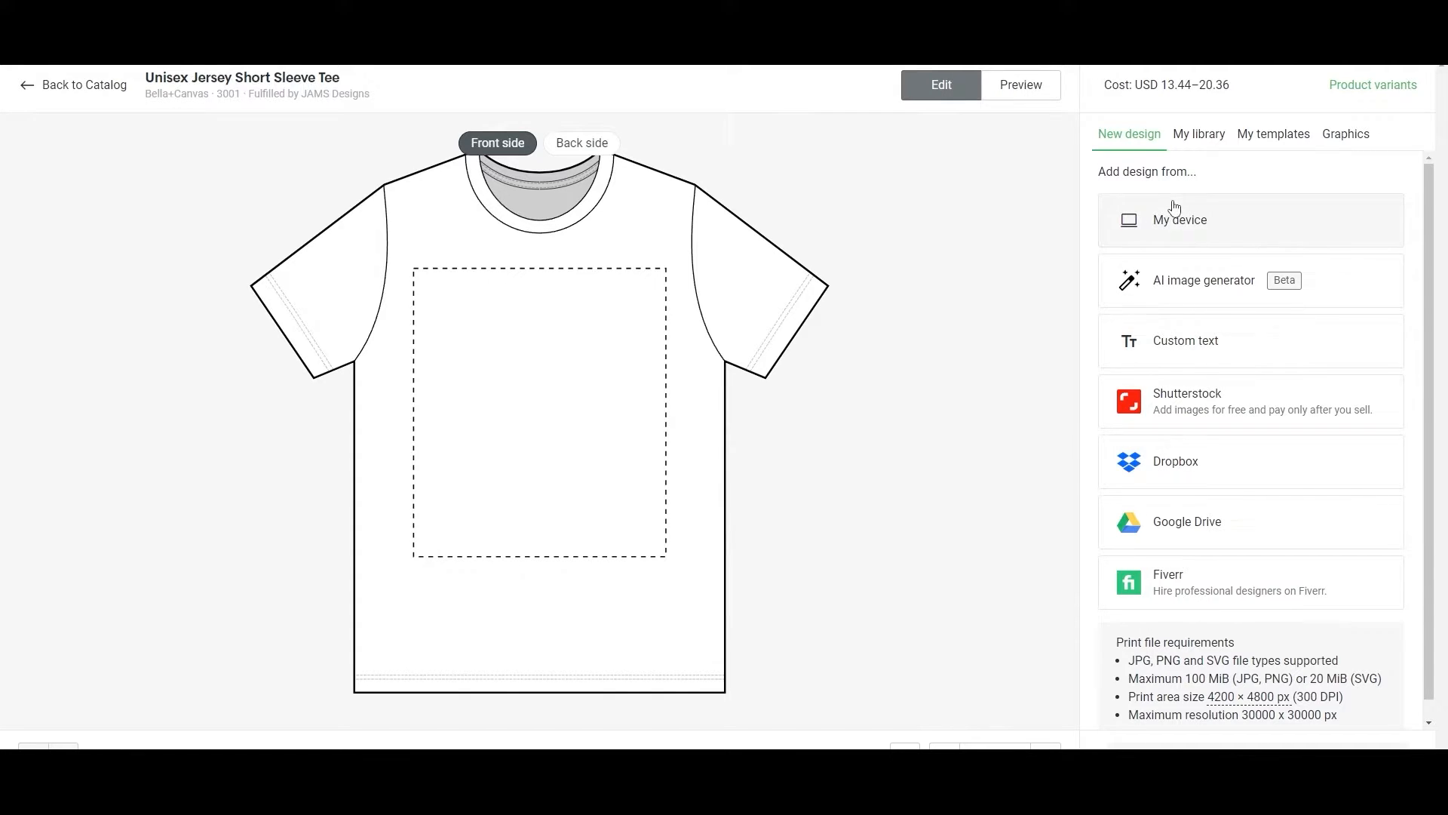
# - Place the Forever Alone image on the front, enlarge it on the chest and check the back view
pyautogui.click(1180, 219)
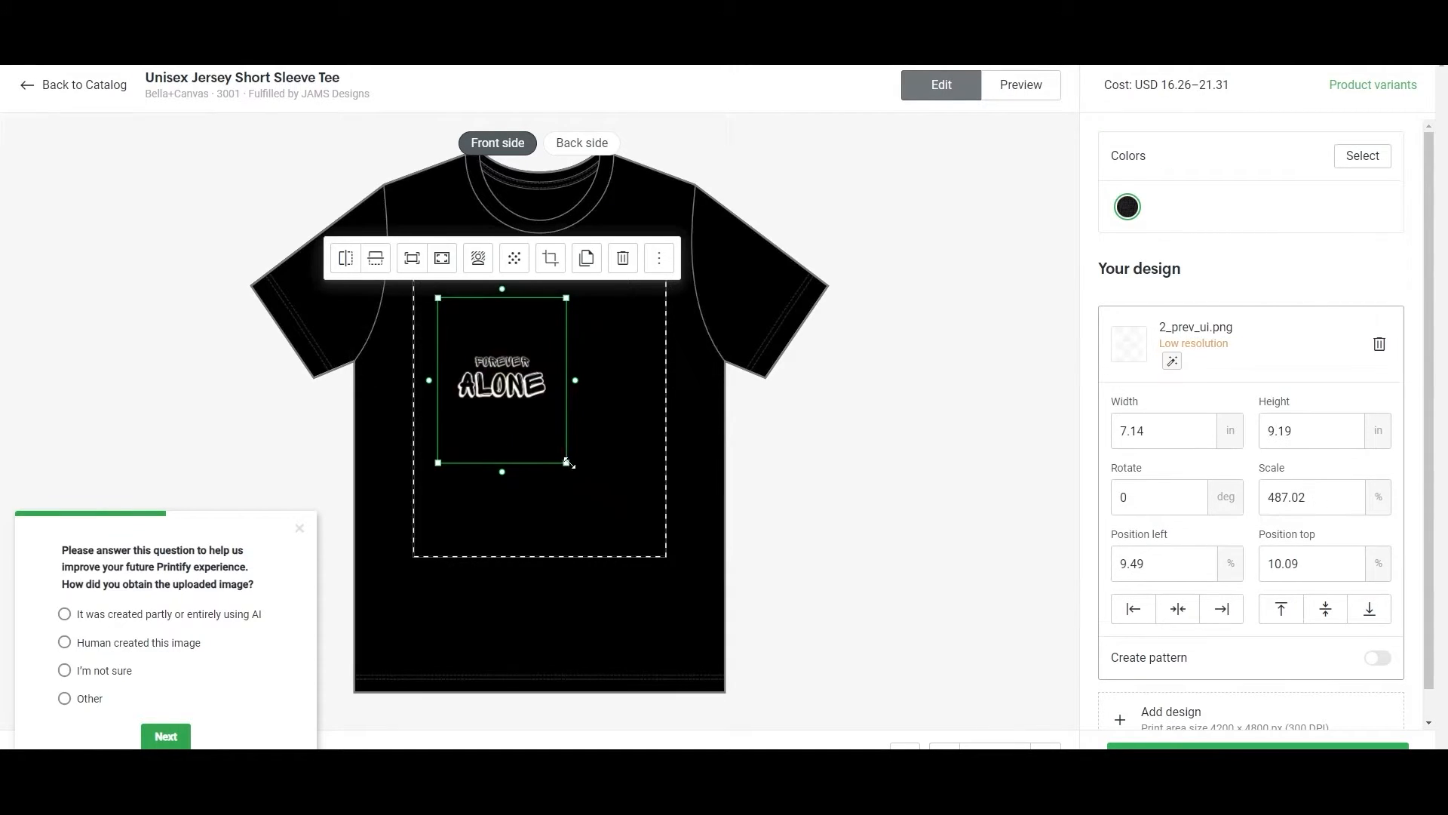
pyautogui.moveTo(570, 461); pyautogui.dragTo(644, 521)
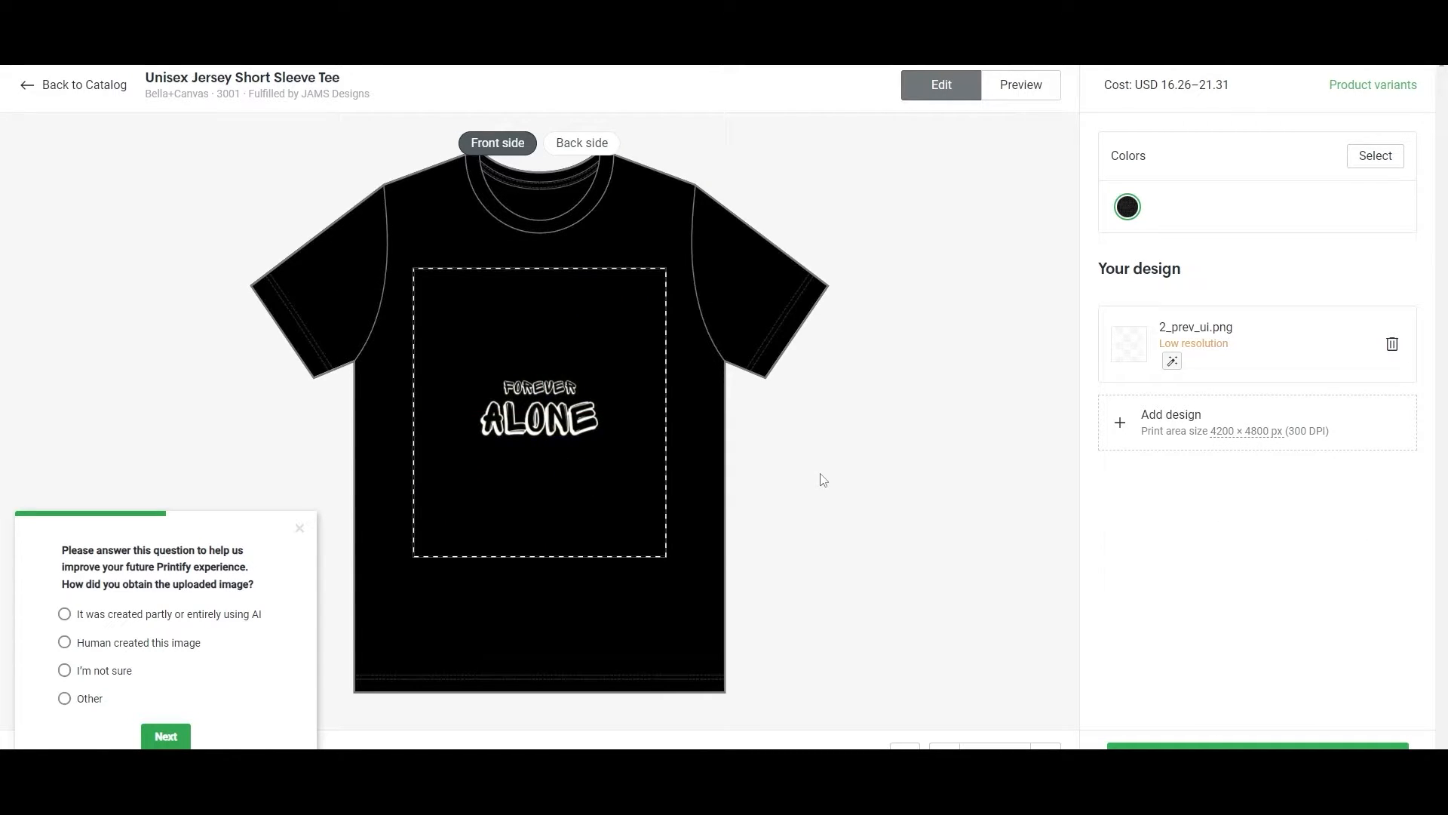
pyautogui.click(299, 528)
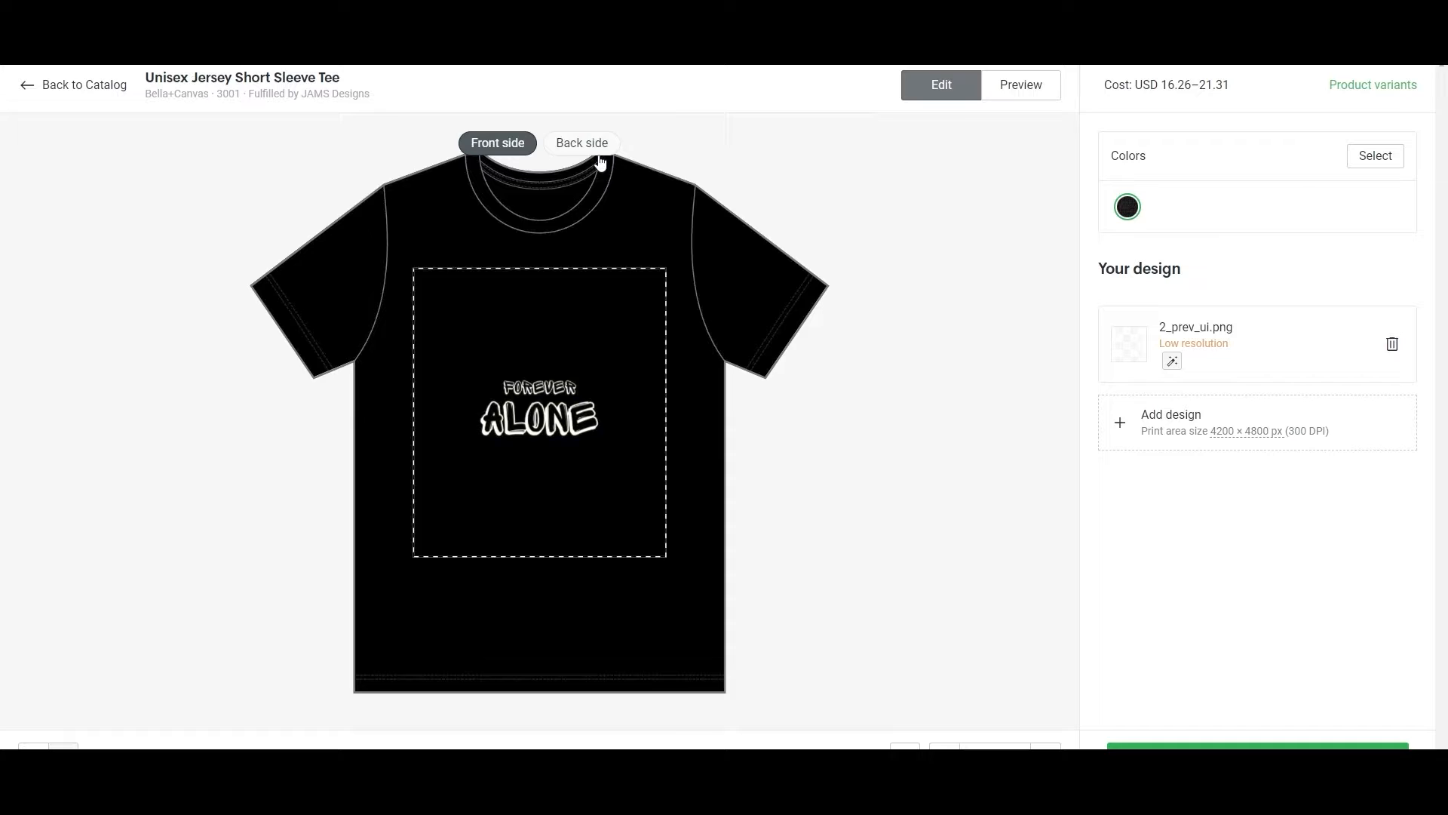
pyautogui.moveTo(388, 454)
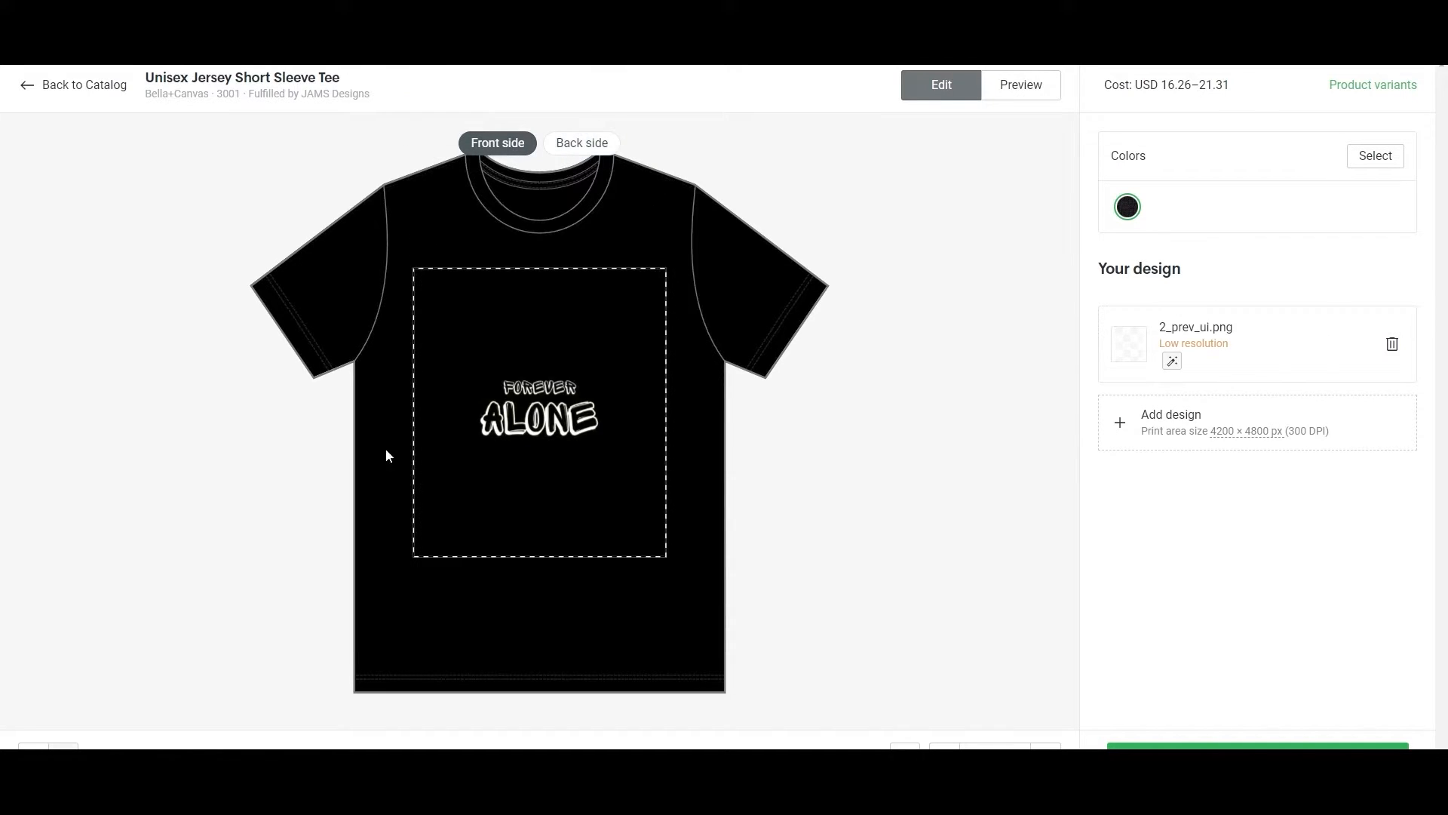
pyautogui.click(580, 142)
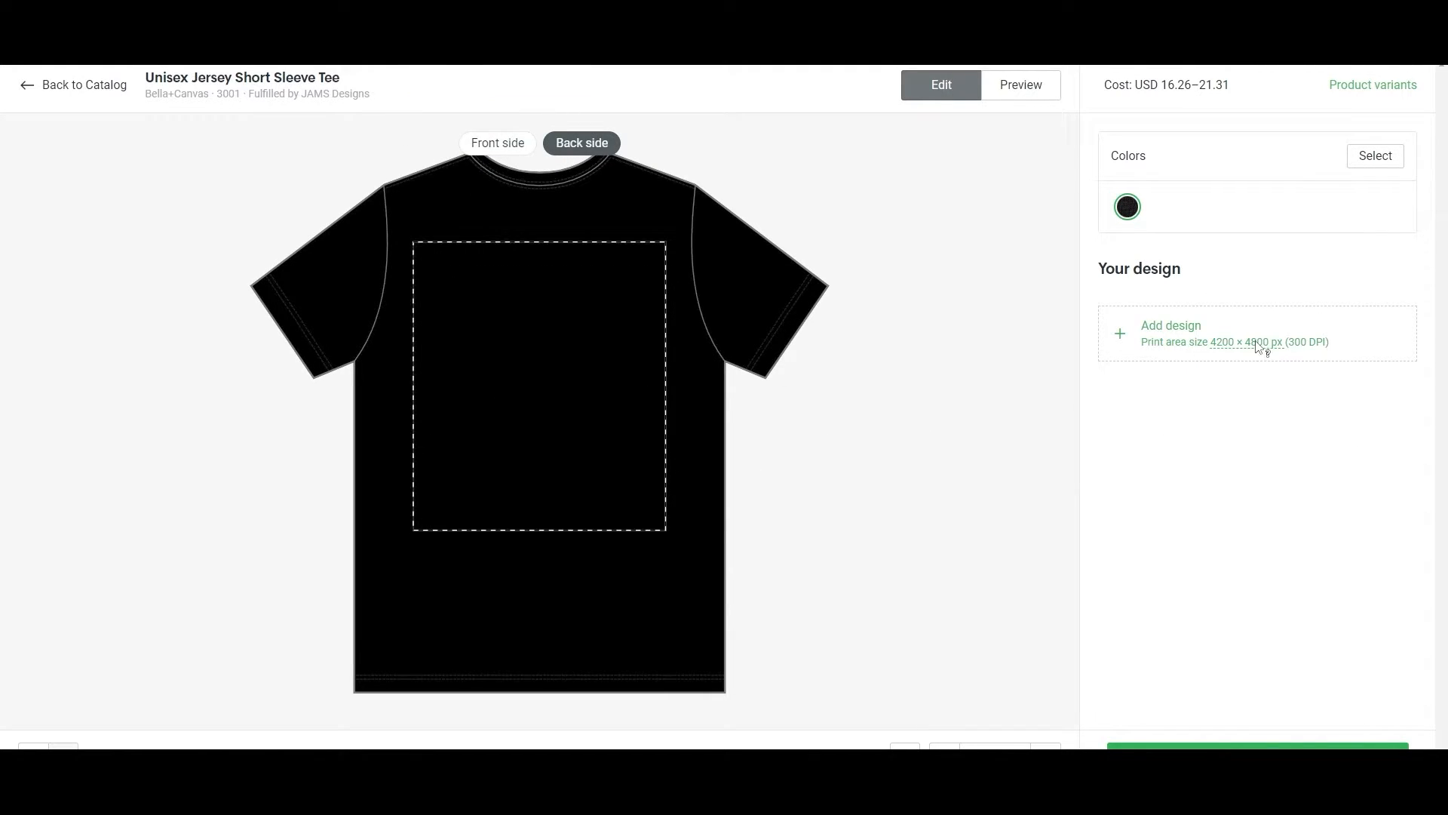
pyautogui.moveTo(1140, 445)
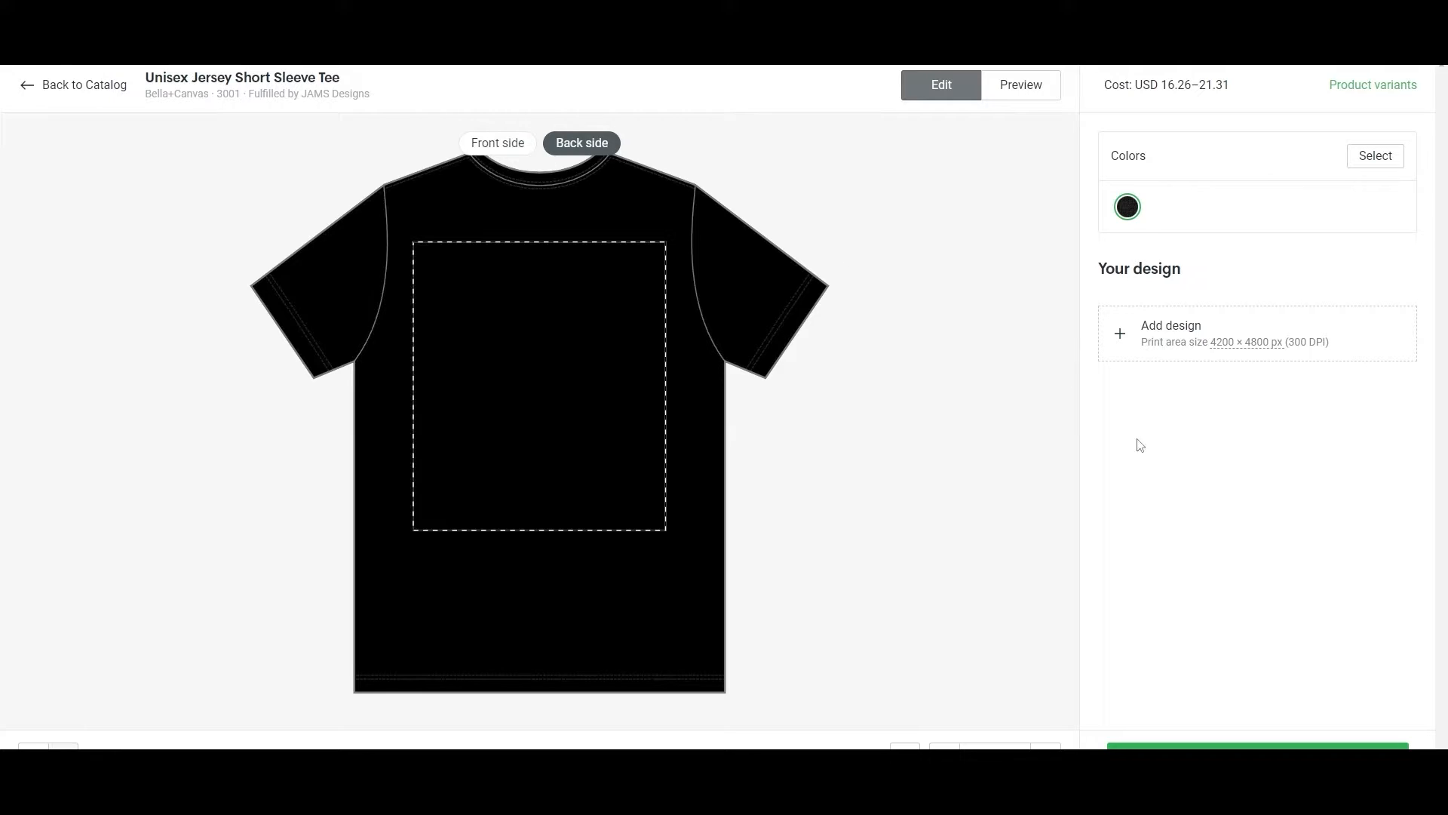
pyautogui.click(496, 144)
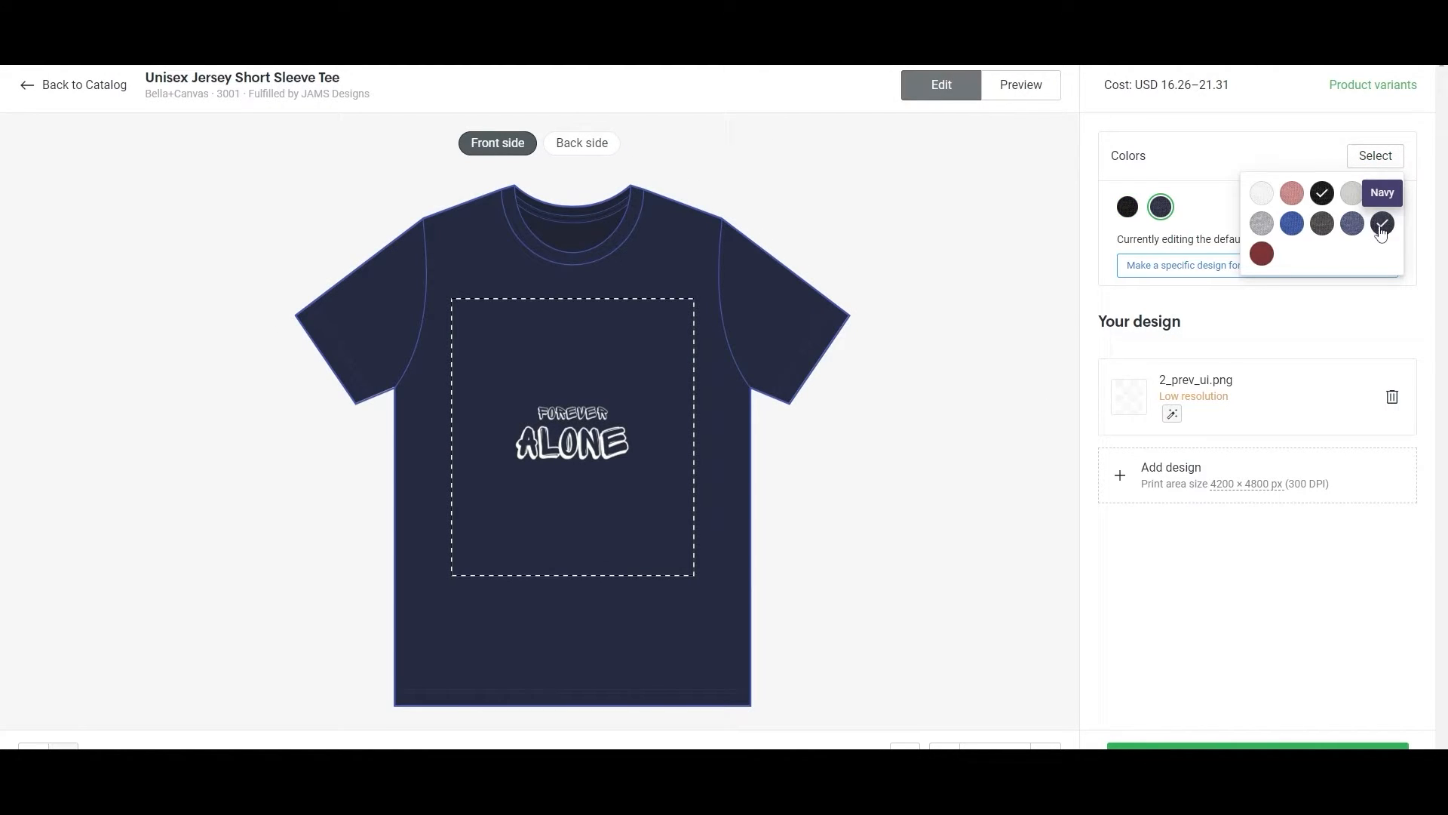
# - Add Cardinal and Dark Grey Heather as shirt colours and begin adding another front design
pyautogui.click(1262, 253)
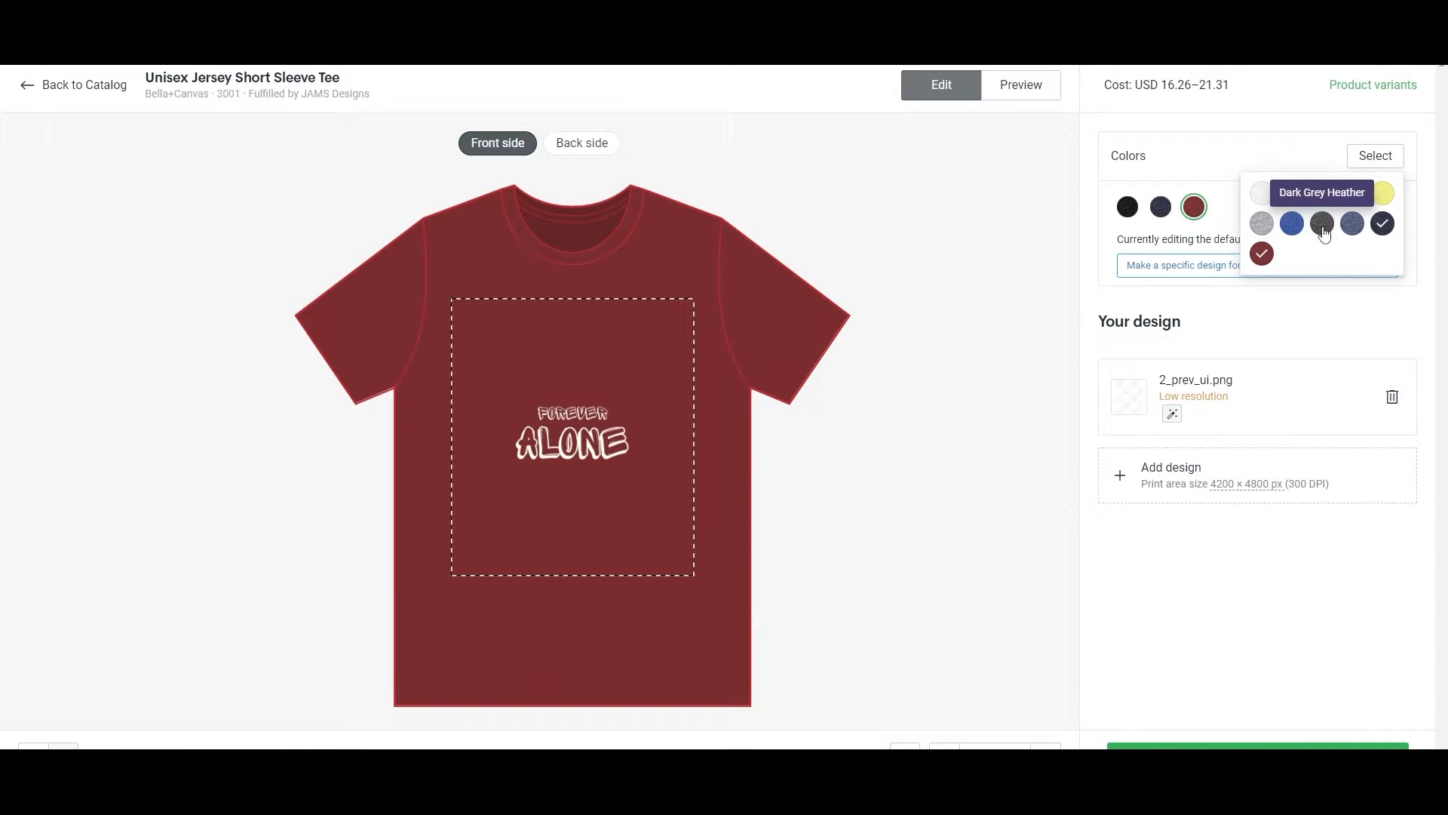
pyautogui.click(1322, 224)
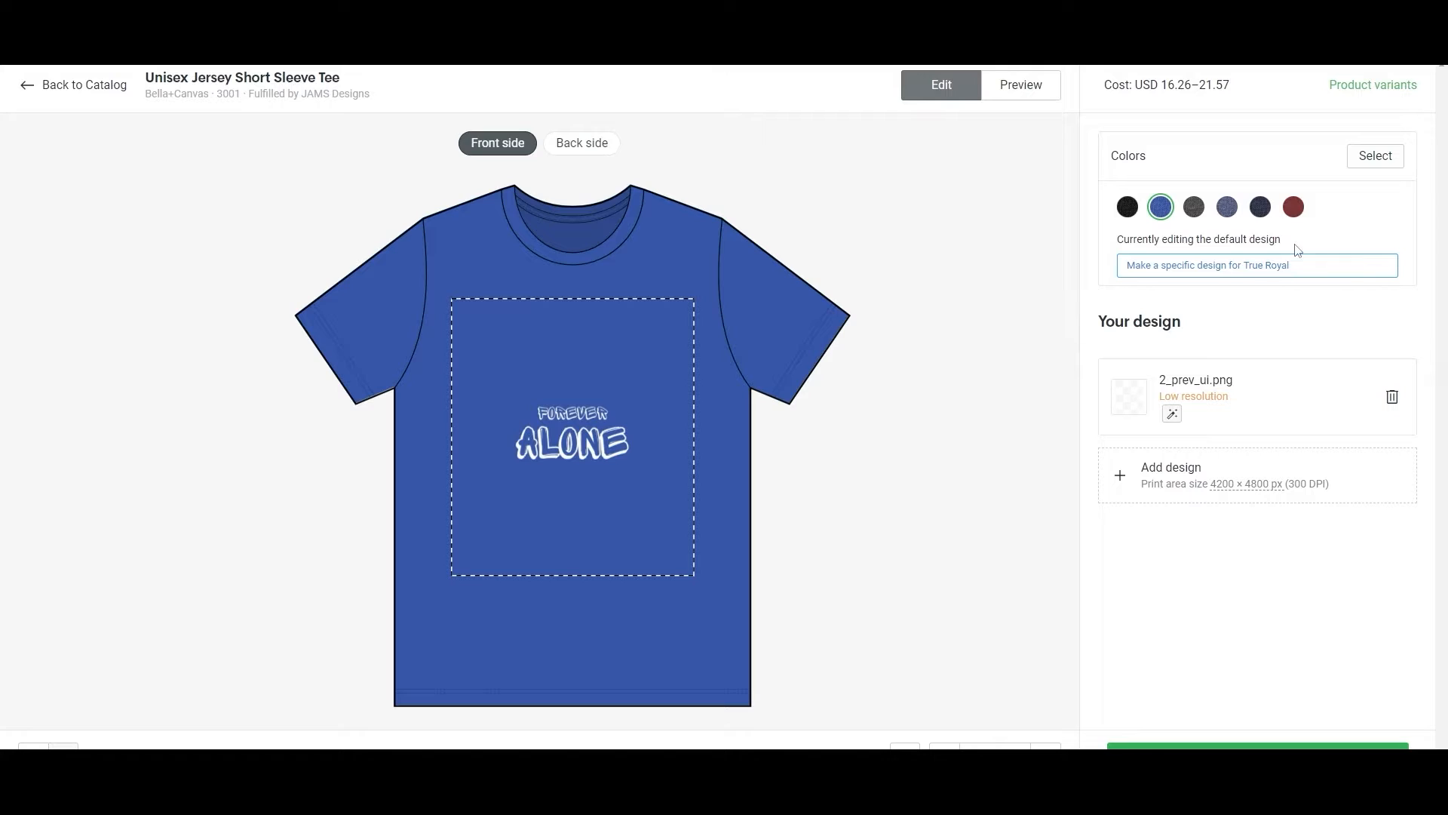
pyautogui.click(1127, 206)
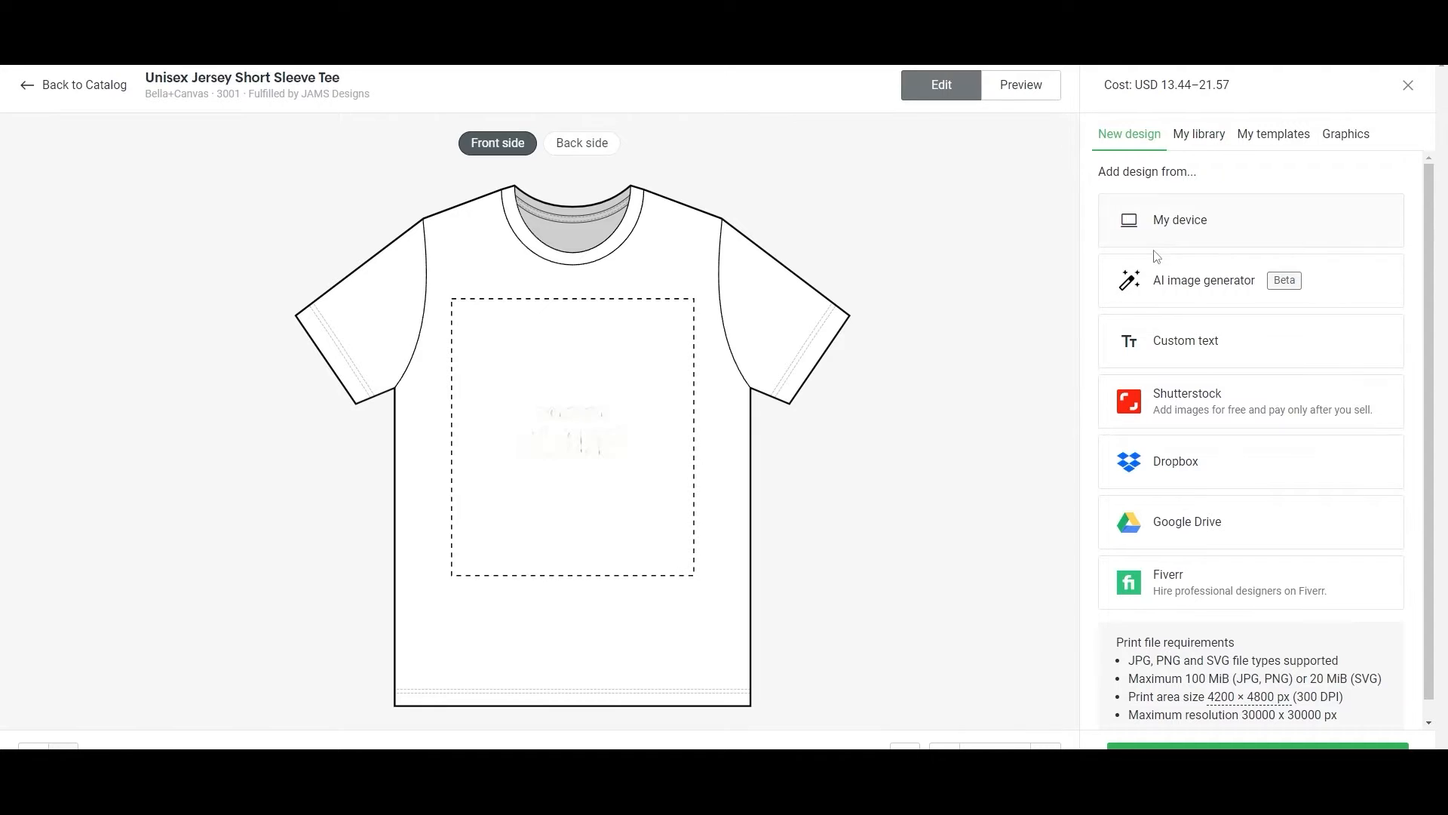
# - Upload 1-removebg.png from the computer and preview it on the black shirt
pyautogui.click(1180, 220)
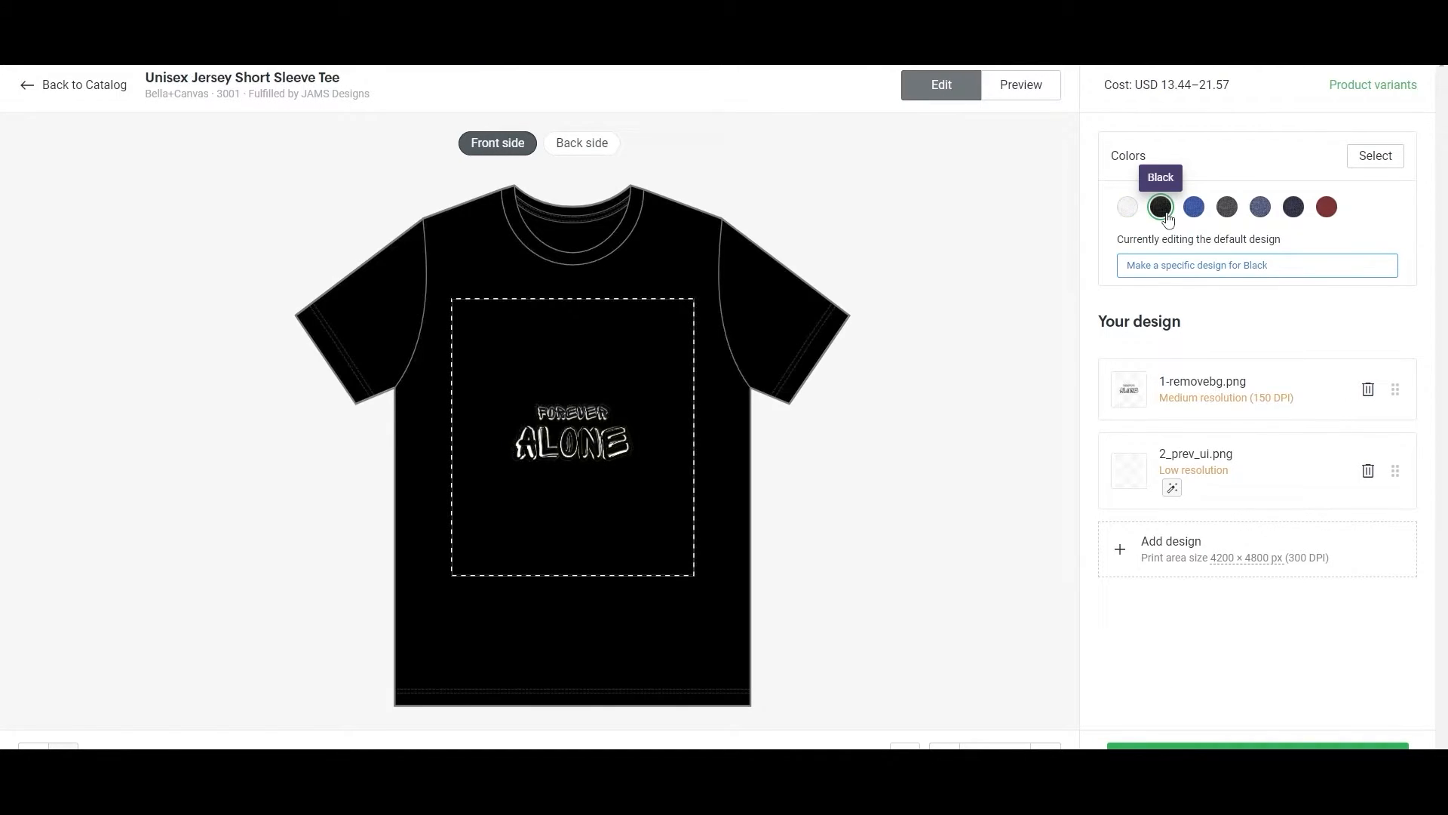
pyautogui.click(571, 439)
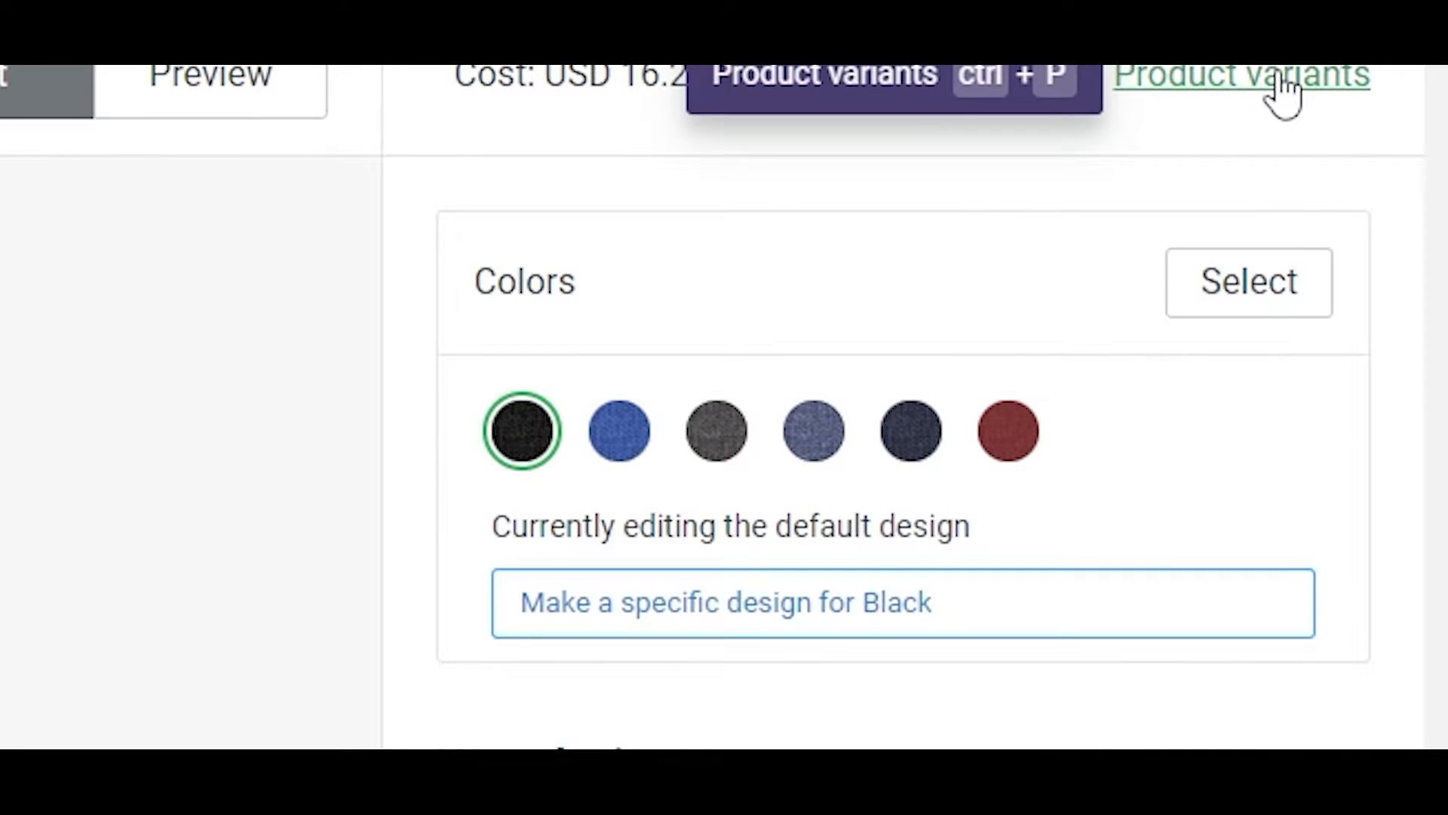
# - Confirm the six colour variants and save the tee as a product
pyautogui.click(1241, 76)
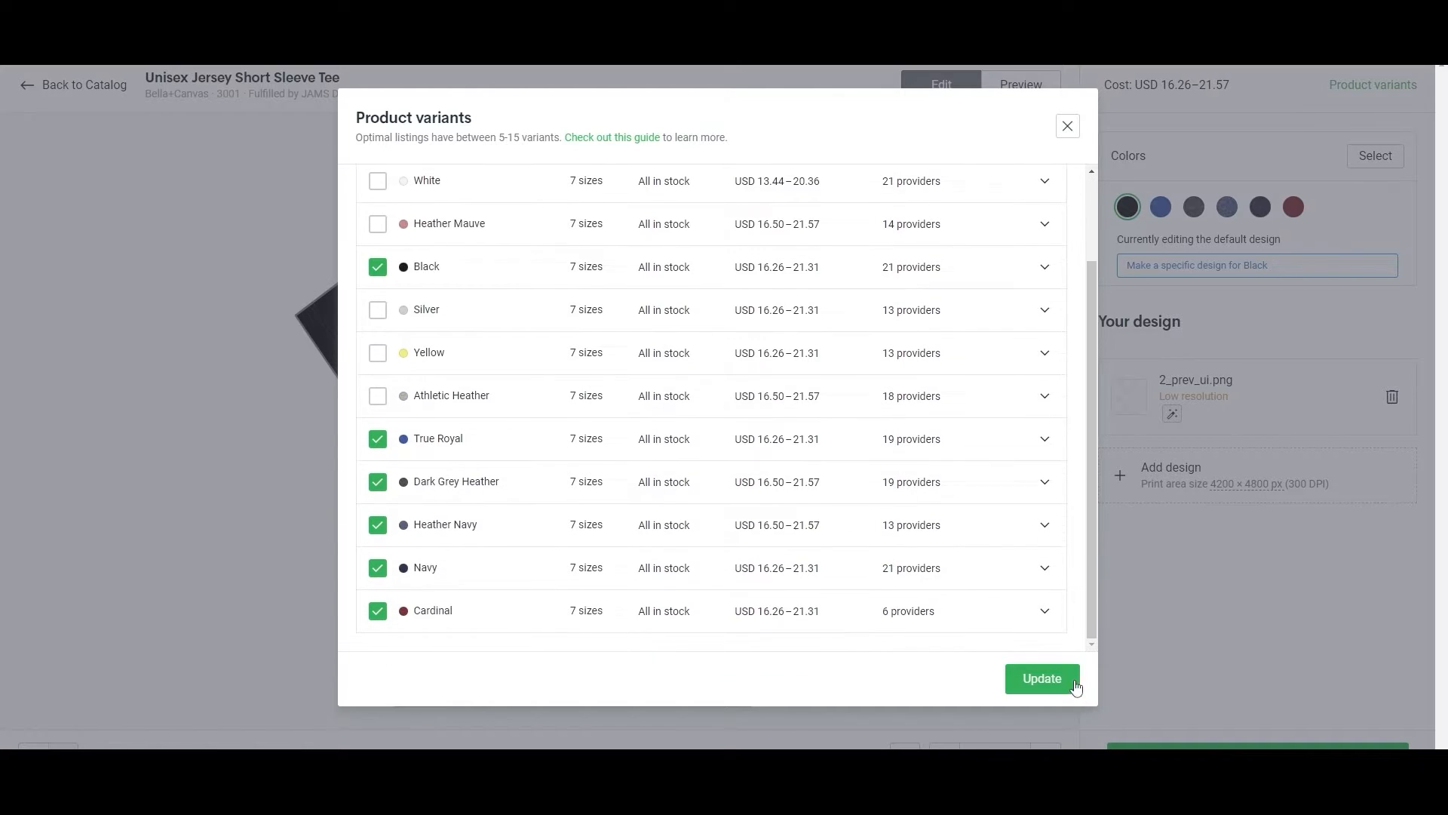
pyautogui.click(1041, 678)
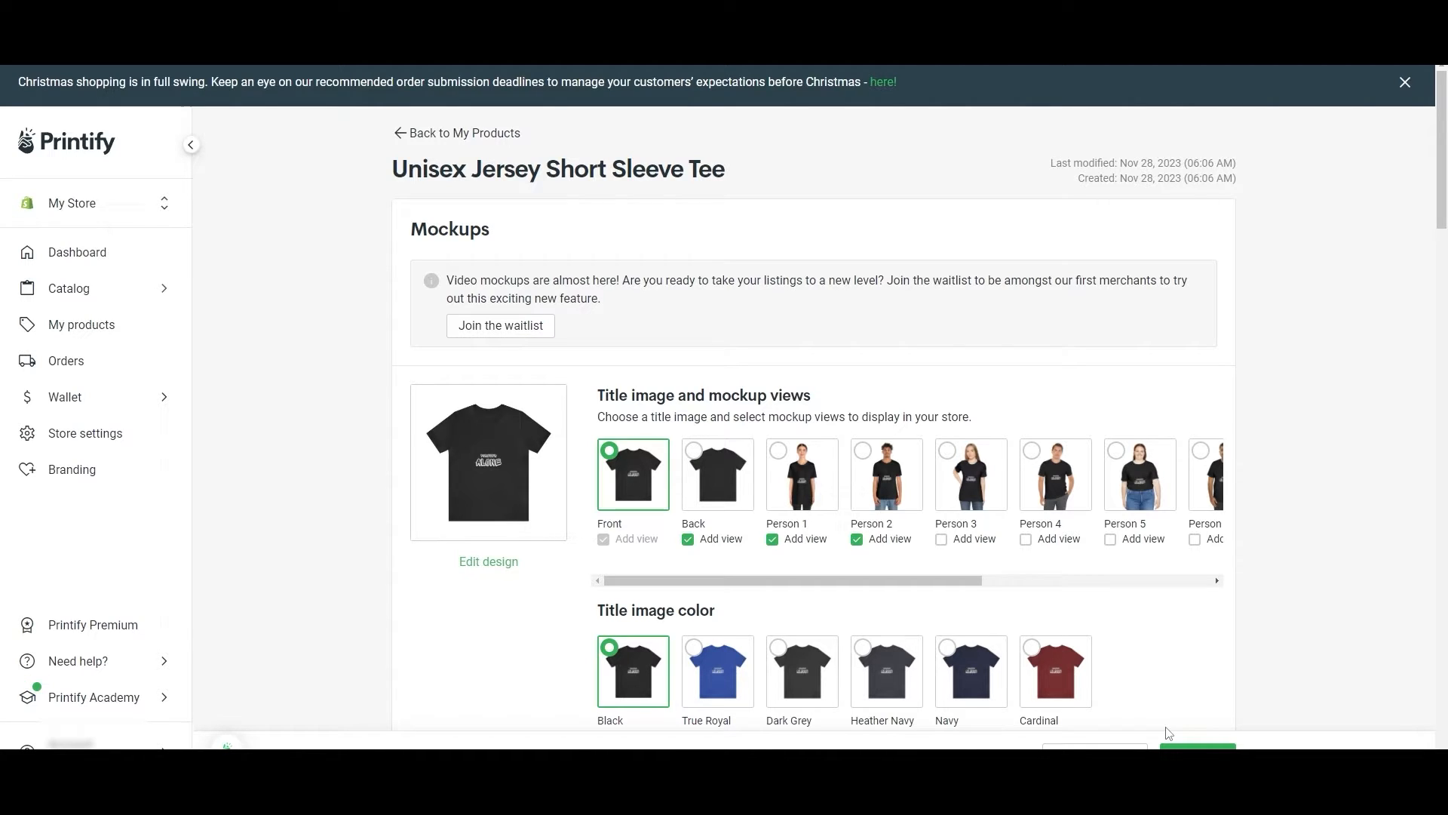
# - Adjust mockups to Person 1–5 without the back view, with True Royal as title colour
pyautogui.scroll(-3)
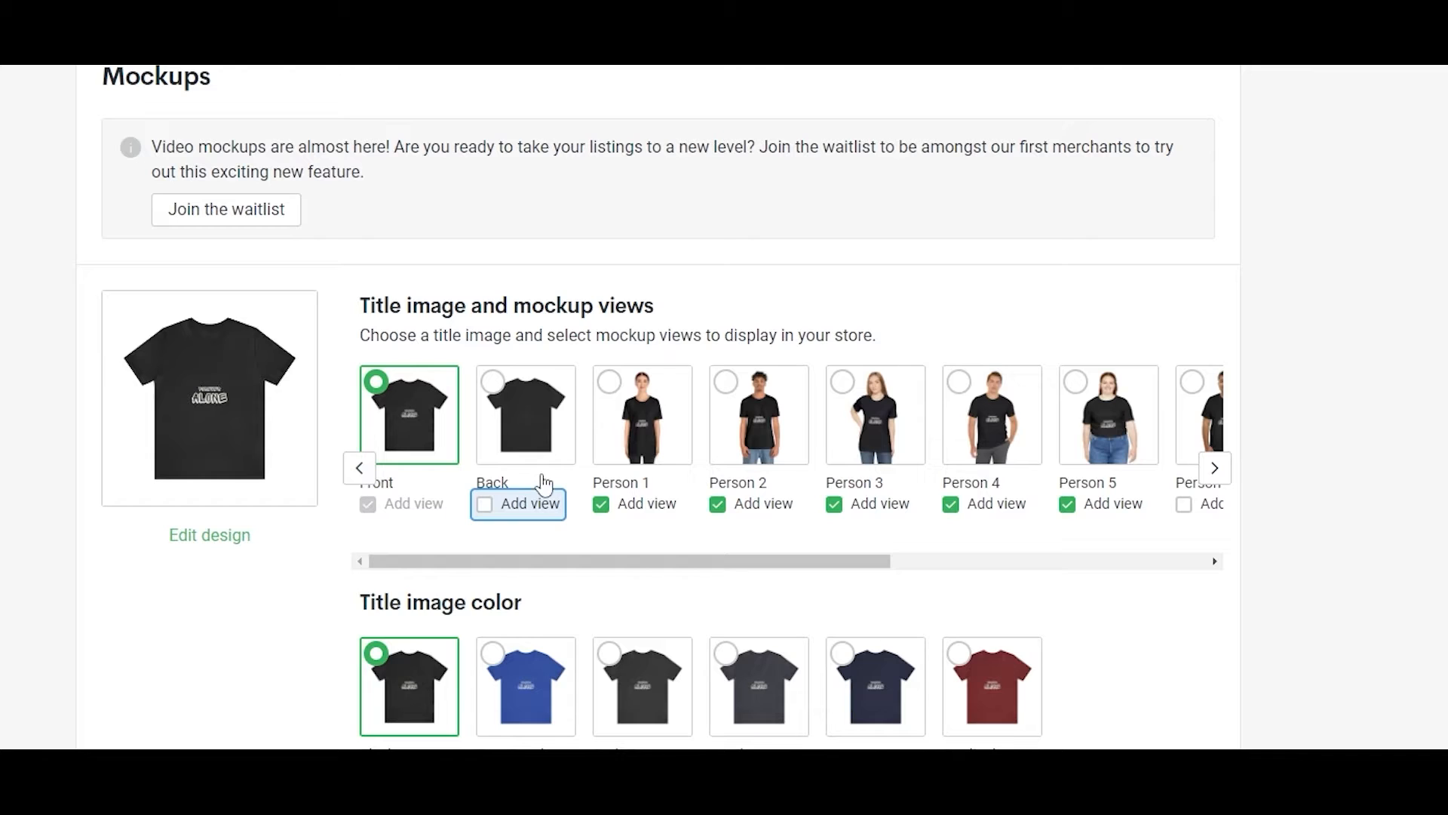
pyautogui.hscroll(3)
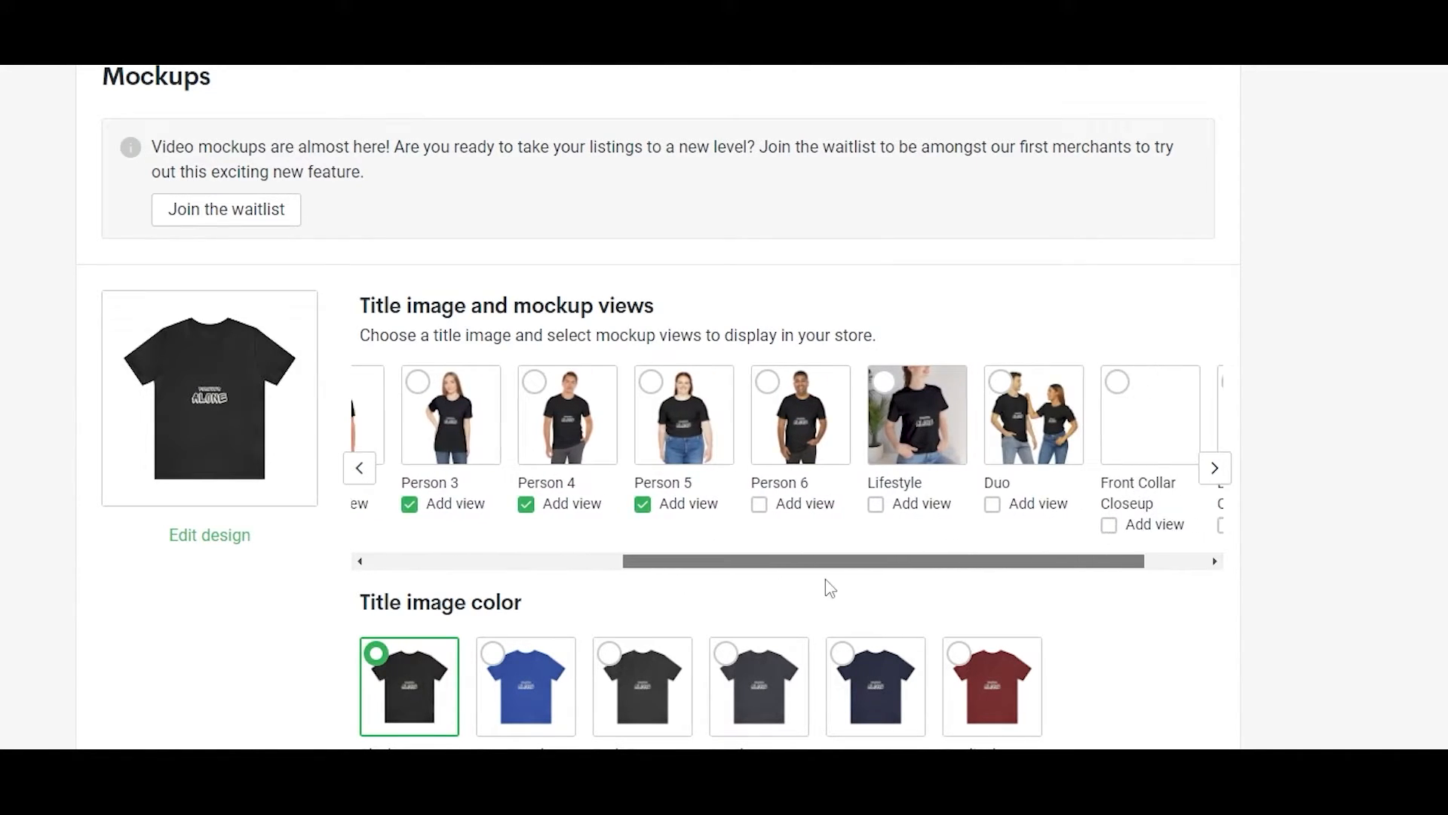
pyautogui.scroll(-3)
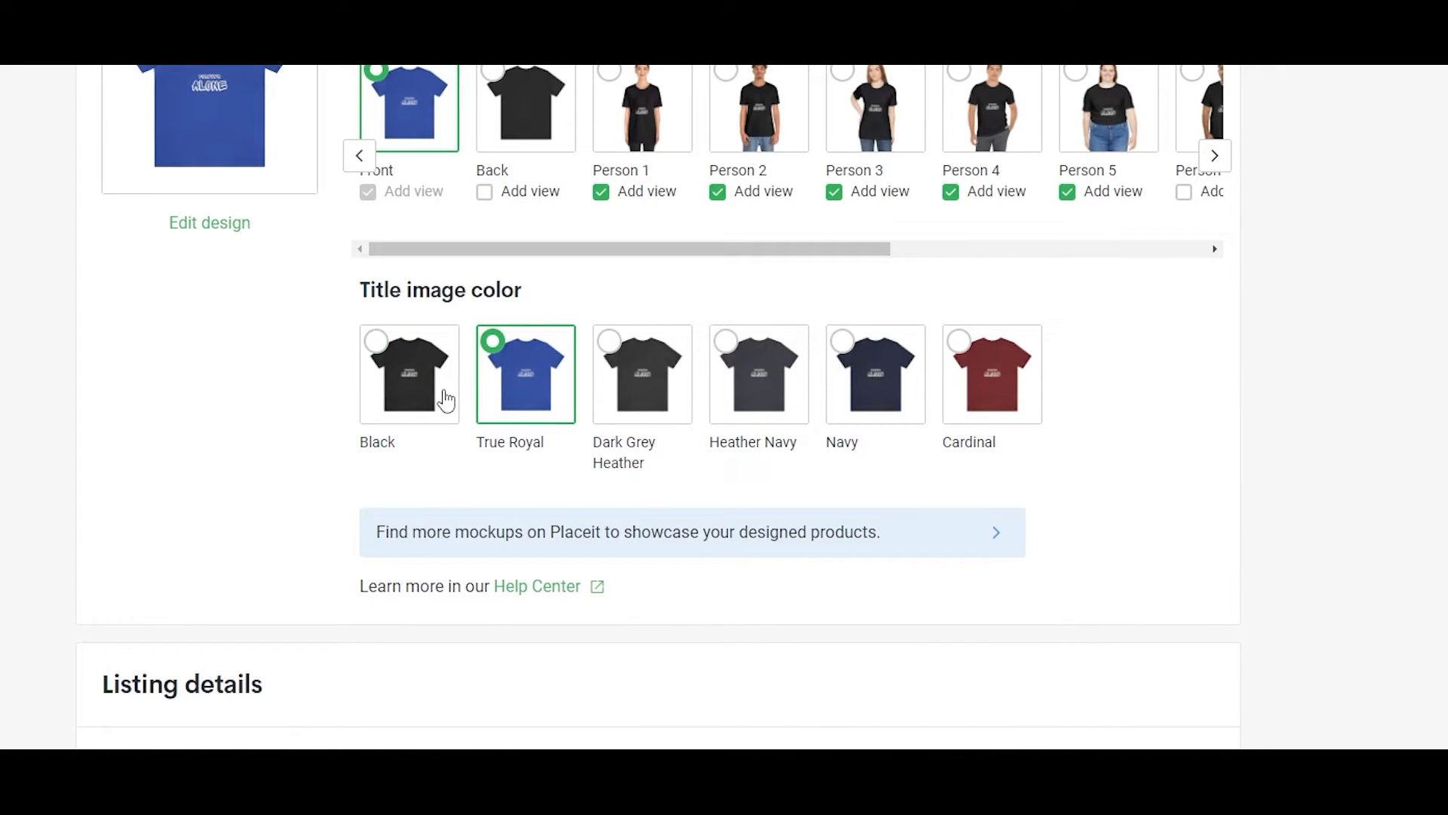
pyautogui.scroll(-3)
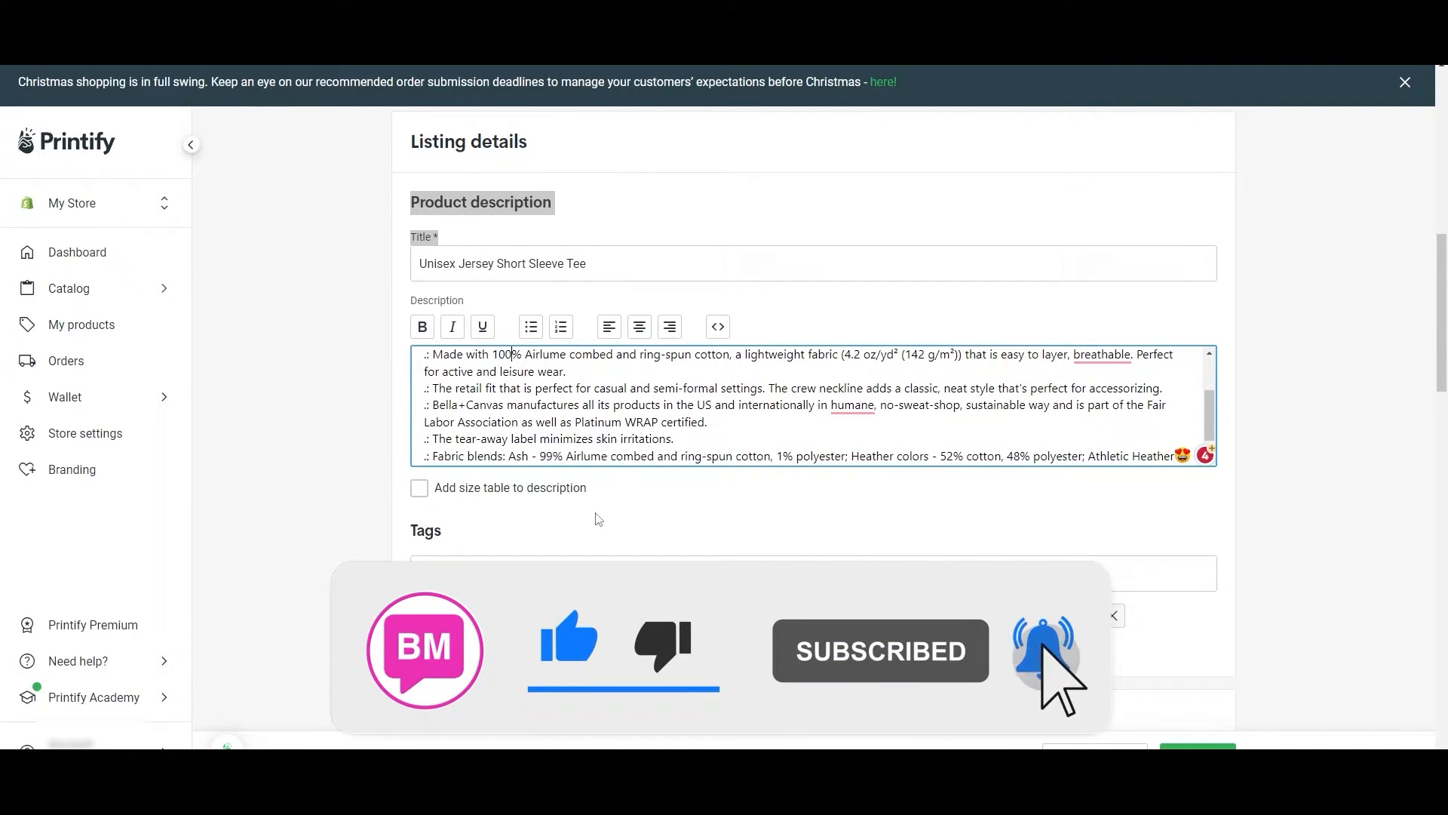
pyautogui.scroll(-3)
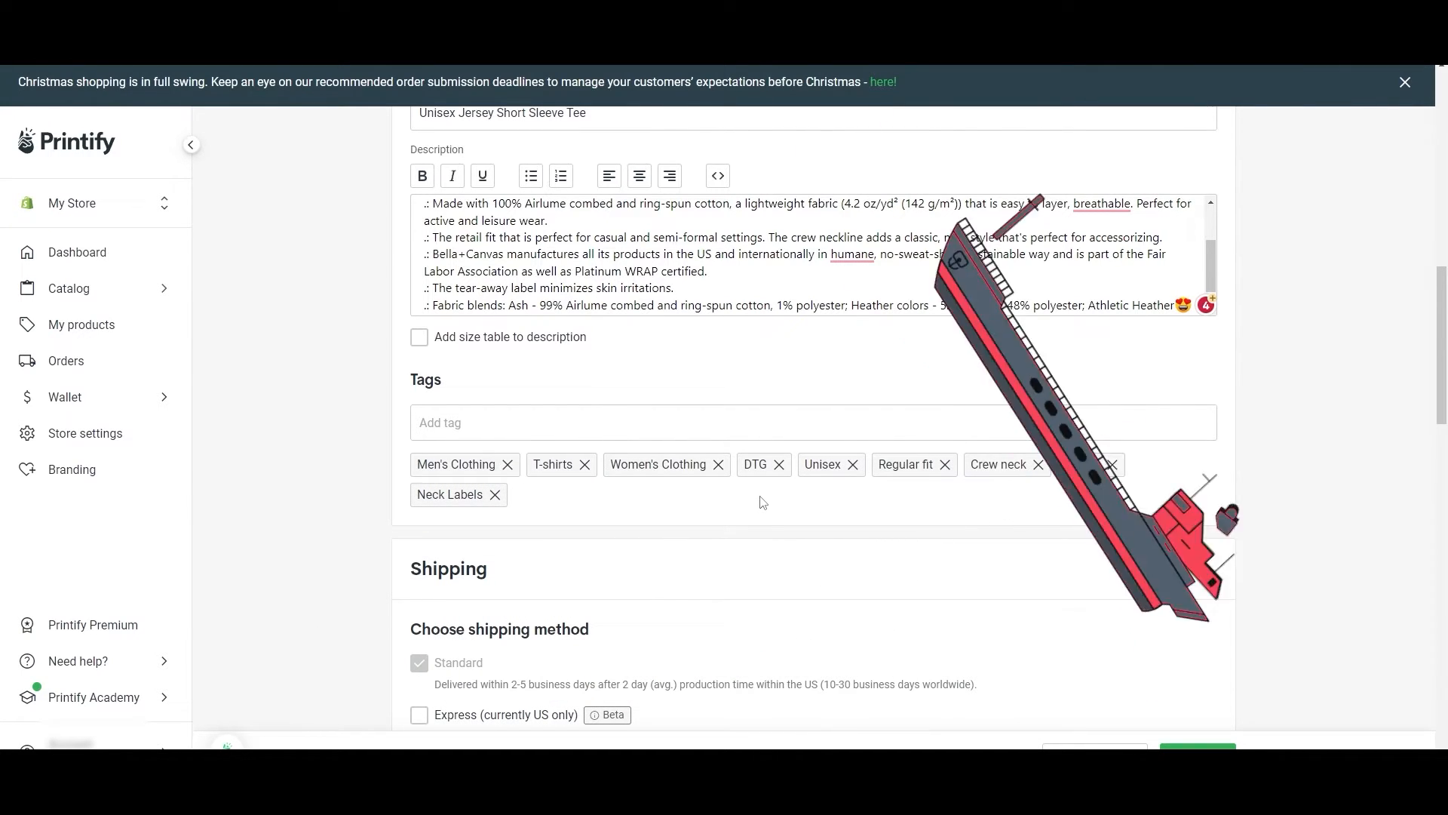
pyautogui.scroll(-3)
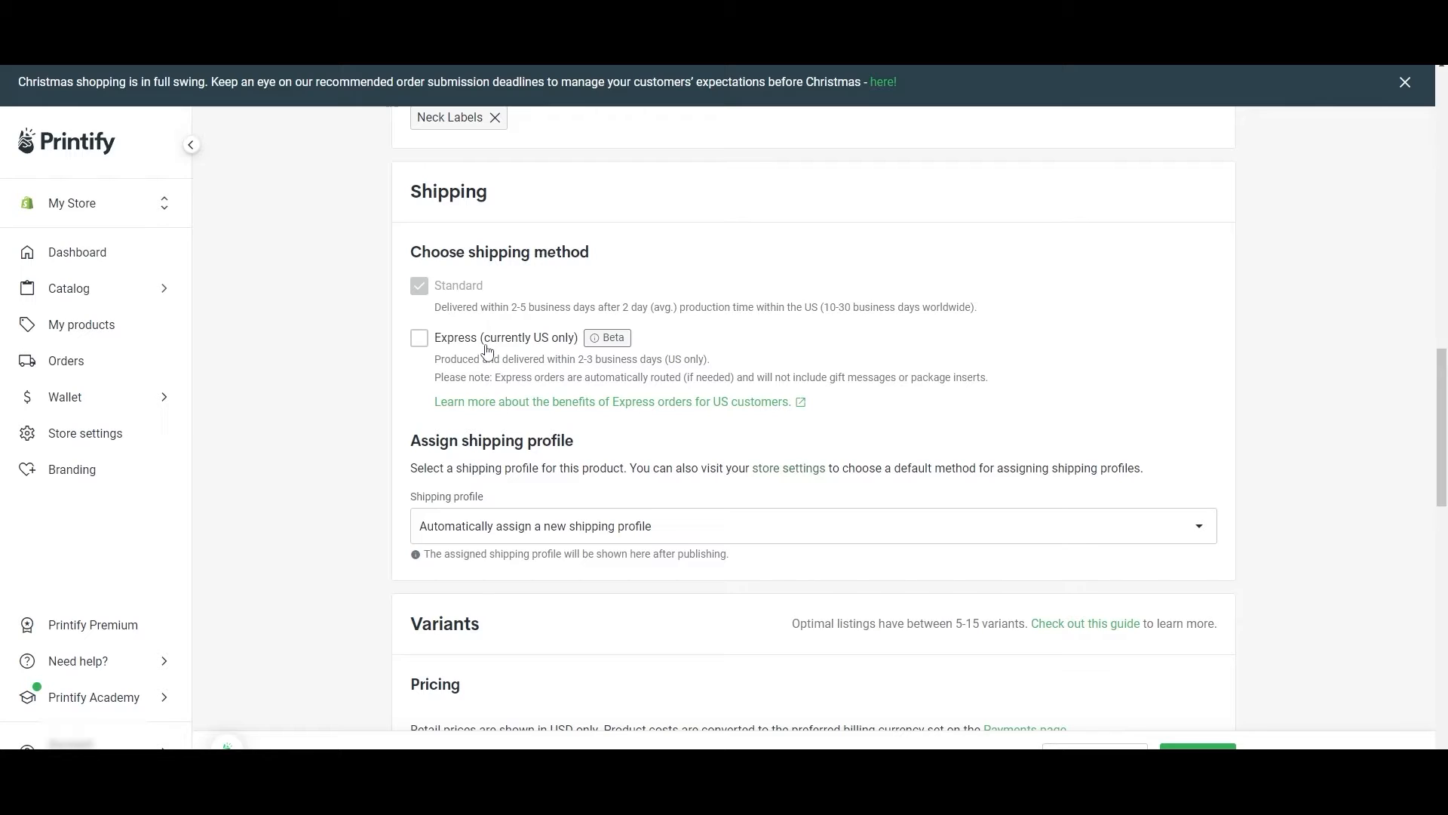
# - In the pricing table, select sizes S through 3XL for a price change, leaving XS out
pyautogui.scroll(-3)
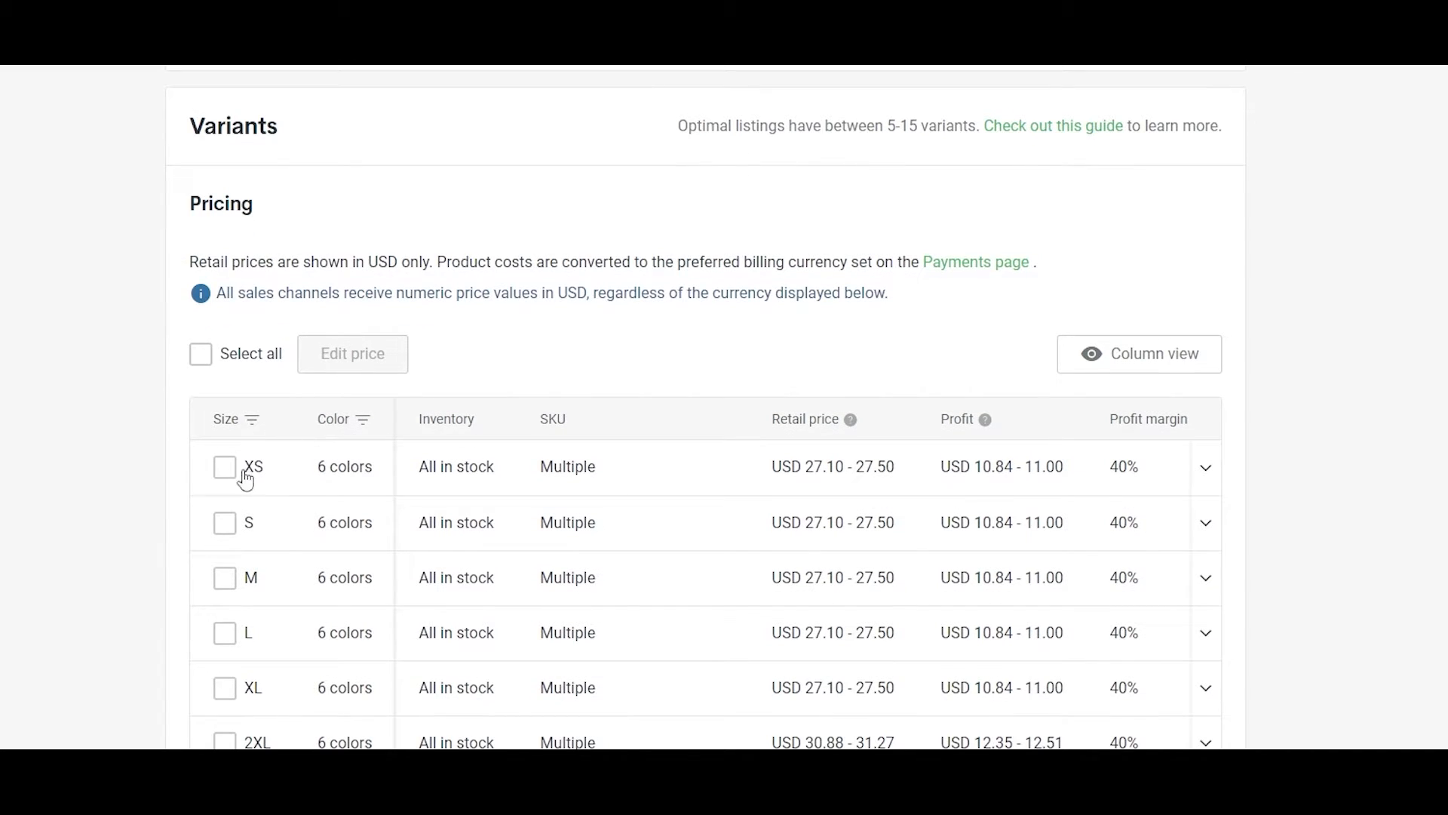
pyautogui.scroll(-3)
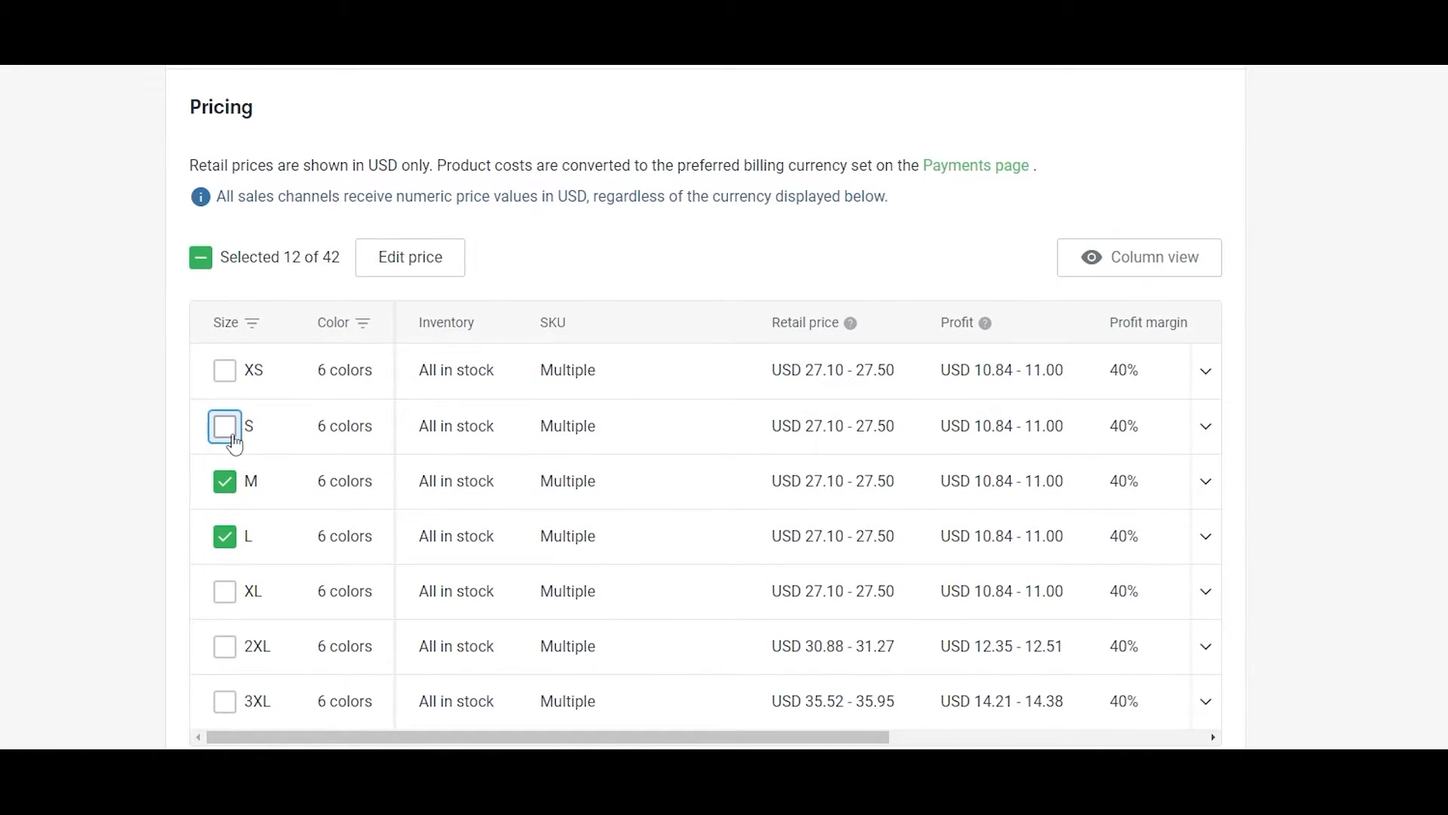
pyautogui.click(224, 426)
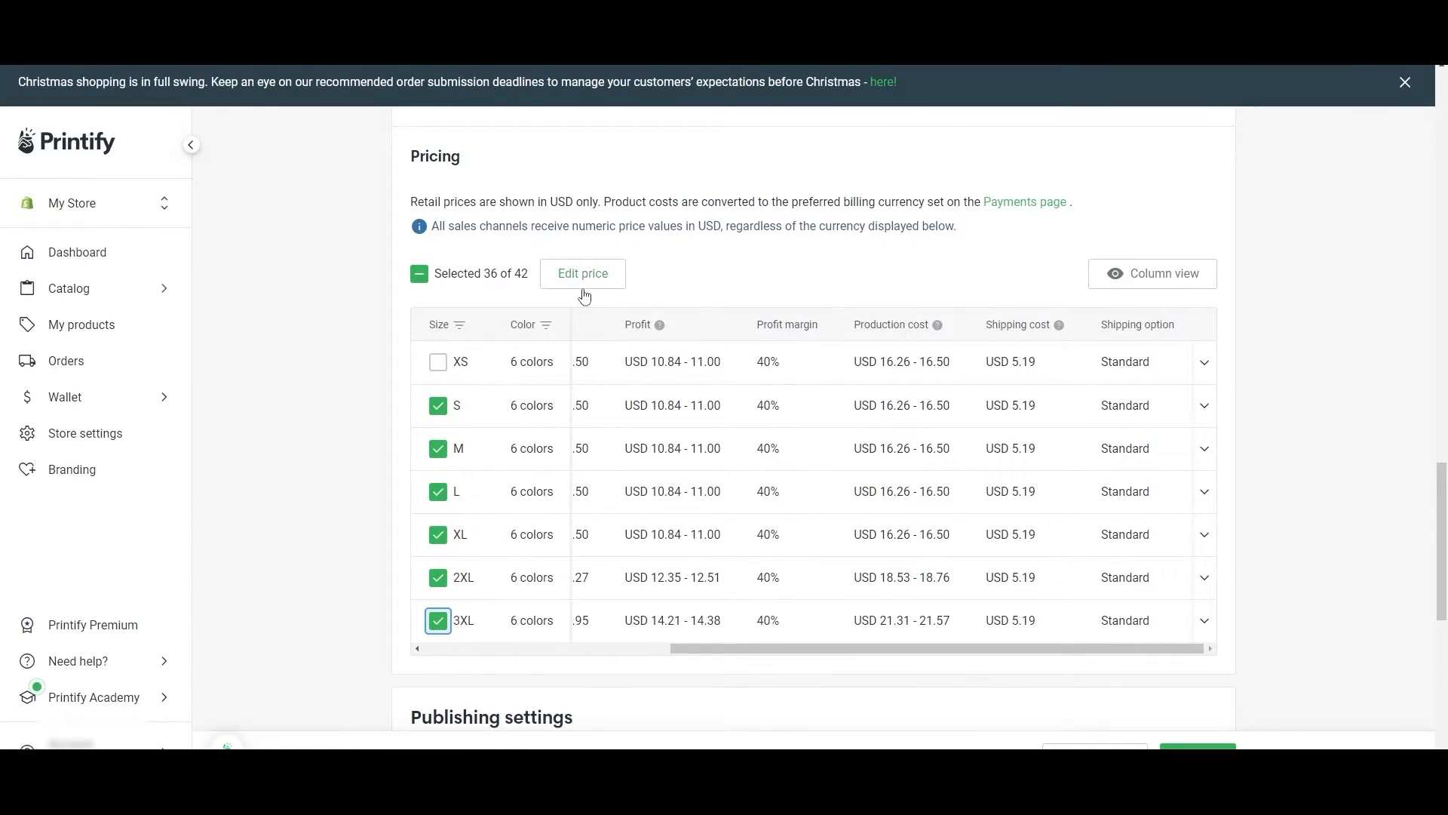
# - Dismiss bulk editing and enter retail price USD 20.10 directly for size S
pyautogui.click(582, 273)
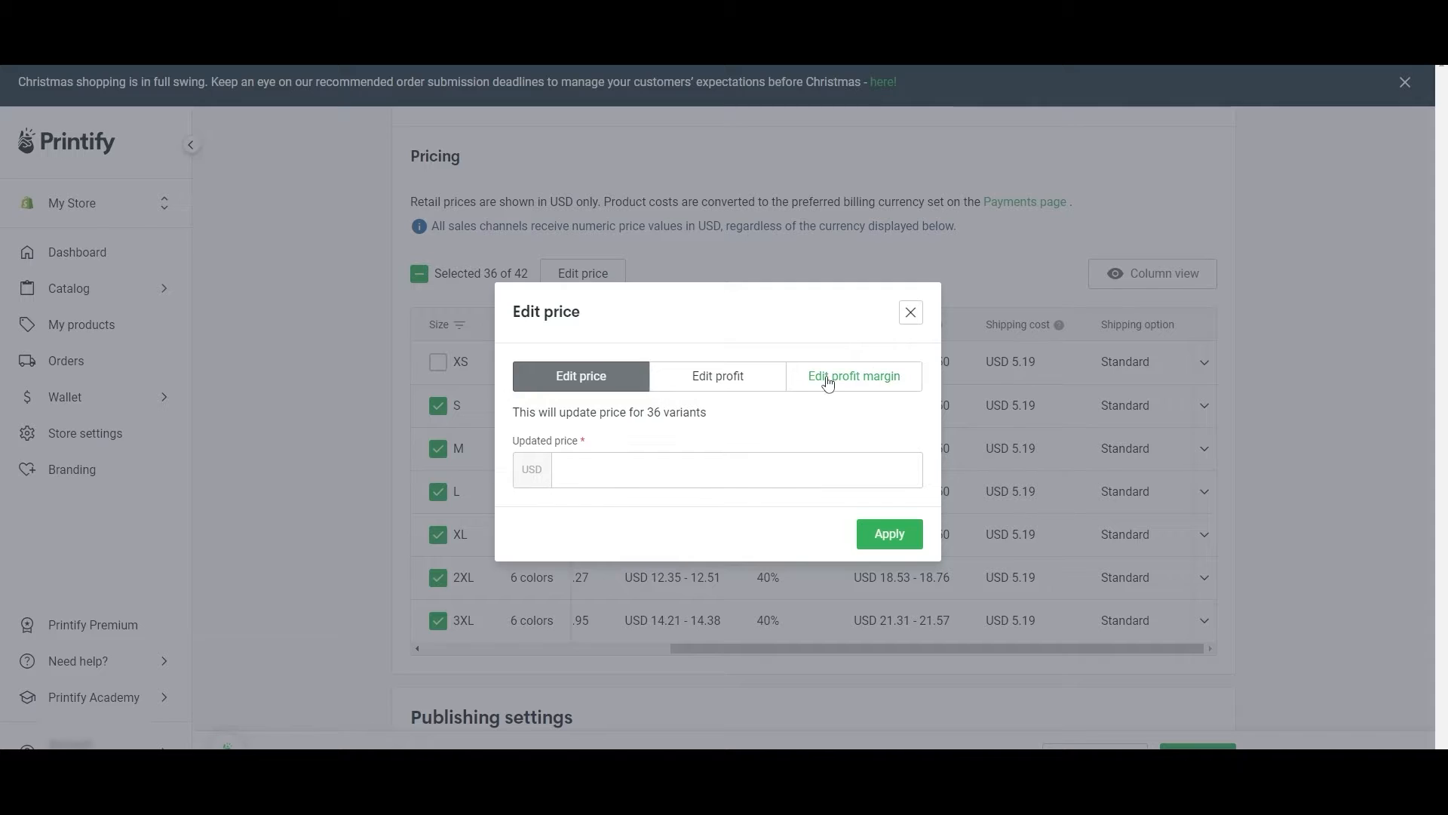
pyautogui.click(909, 311)
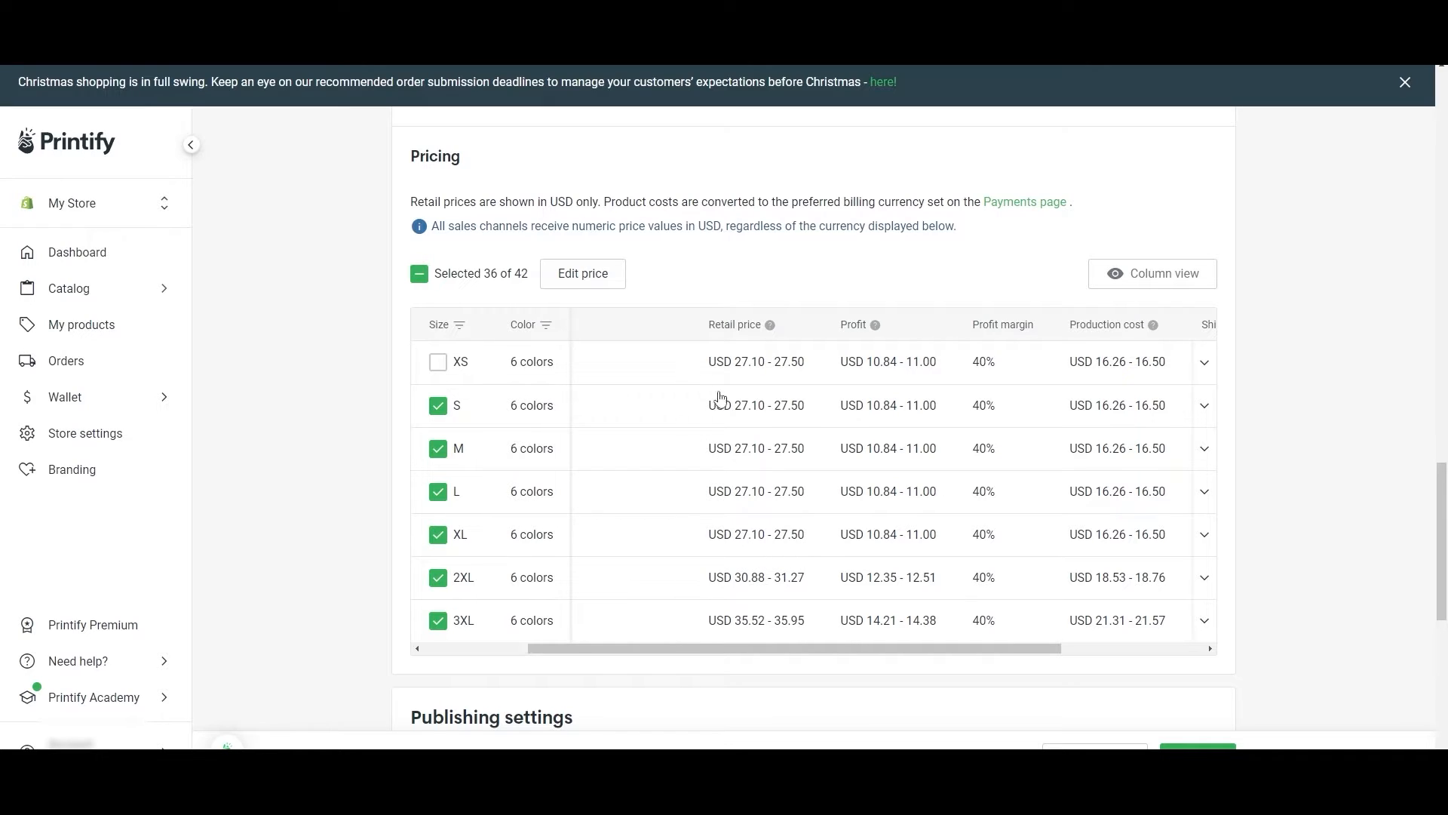
pyautogui.moveTo(754, 642)
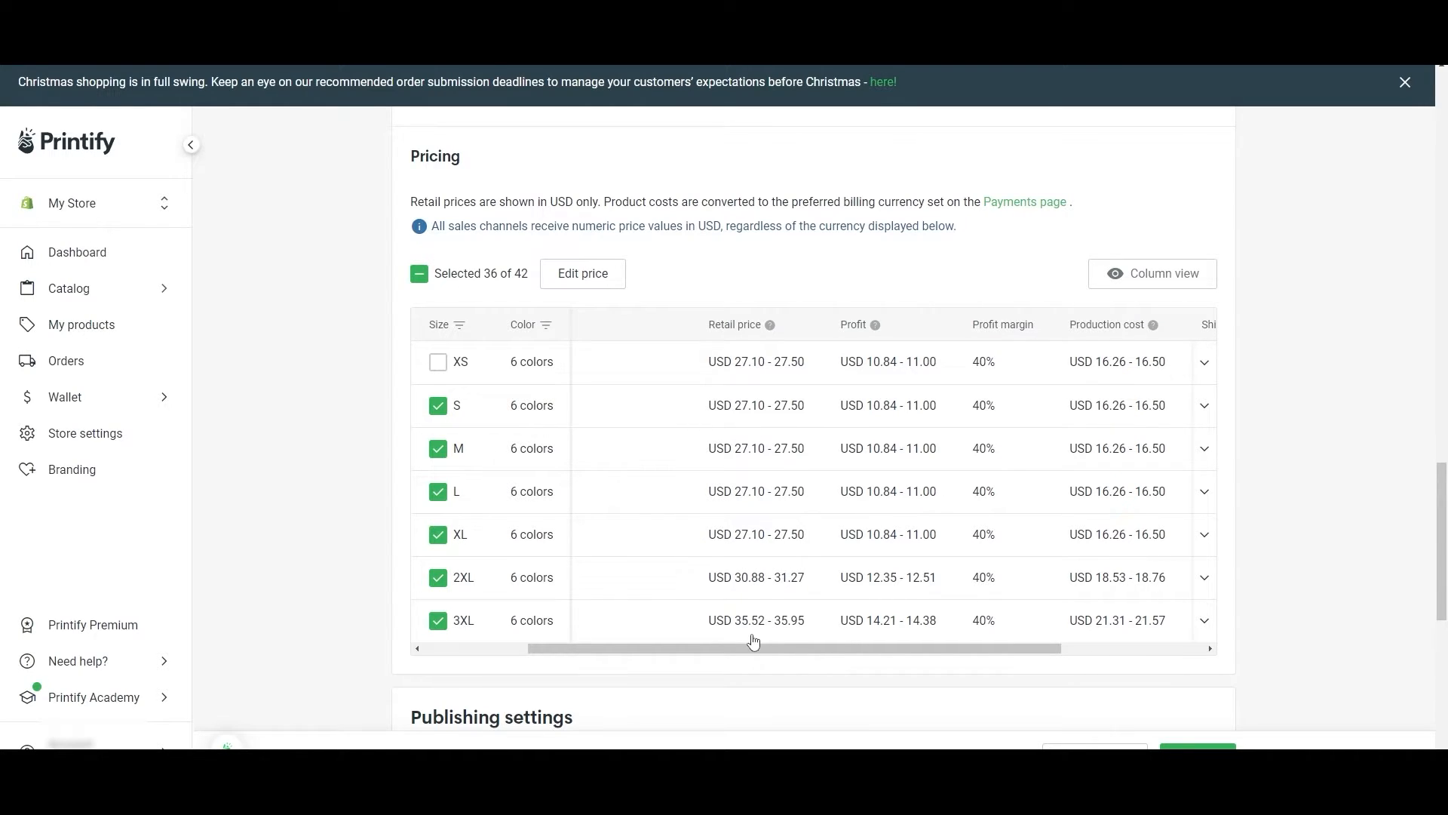
pyautogui.click(756, 490)
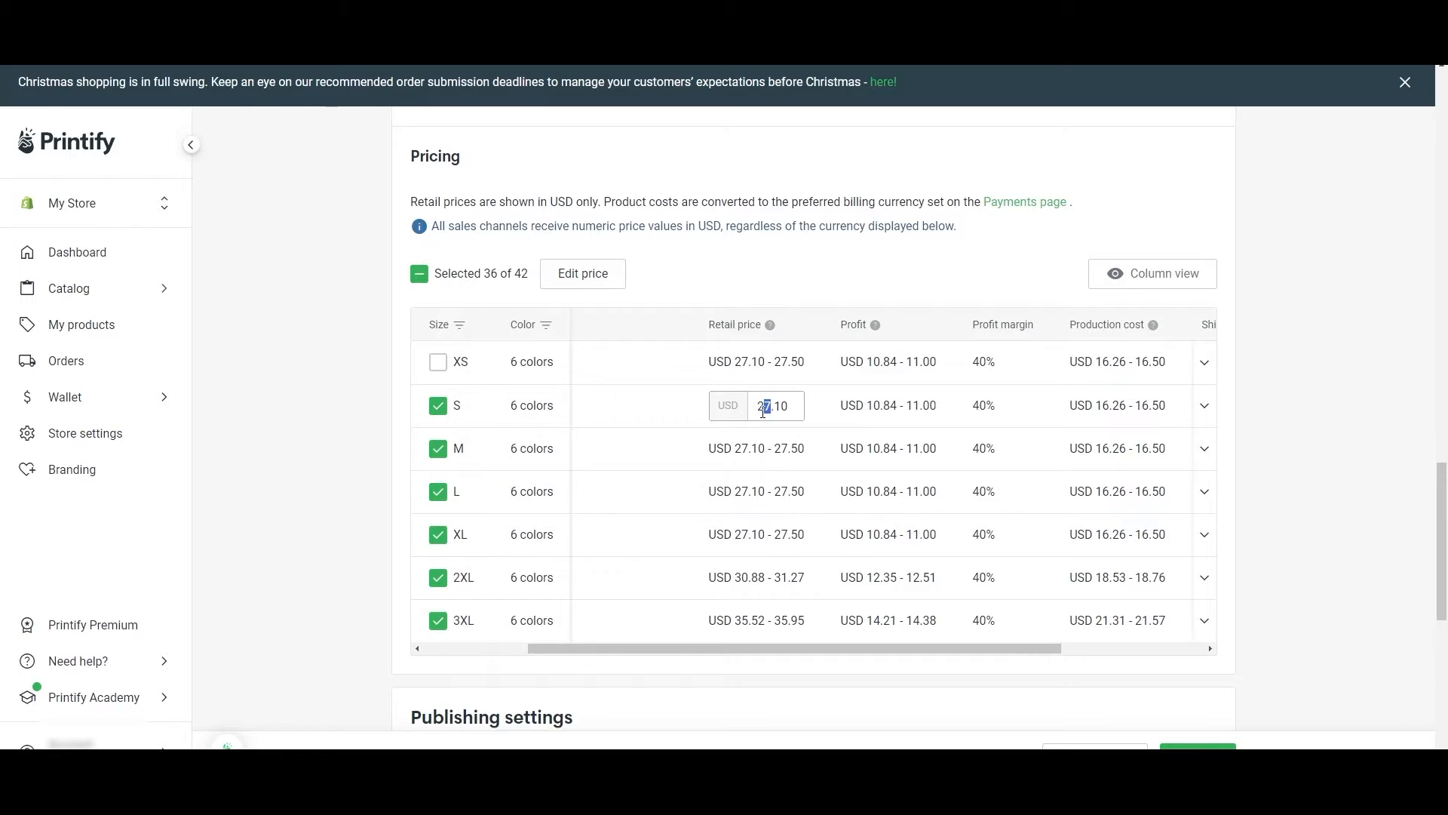
pyautogui.write('20.10')
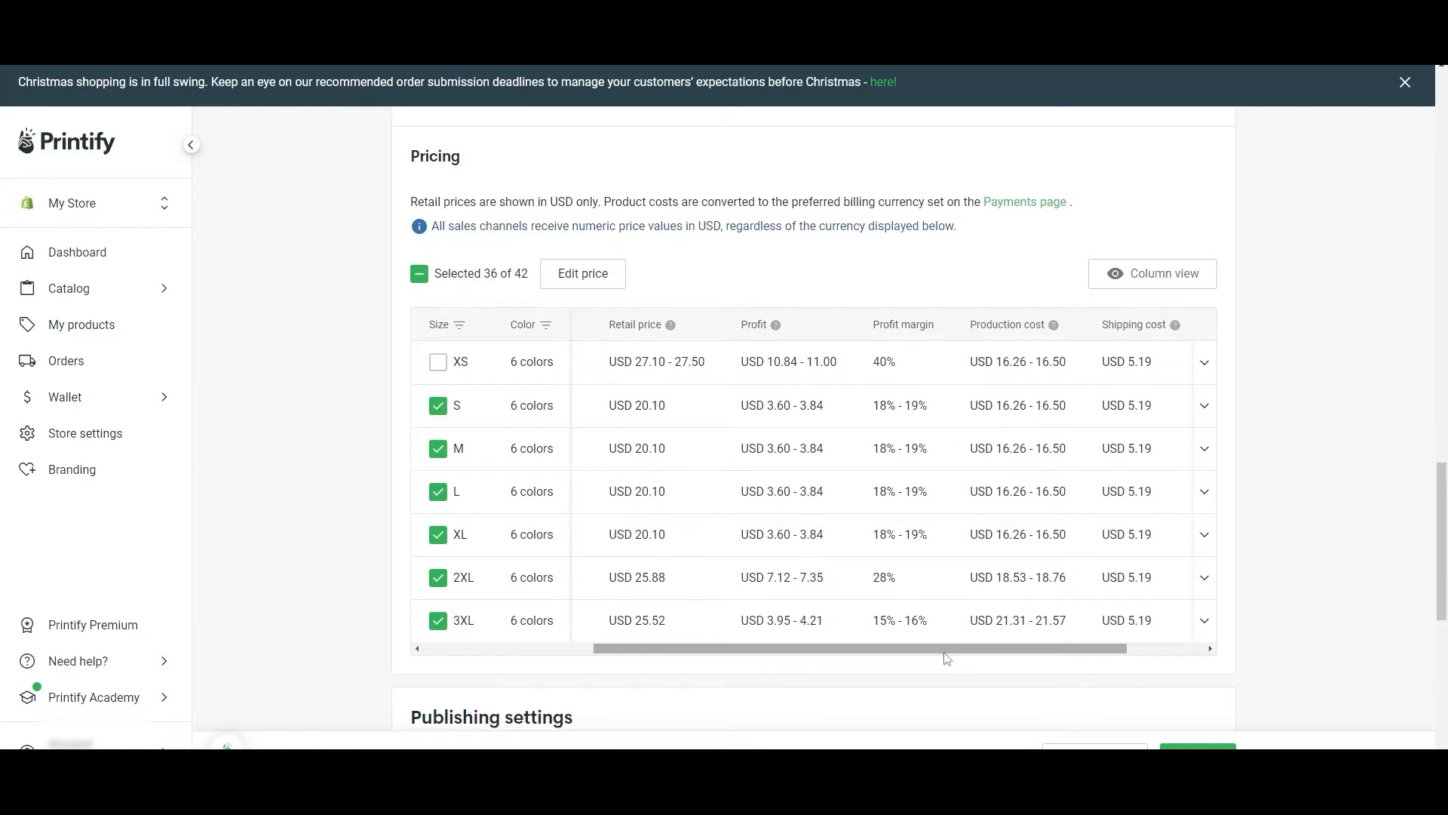
# - Save the tee past Publishing settings and return to My Products, where it shows Unpublished
pyautogui.hscroll(3)
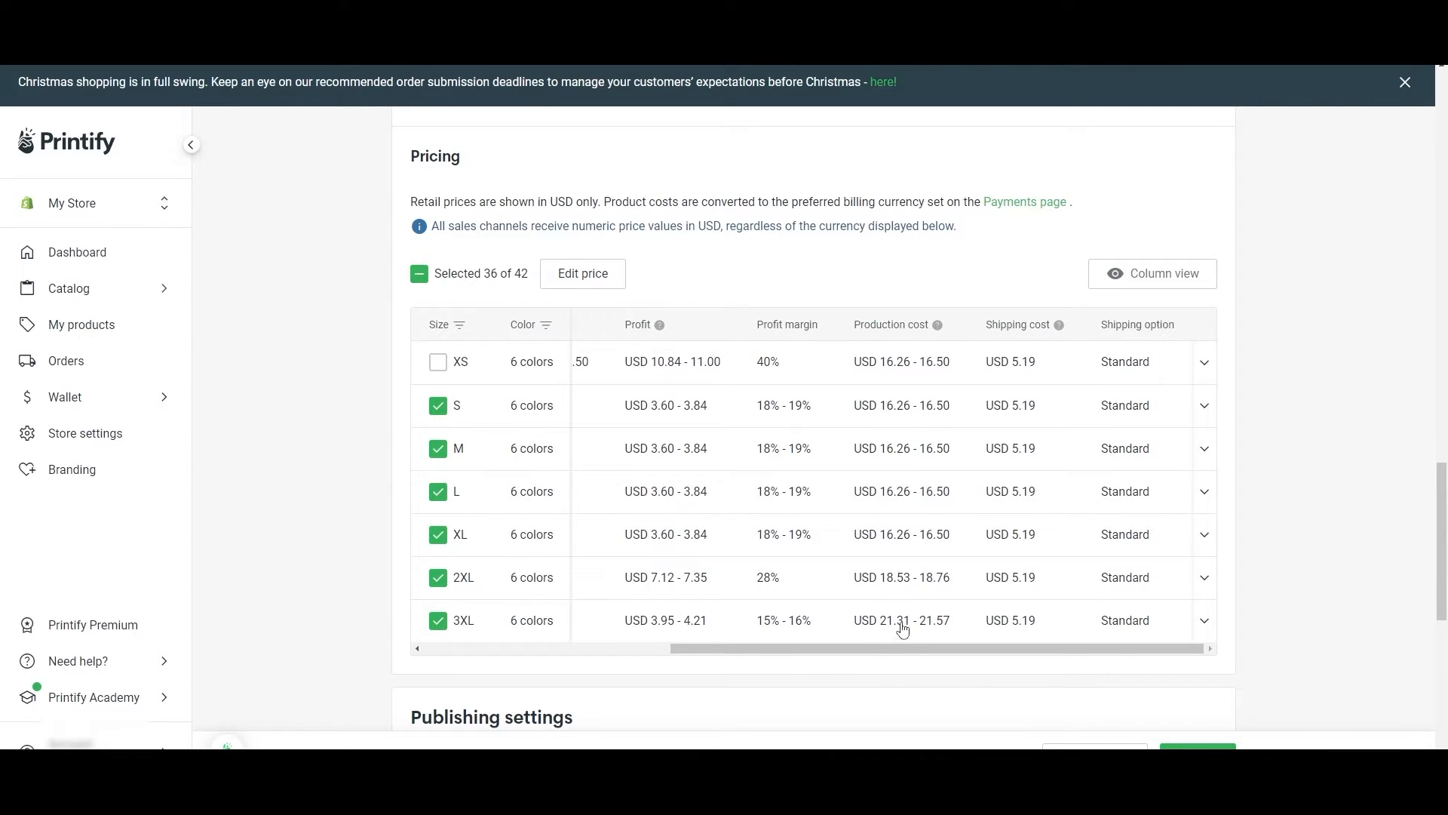
pyautogui.hscroll(-3)
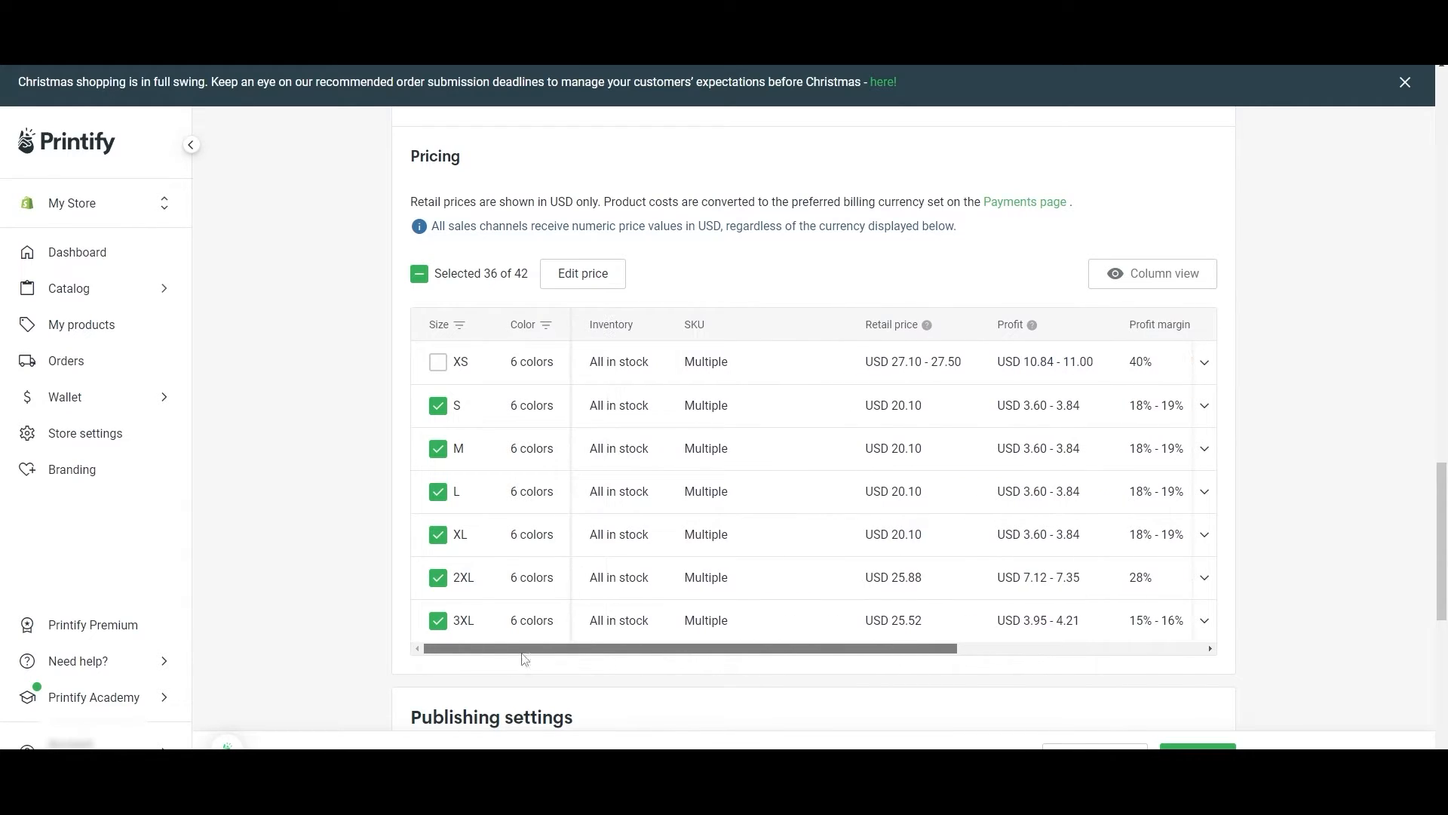
pyautogui.scroll(-3)
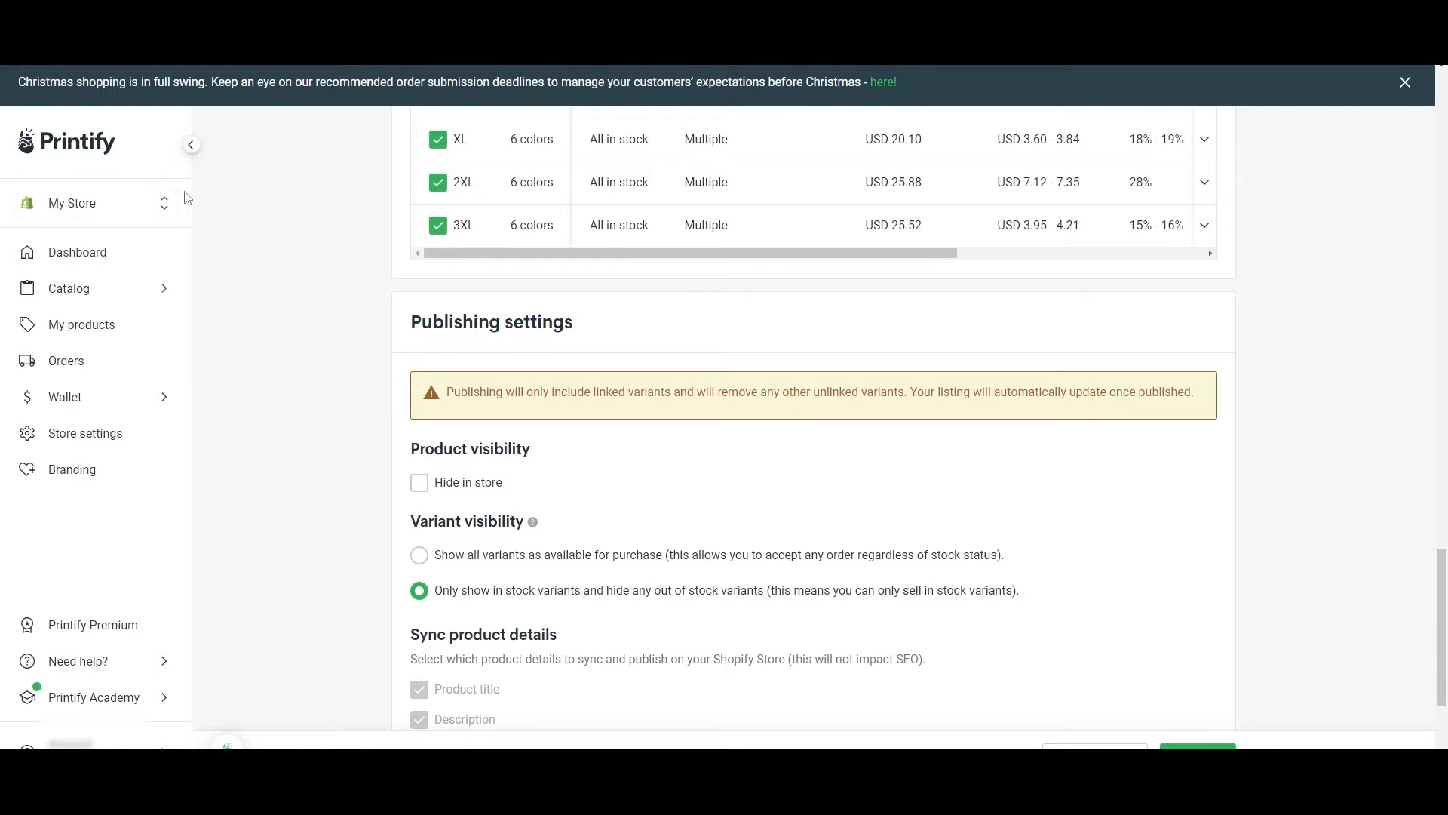
pyautogui.click(92, 202)
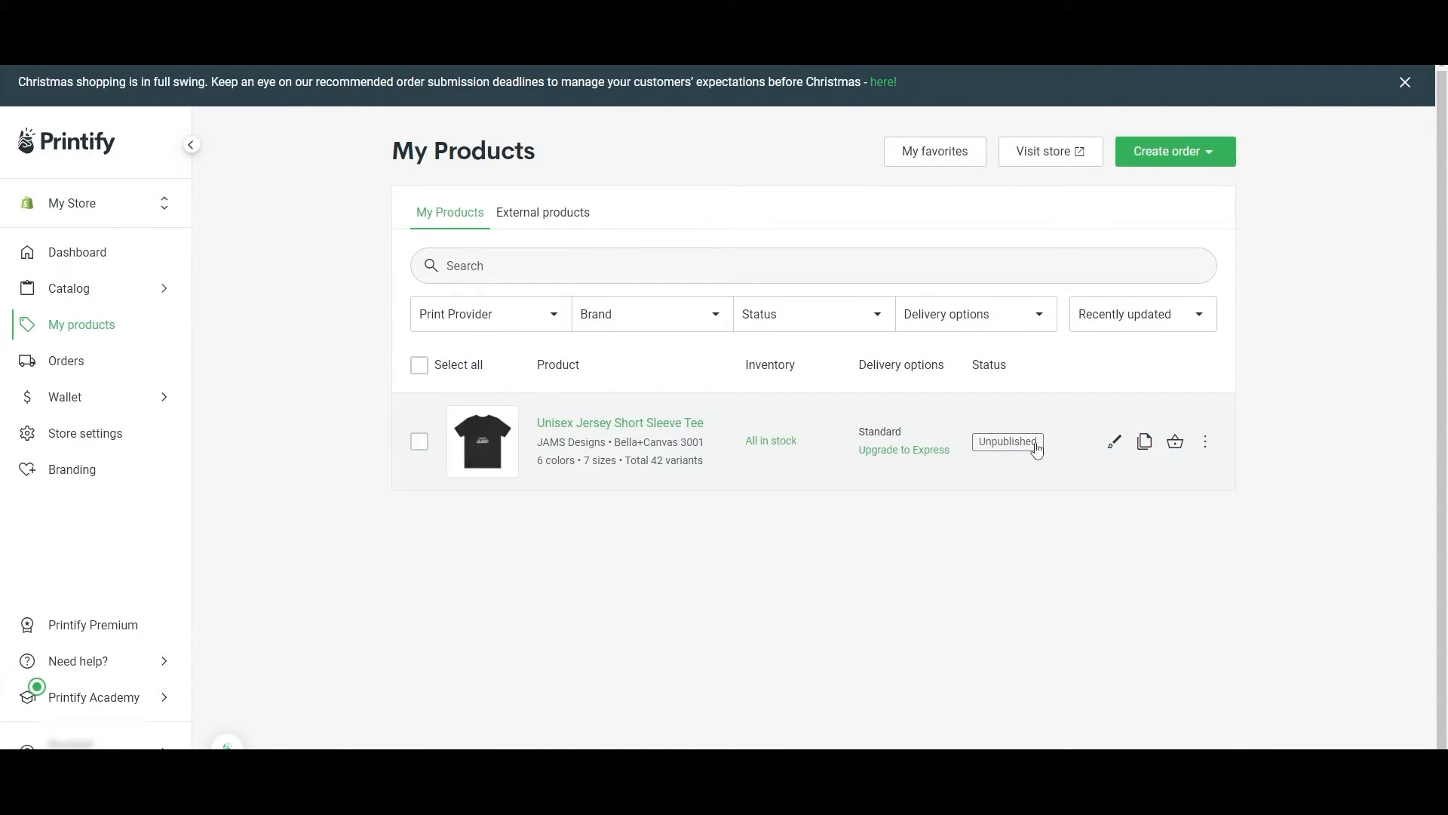
# - Disconnect My Store from Shopify via its options and confirm with 'Yes, disconnect'
pyautogui.click(92, 202)
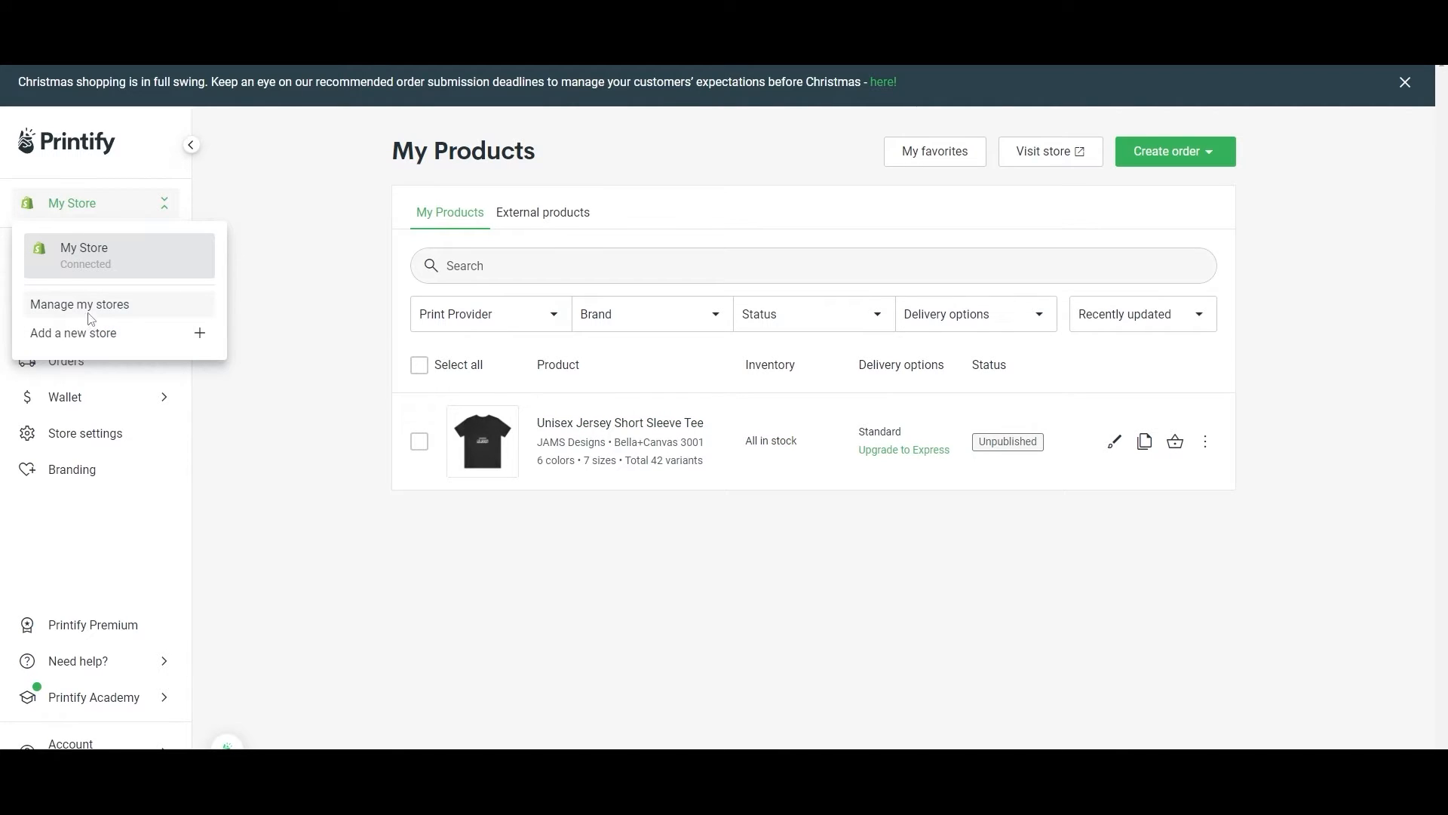
pyautogui.click(80, 304)
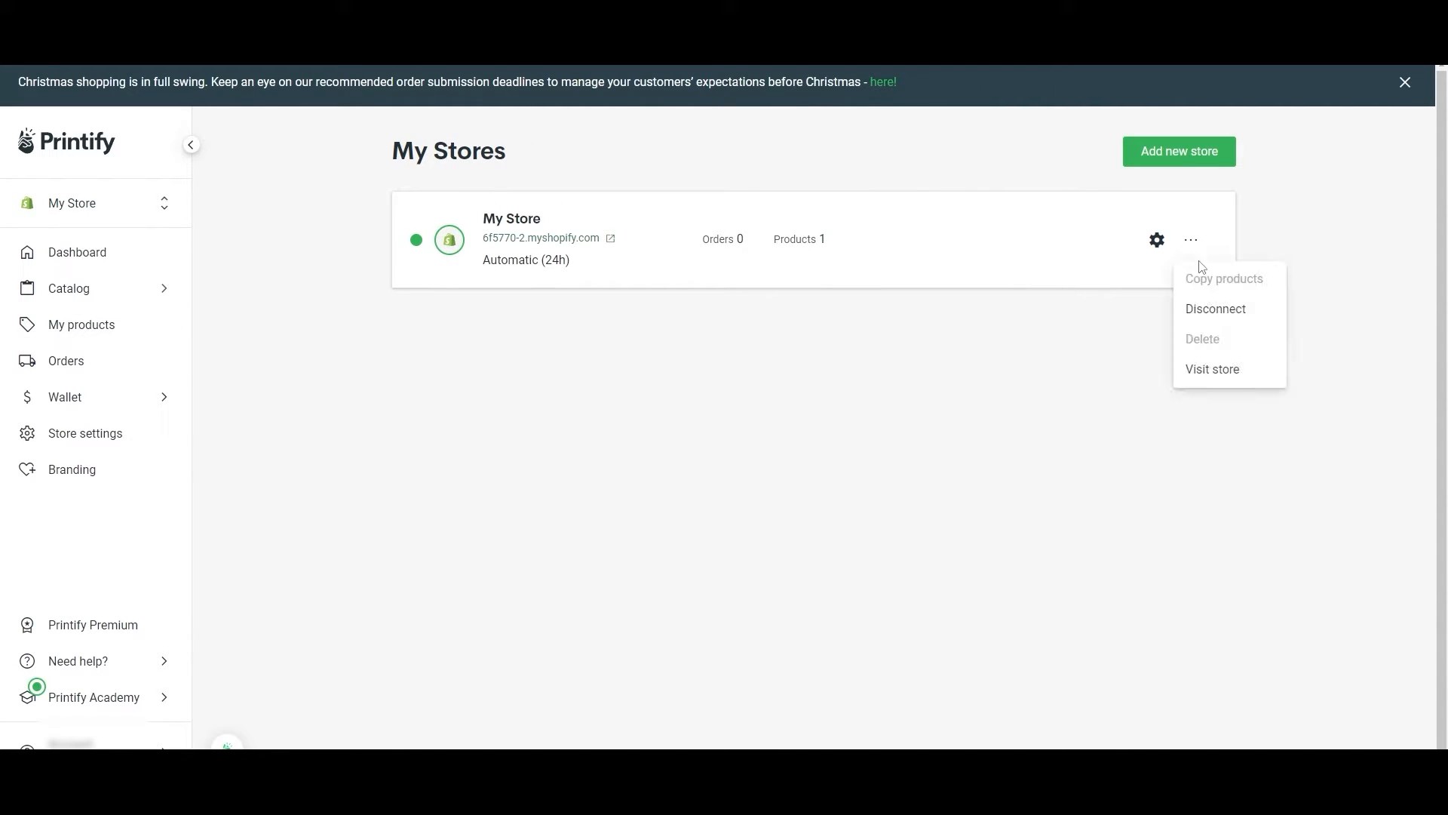
pyautogui.click(1216, 308)
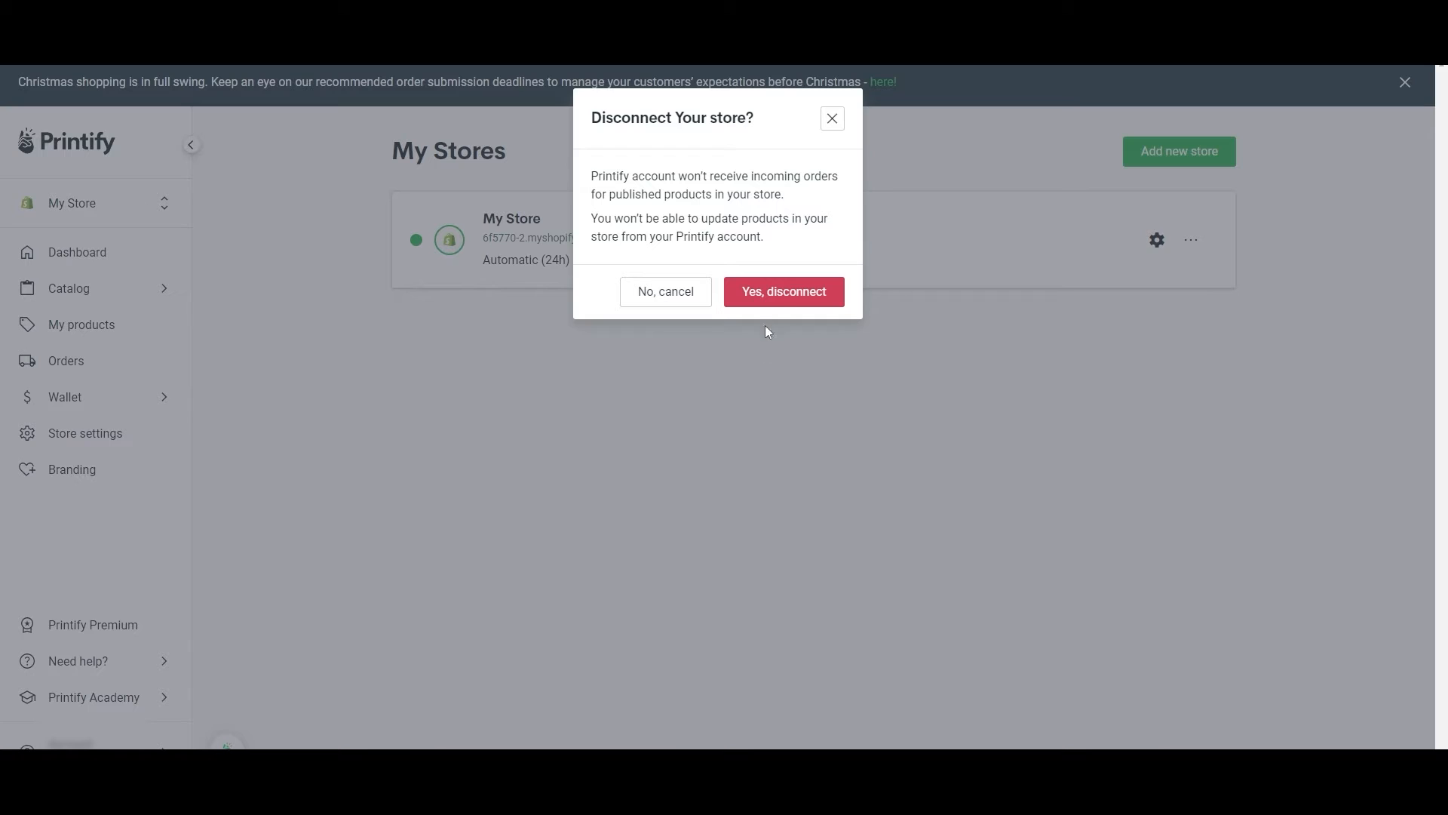
pyautogui.click(783, 292)
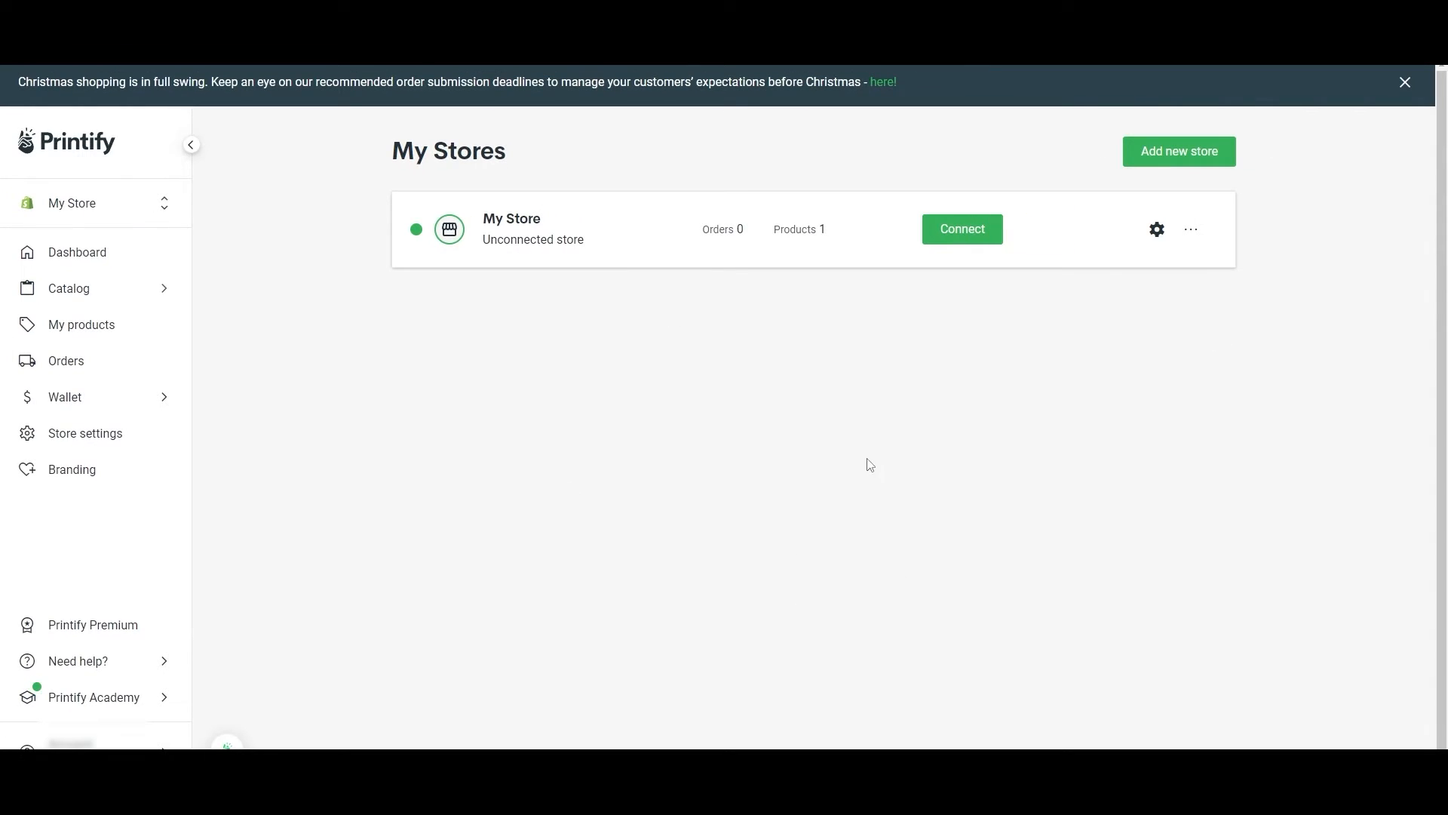
pyautogui.moveTo(1191, 229)
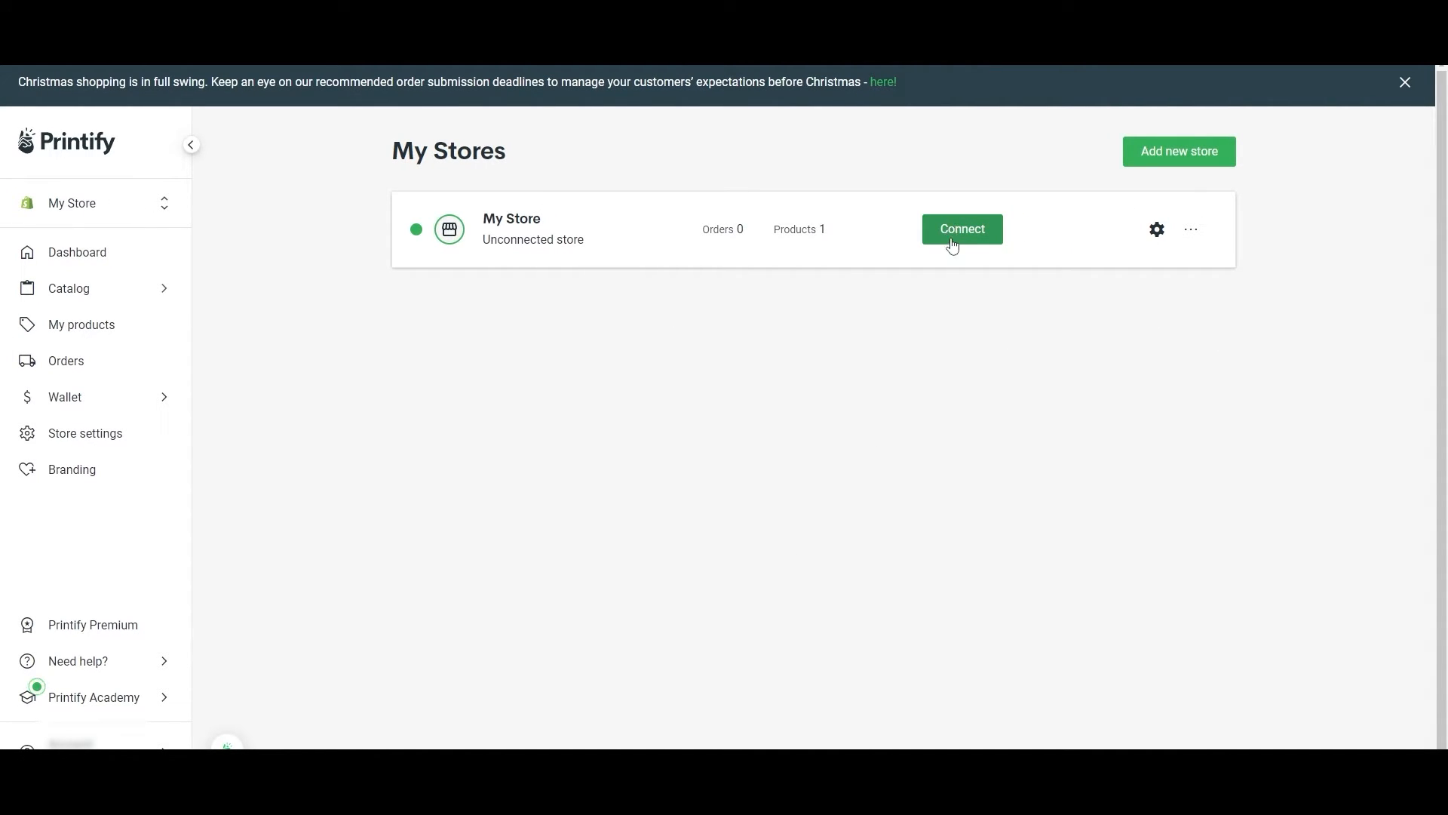
# - Reconnect My Store by choosing Shopify and submitting the myshopify store URL
pyautogui.click(961, 230)
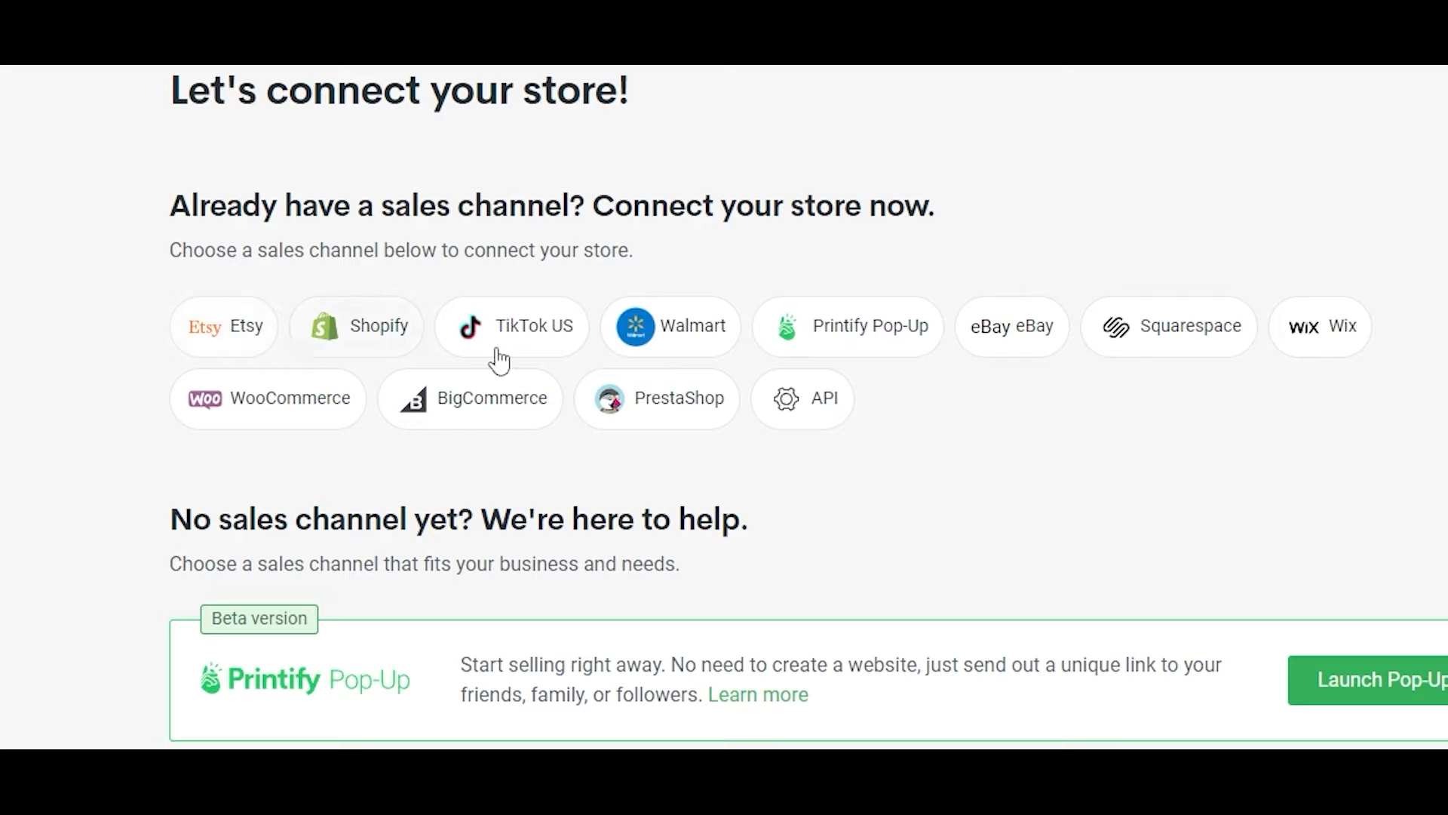
pyautogui.scroll(-3)
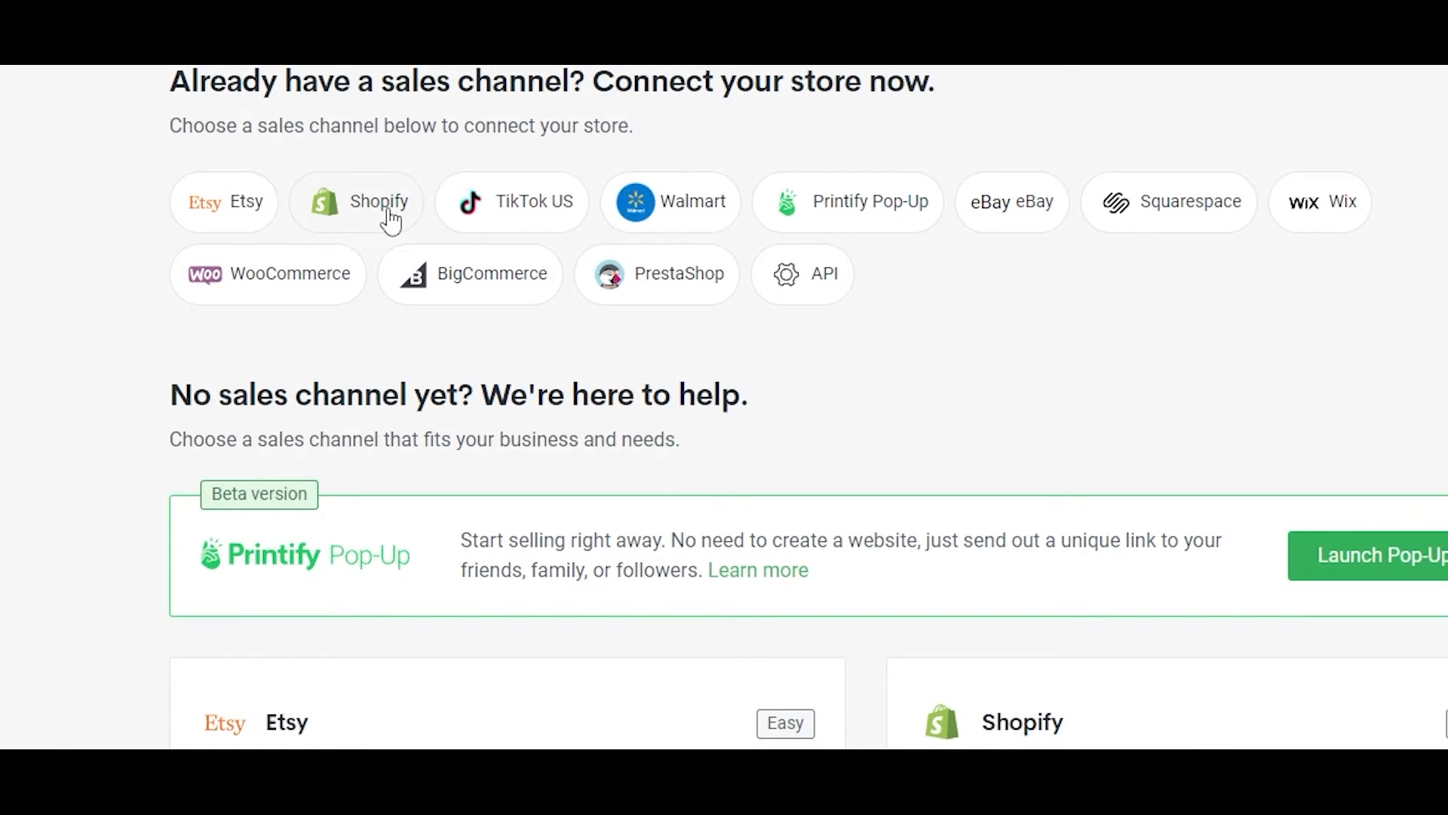
pyautogui.click(390, 200)
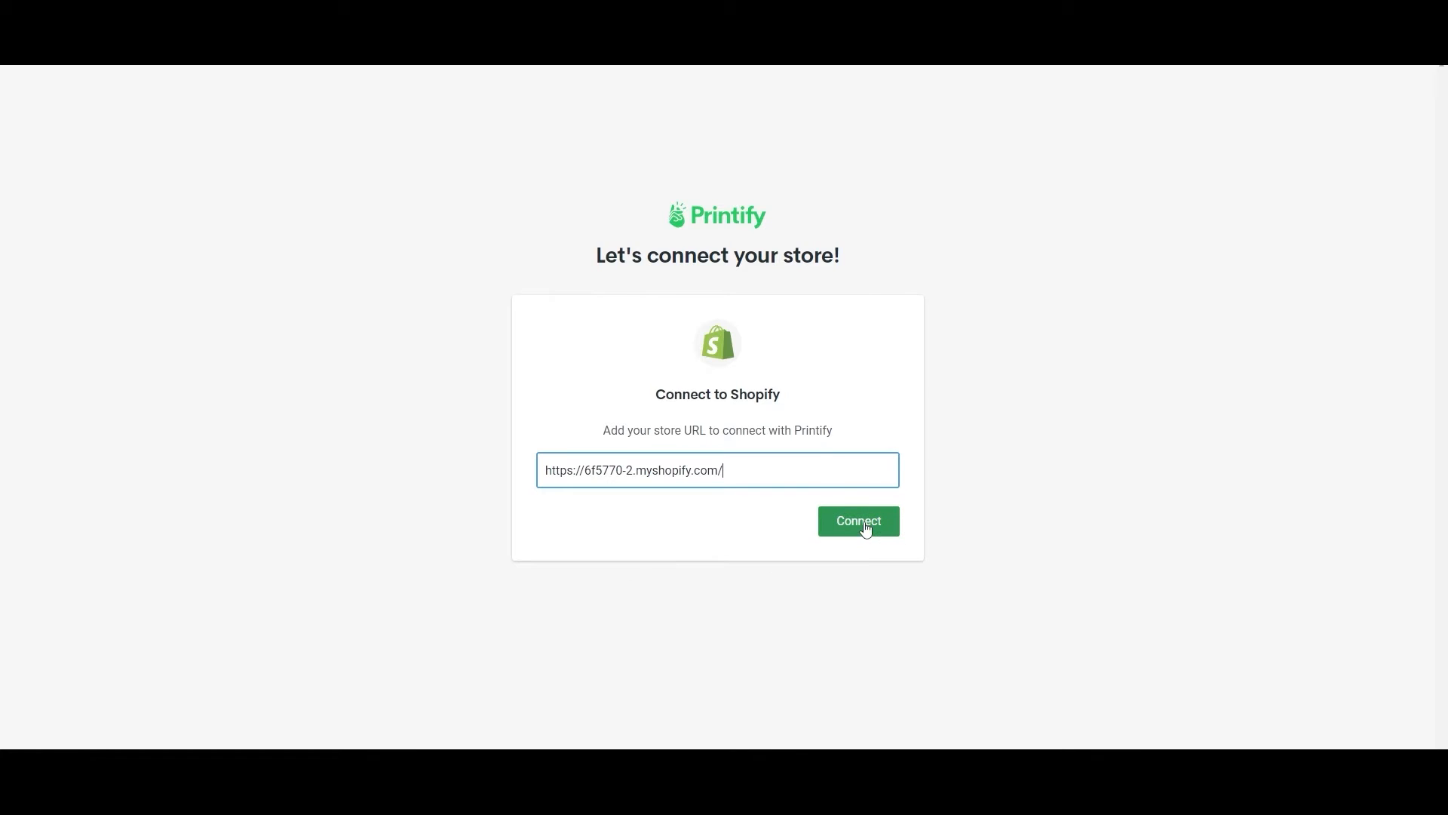
pyautogui.click(857, 520)
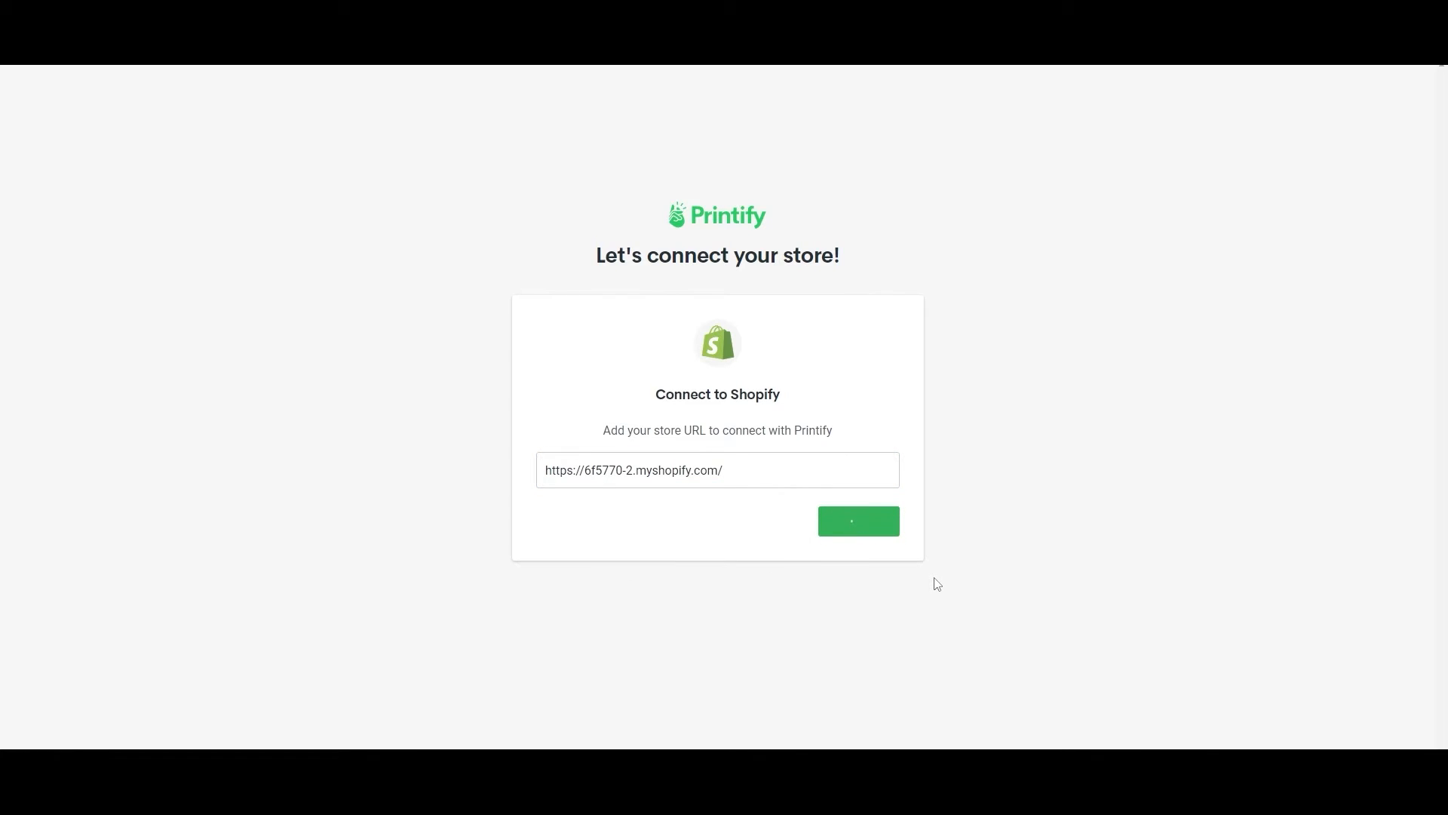
pyautogui.click(857, 520)
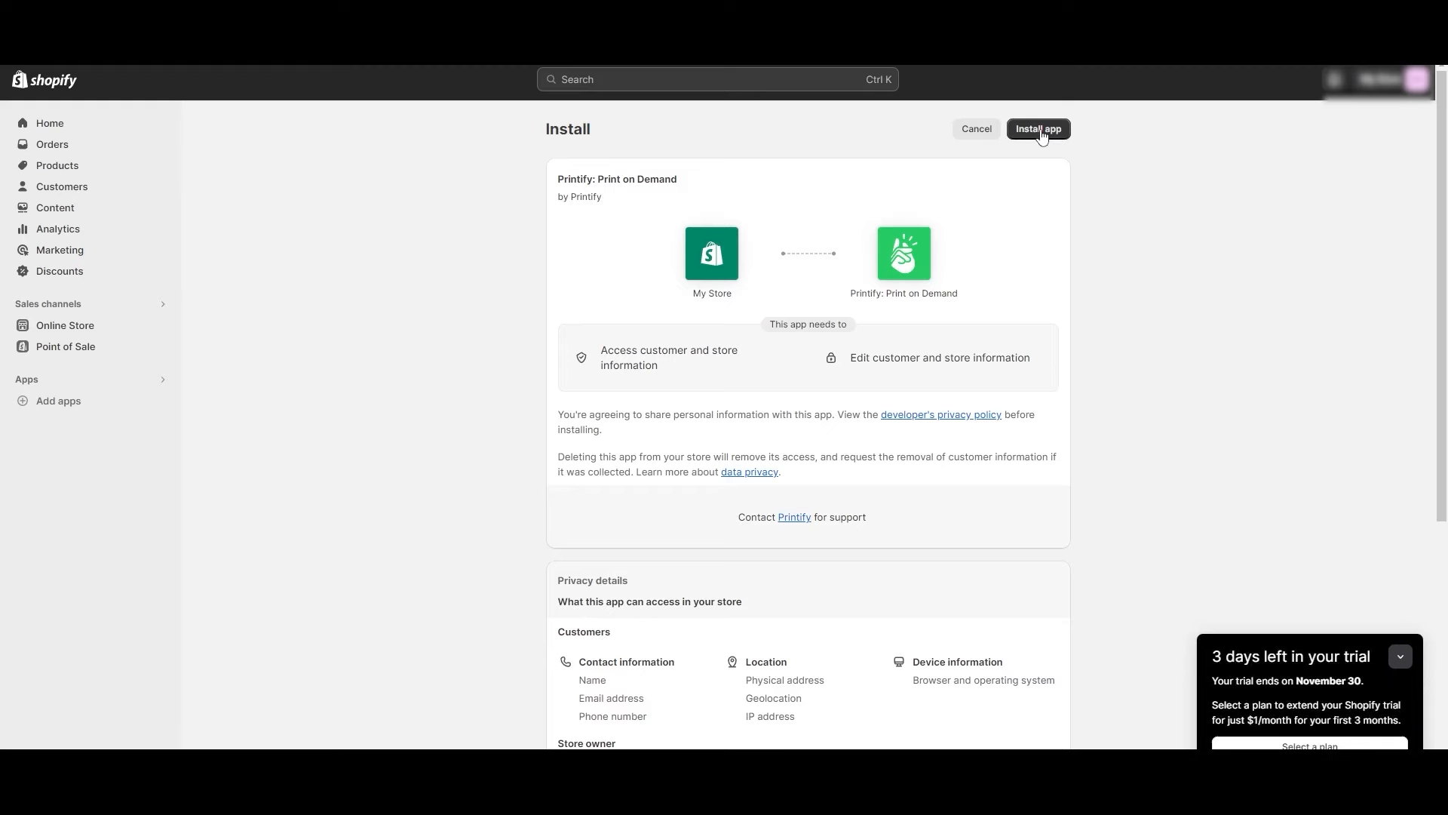
# - Install the Printify: Print on Demand app in Shopify and check My Store shows connected
pyautogui.click(1038, 128)
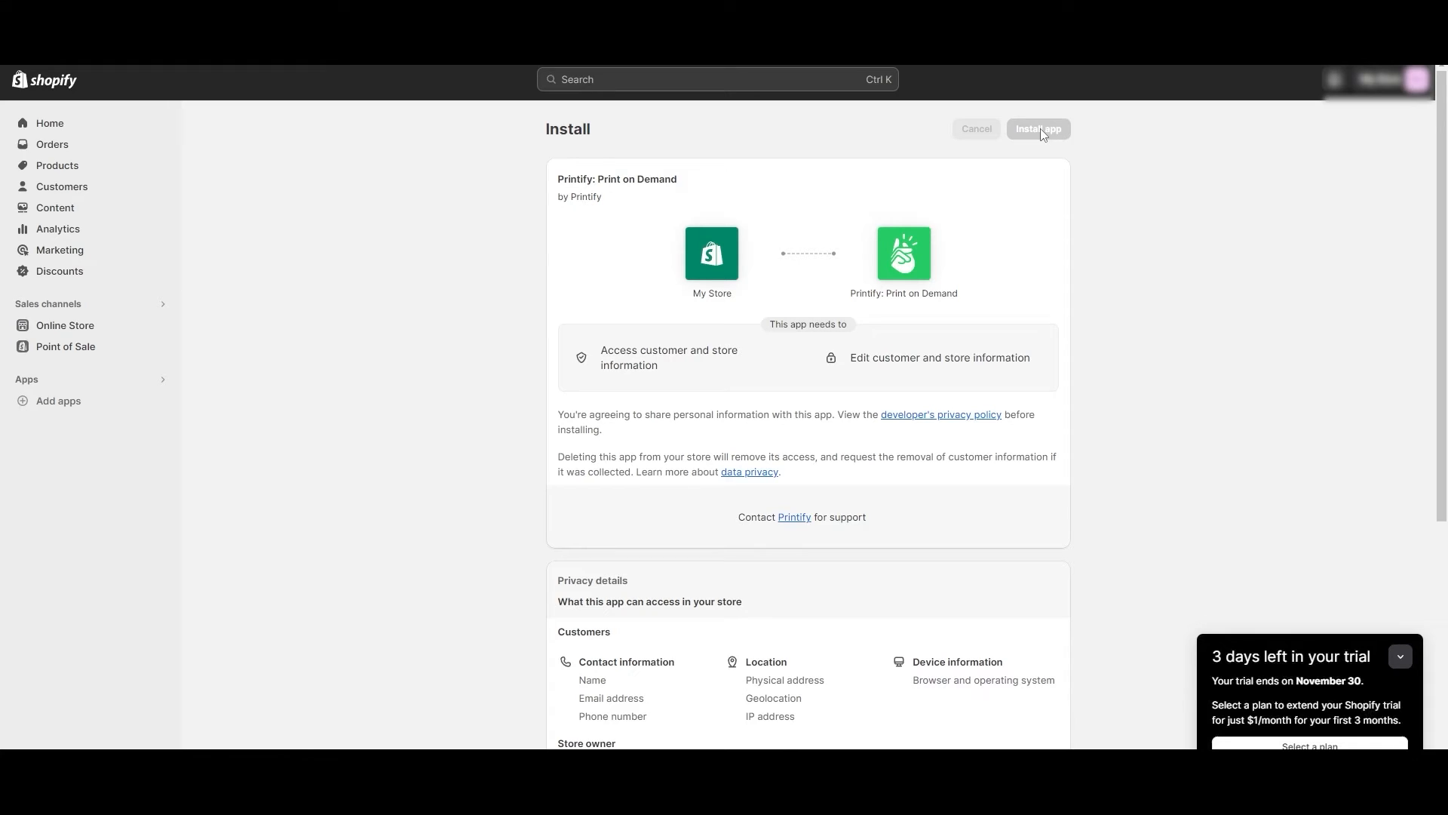
pyautogui.click(1037, 129)
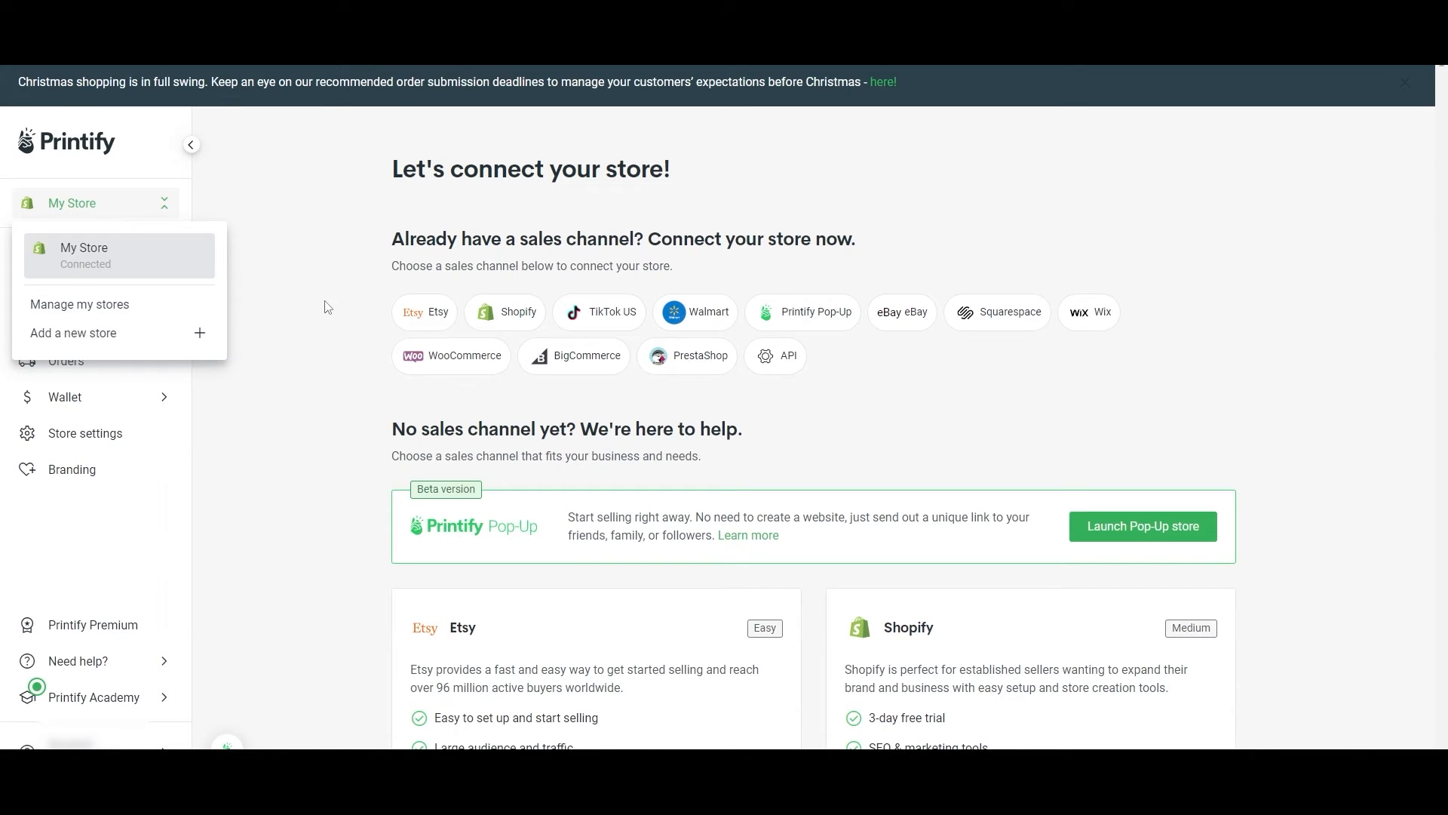
# - Publish the Unisex Jersey Short Sleeve Tee to the reconnected Shopify store after reviewing its settings
pyautogui.click(80, 303)
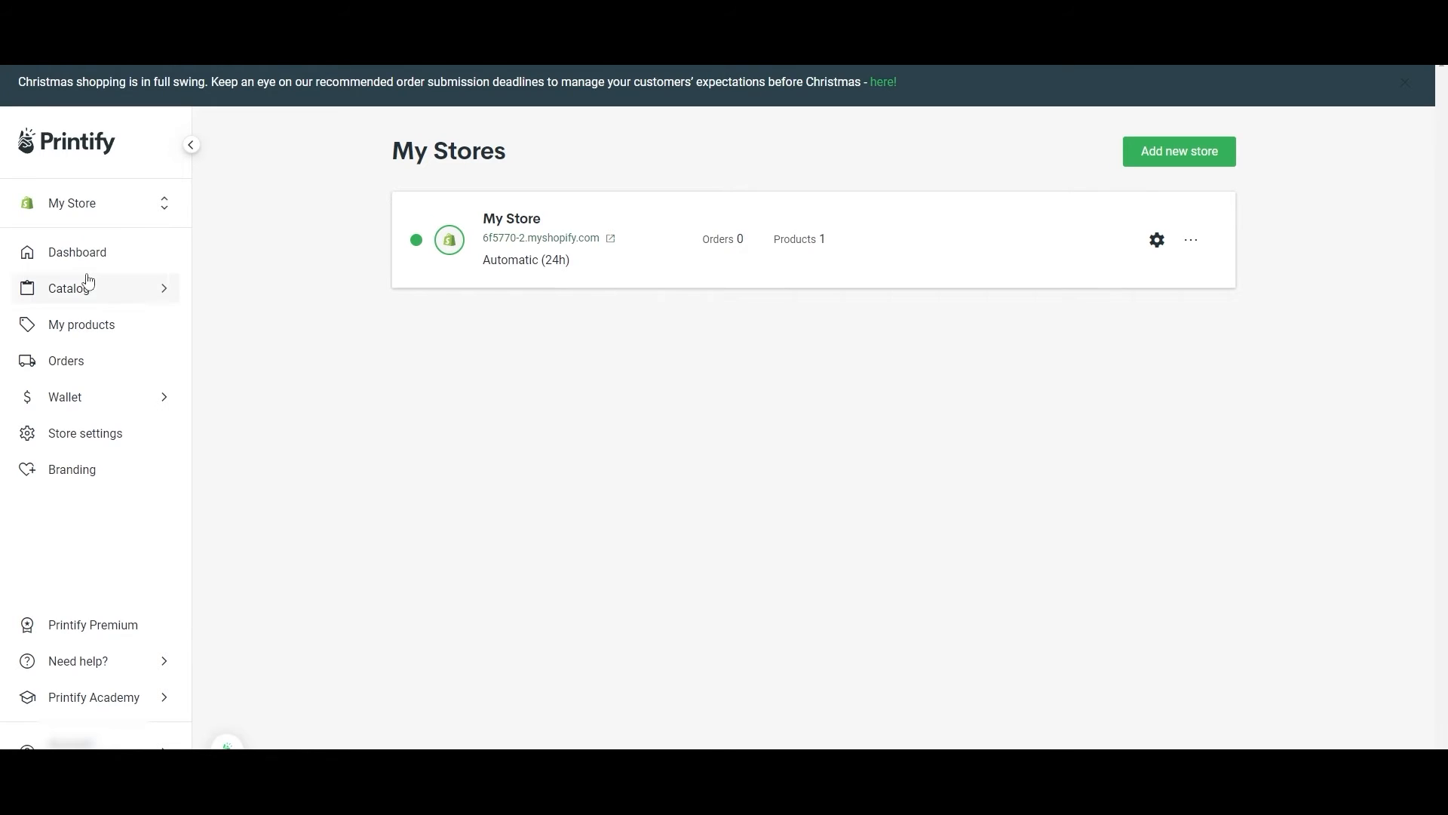
pyautogui.click(81, 324)
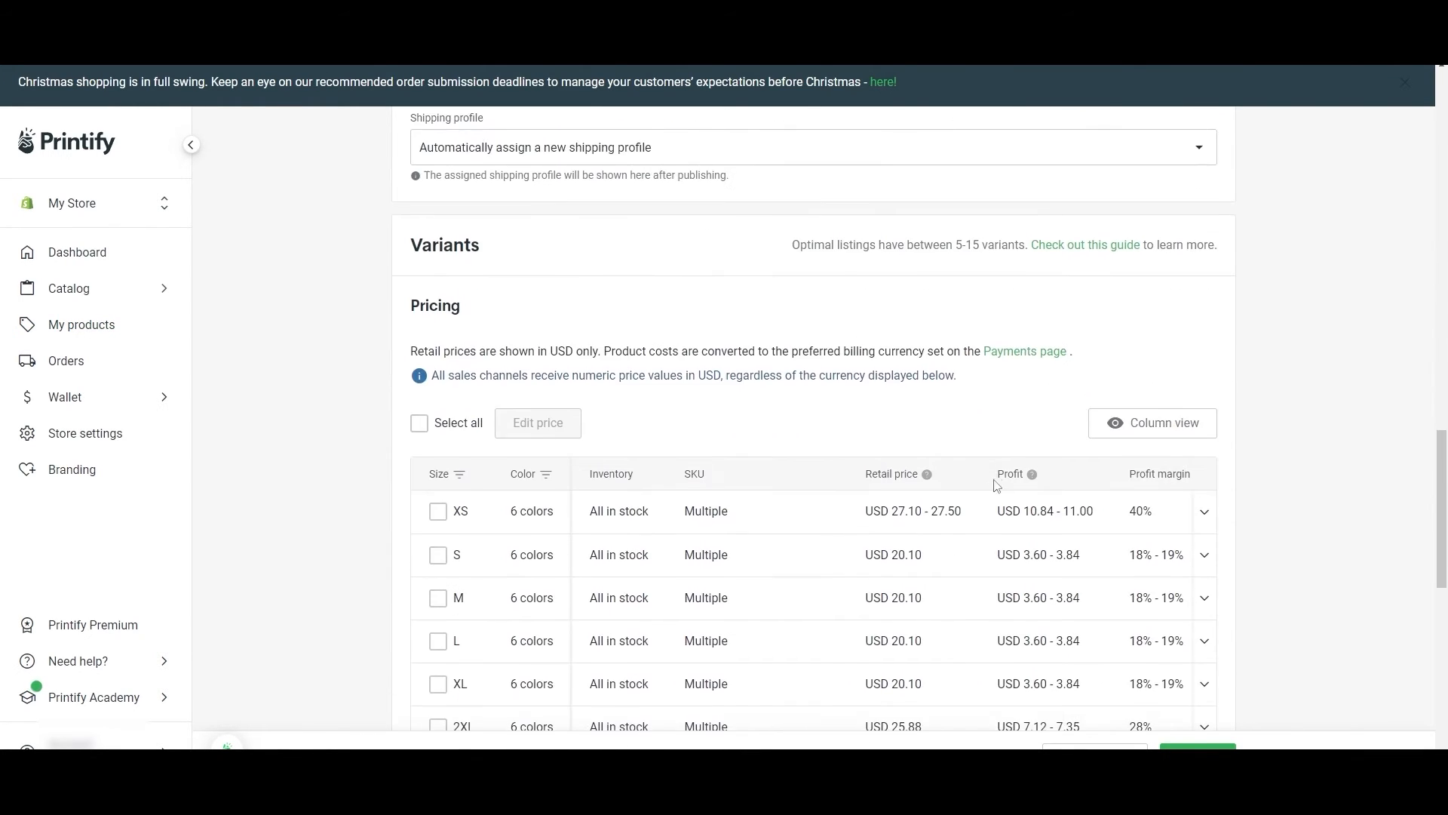
pyautogui.scroll(-3)
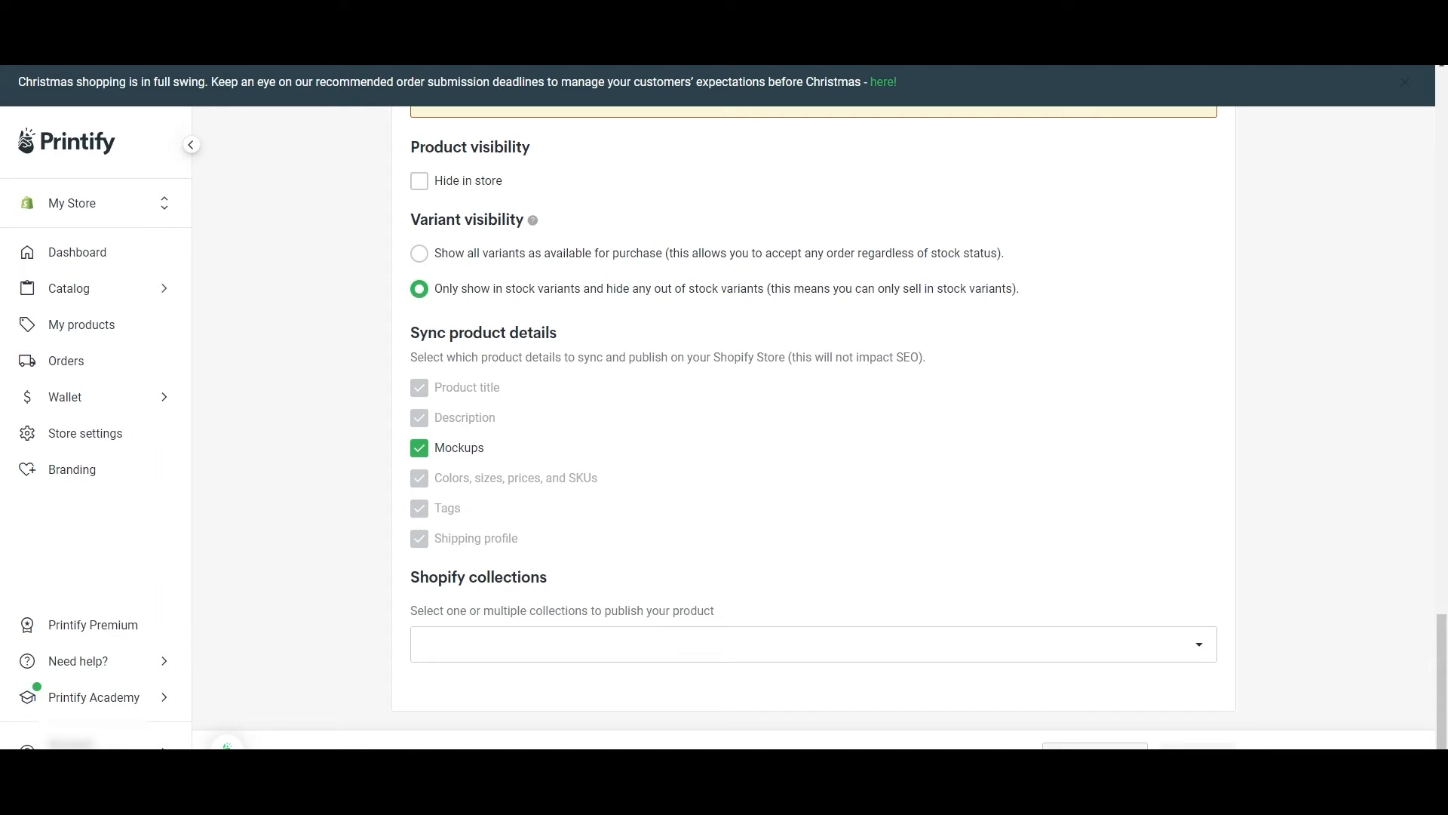
pyautogui.click(81, 325)
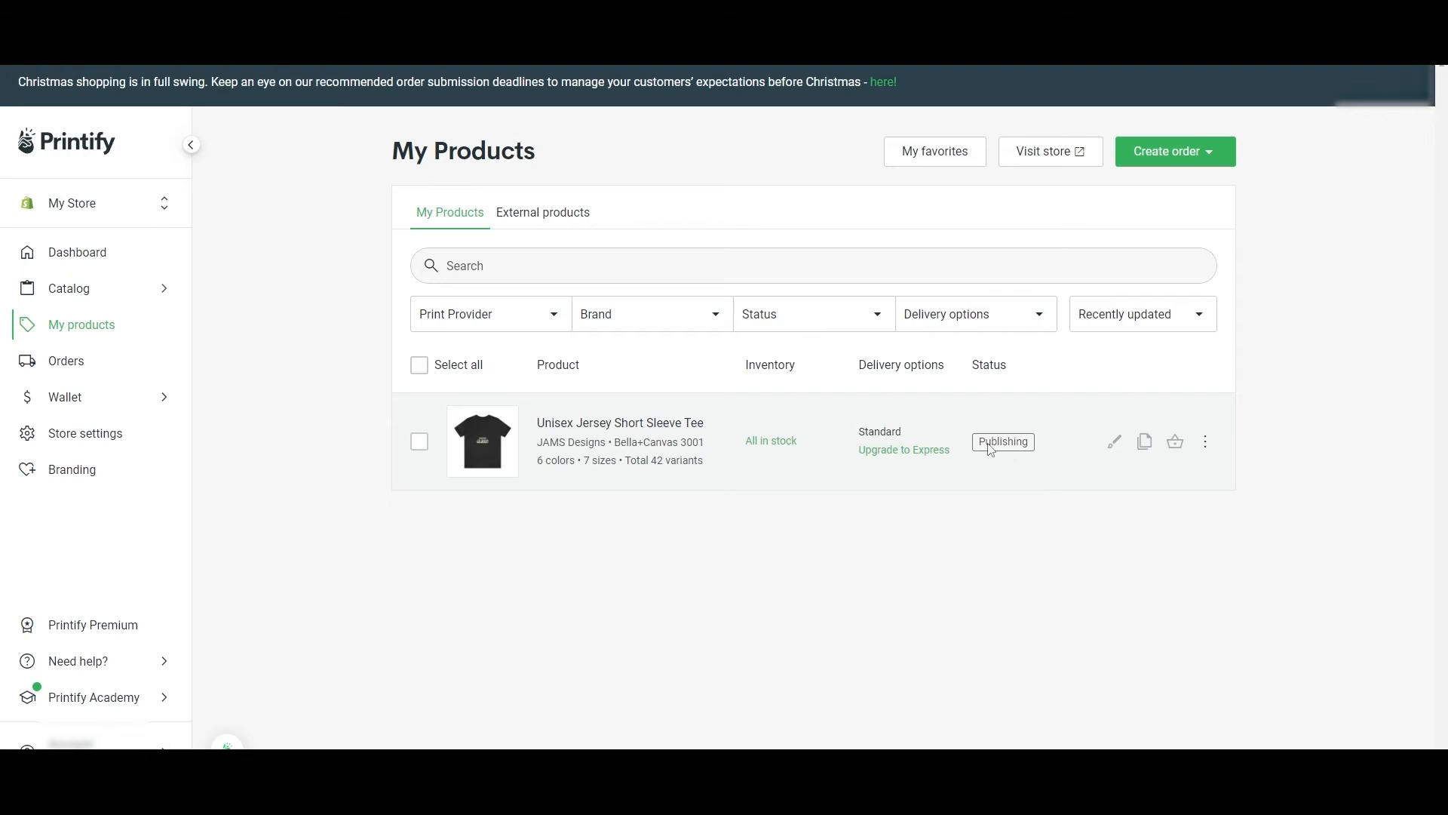
pyautogui.moveTo(1076, 614)
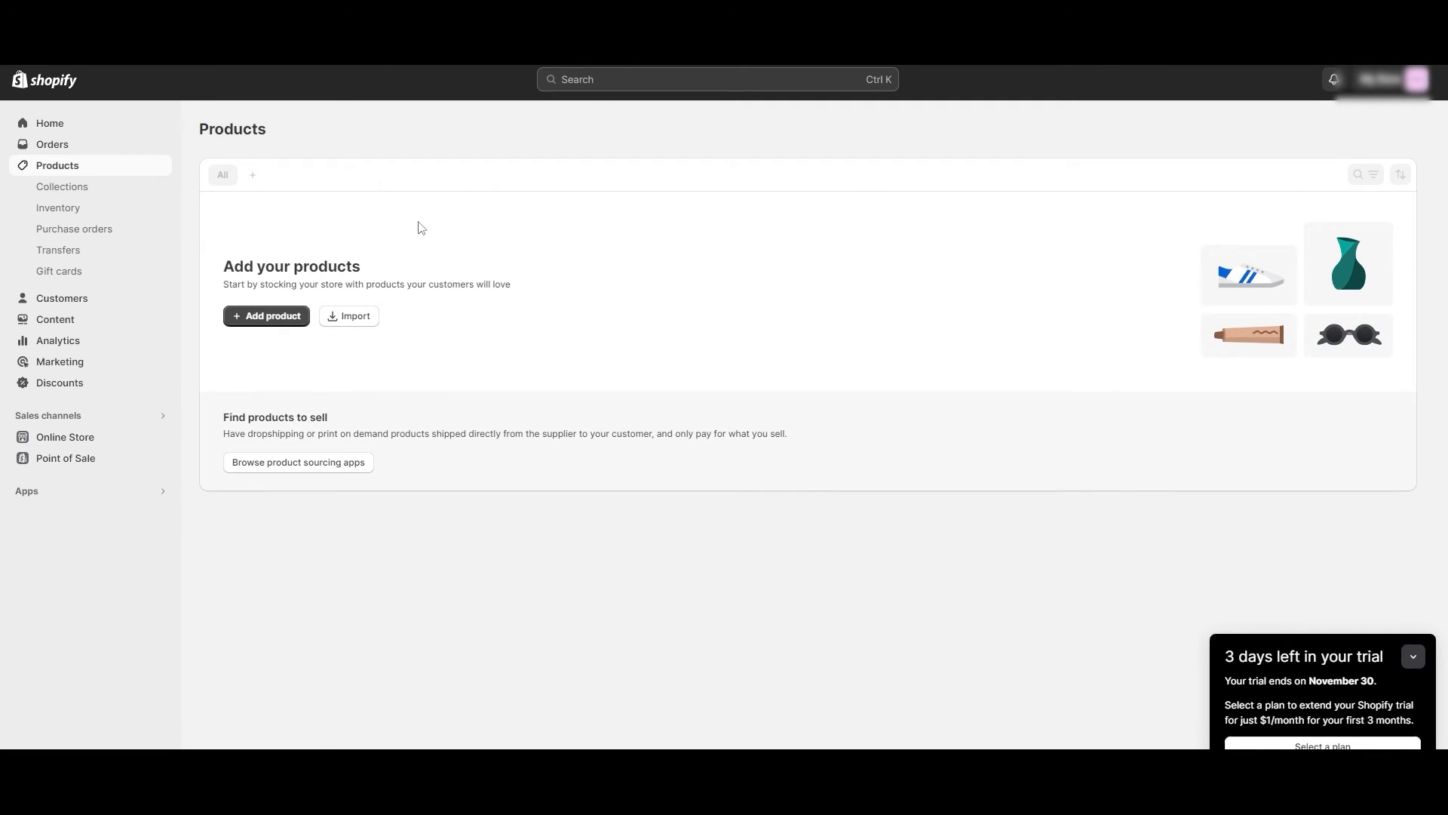
pyautogui.moveTo(565, 219)
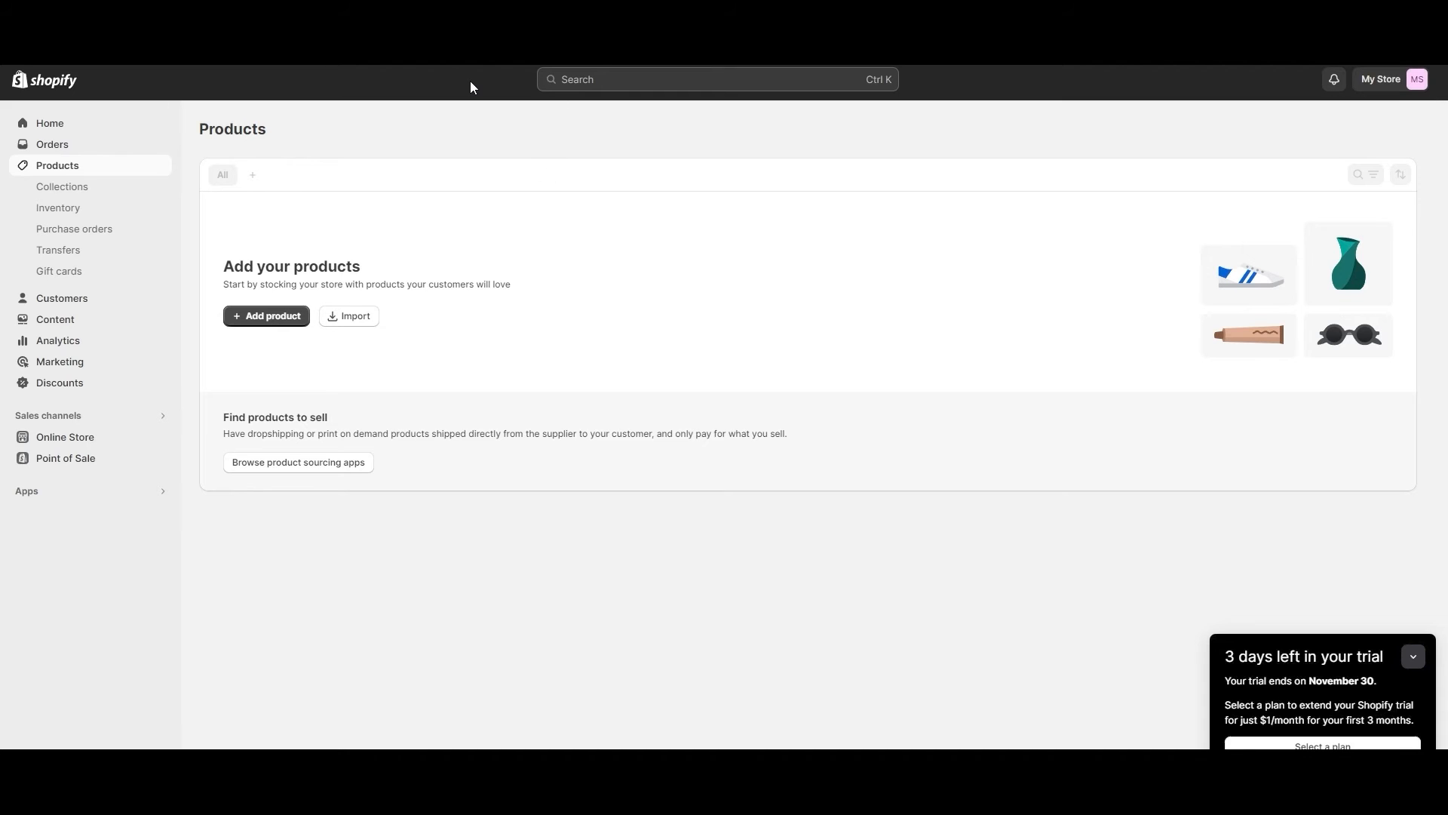
pyautogui.moveTo(538, 373)
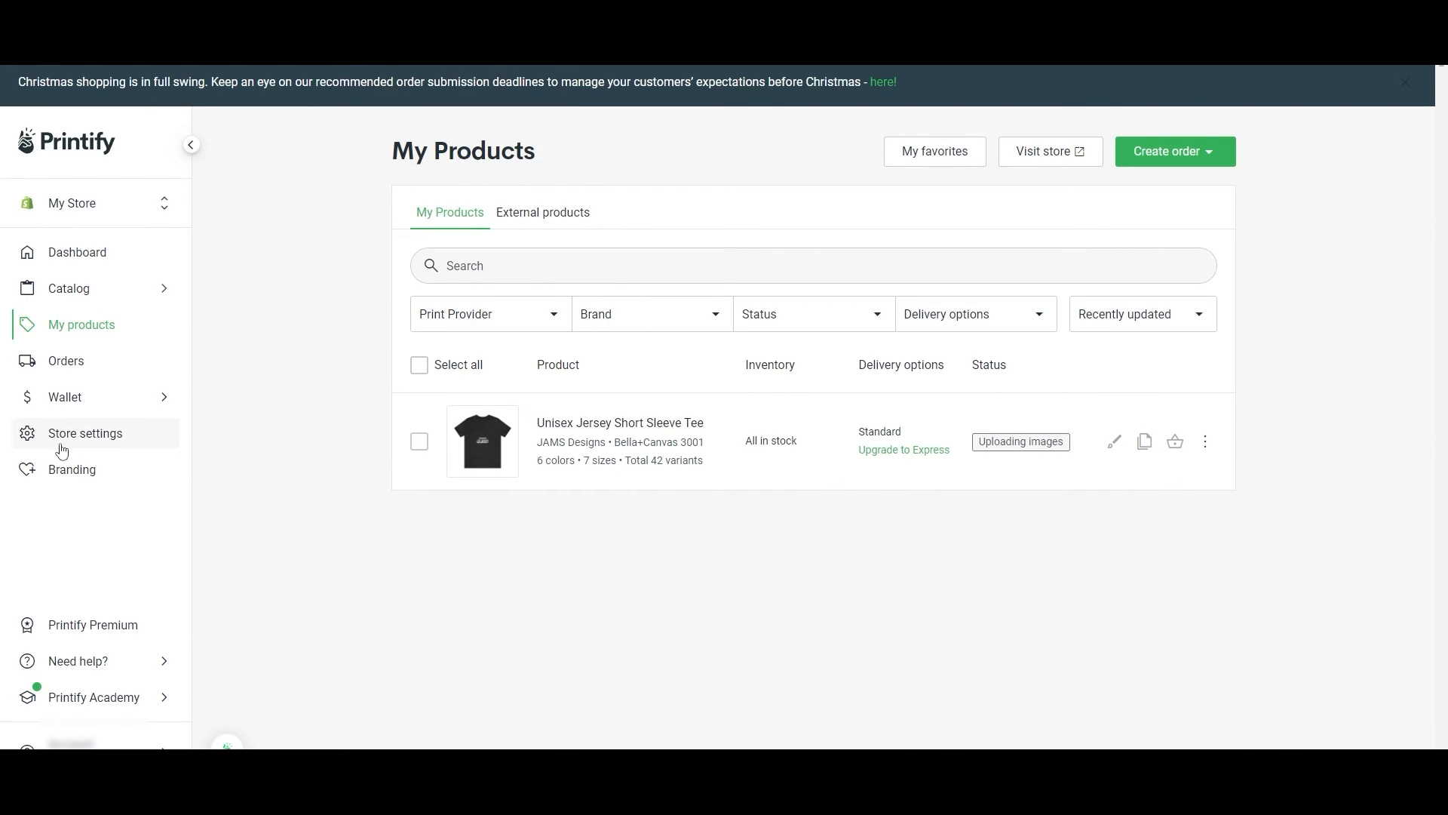
pyautogui.moveTo(101, 452)
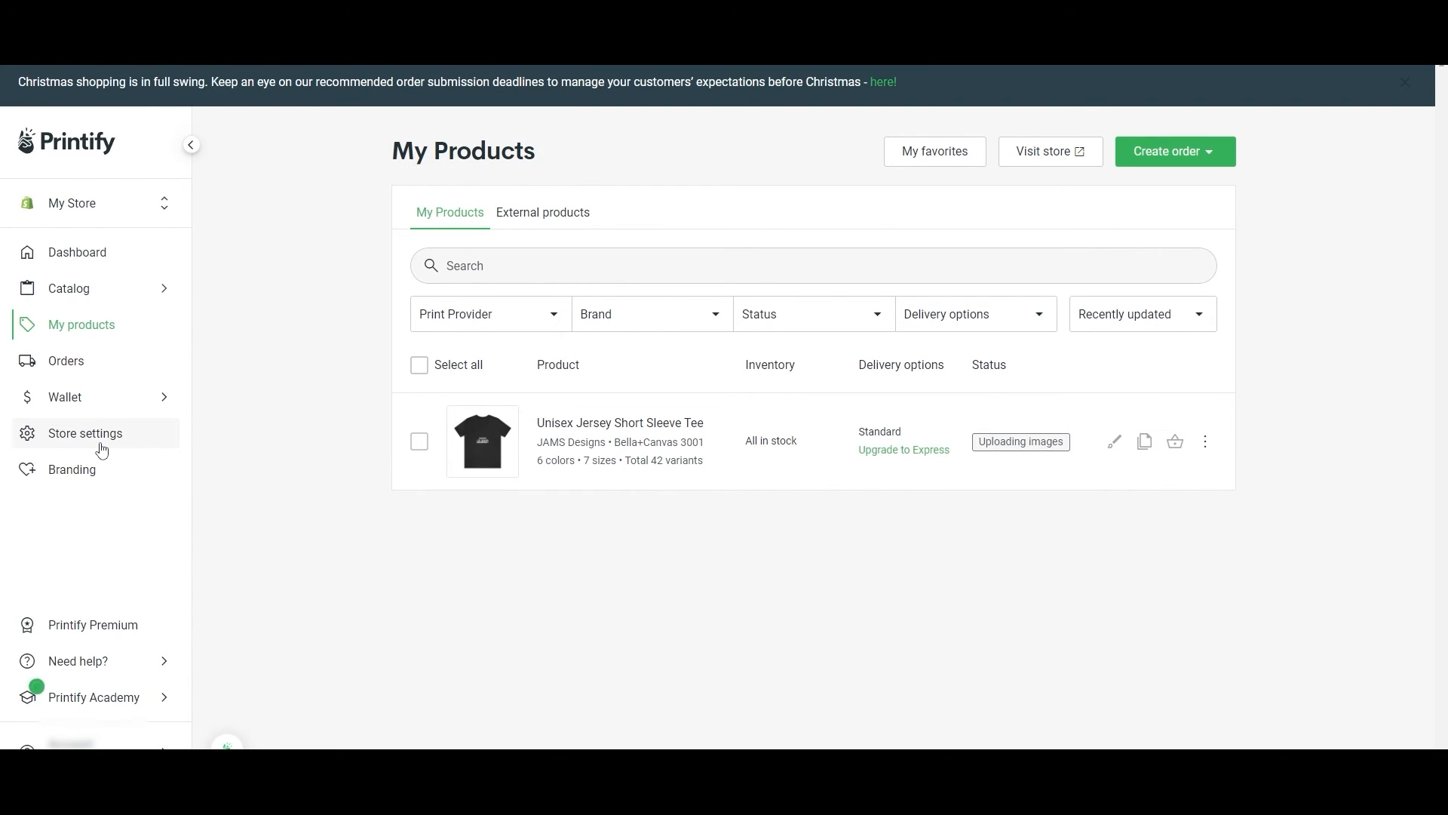
# - Browse Store settings' Ship from address, Shipping profiles and Shipping calculator, then return to My Stores
pyautogui.click(85, 433)
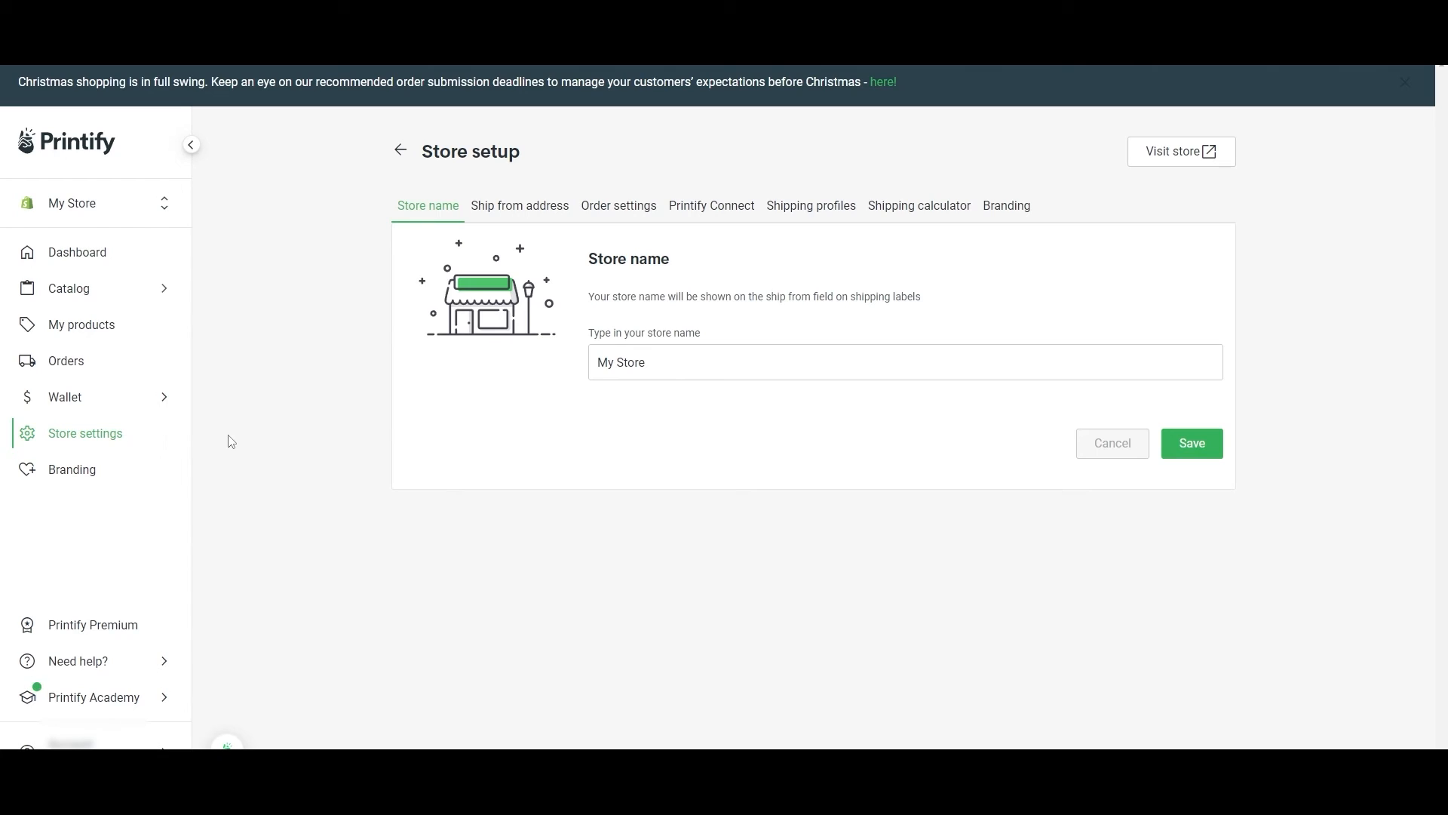
pyautogui.click(519, 206)
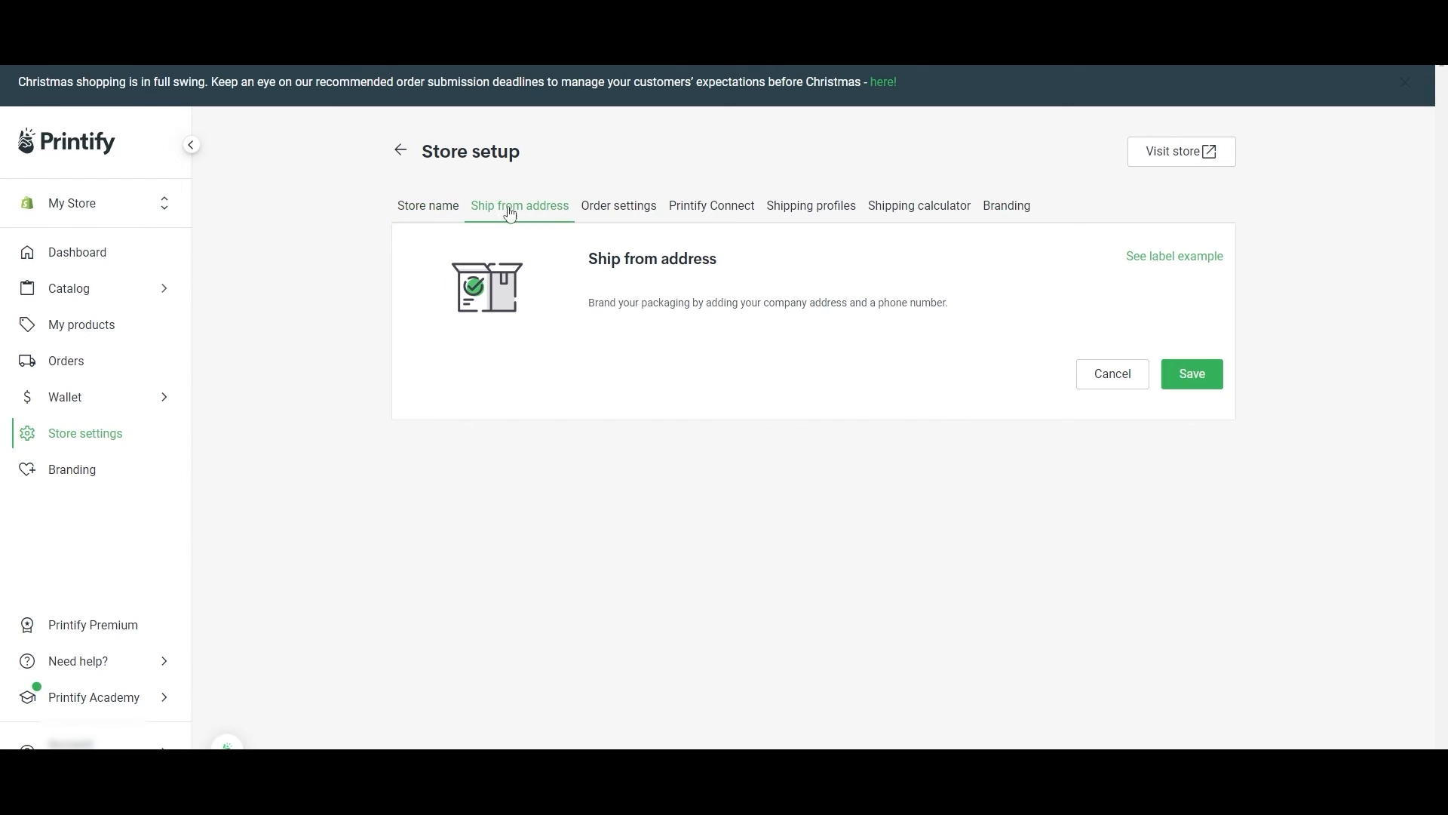
pyautogui.click(519, 205)
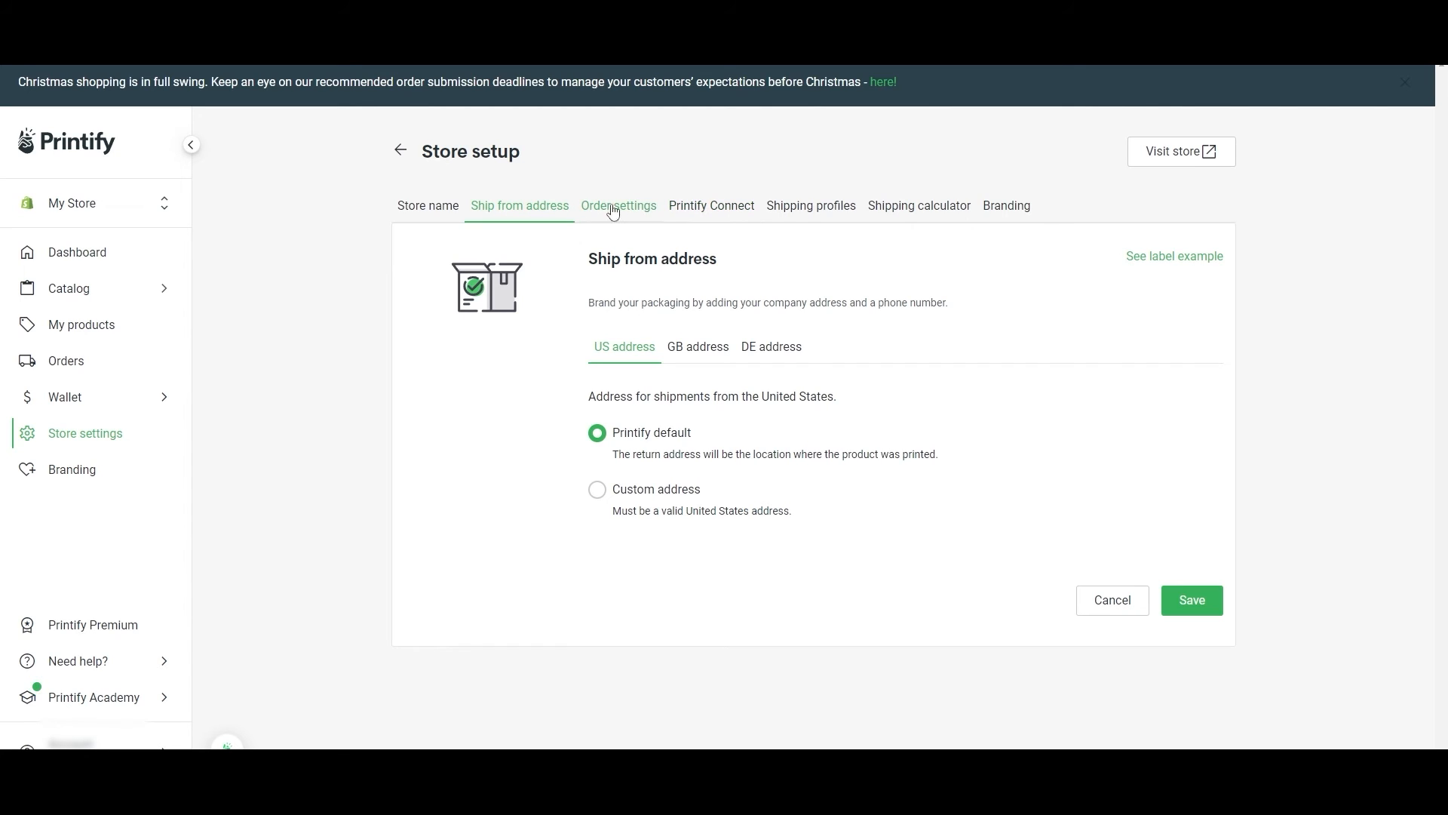
pyautogui.click(810, 205)
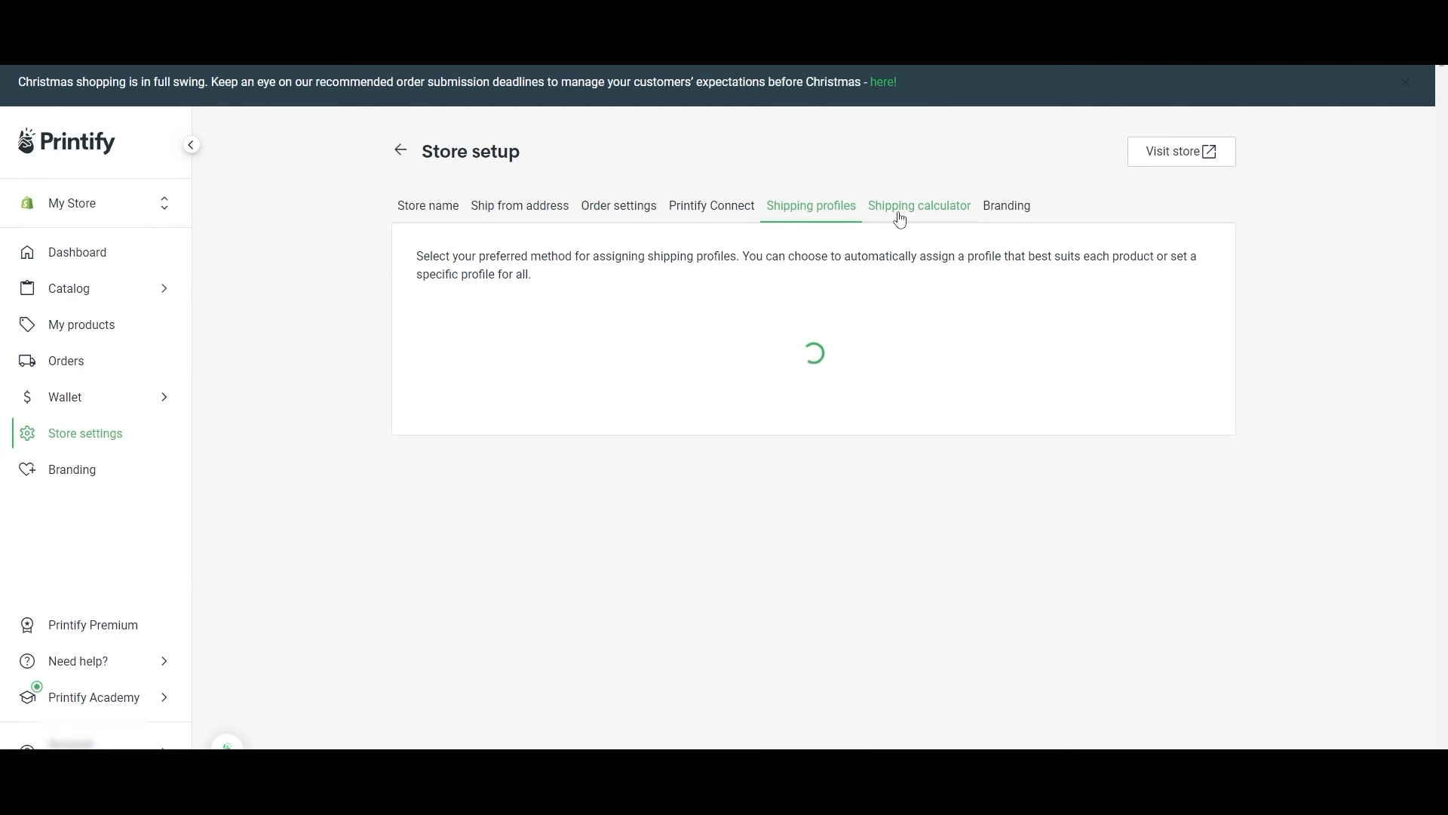
pyautogui.click(919, 205)
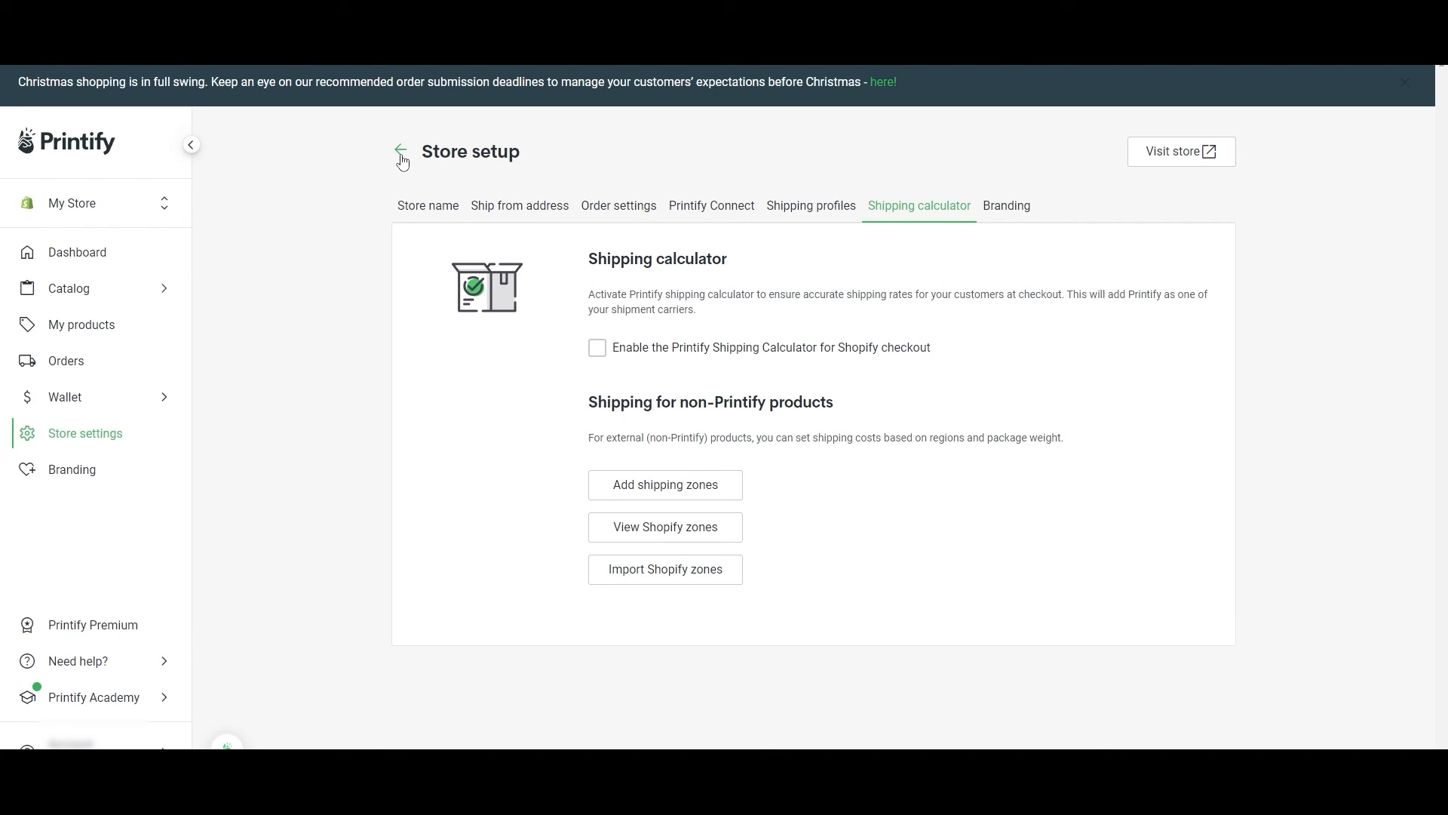
pyautogui.click(401, 151)
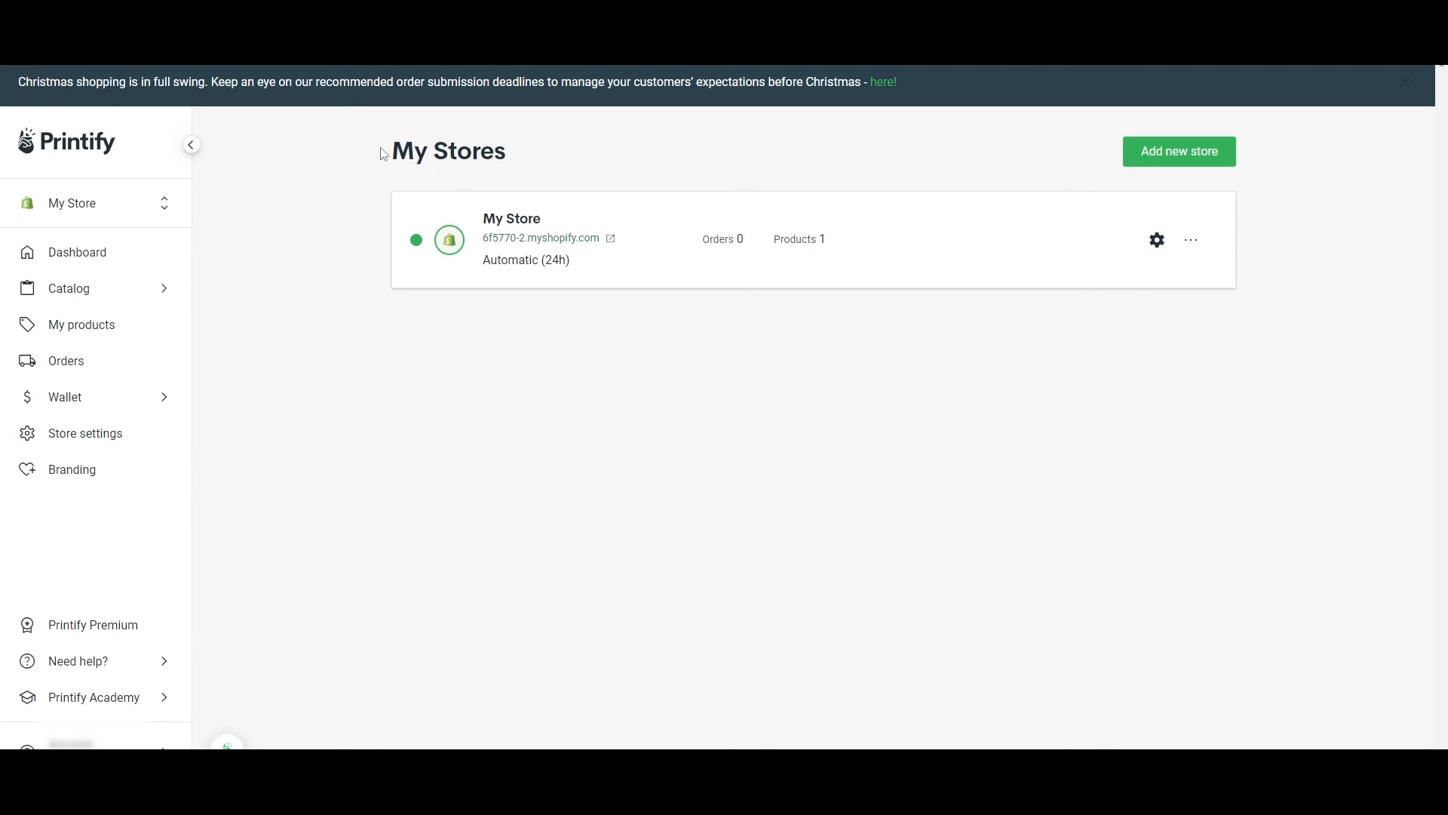
# - View the Branding & gift messages page with package insert and neck label costs
pyautogui.click(73, 469)
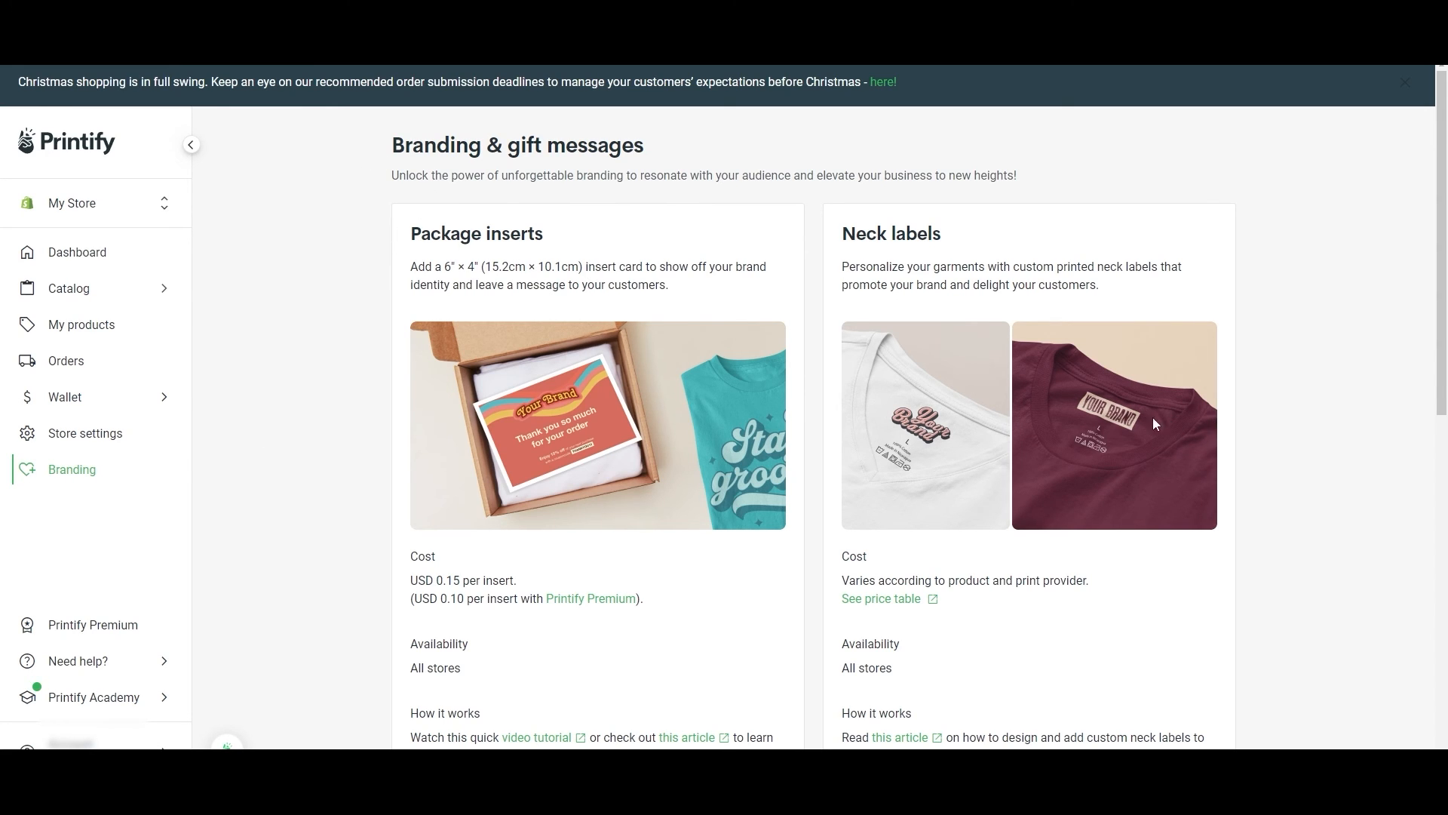
pyautogui.scroll(-3)
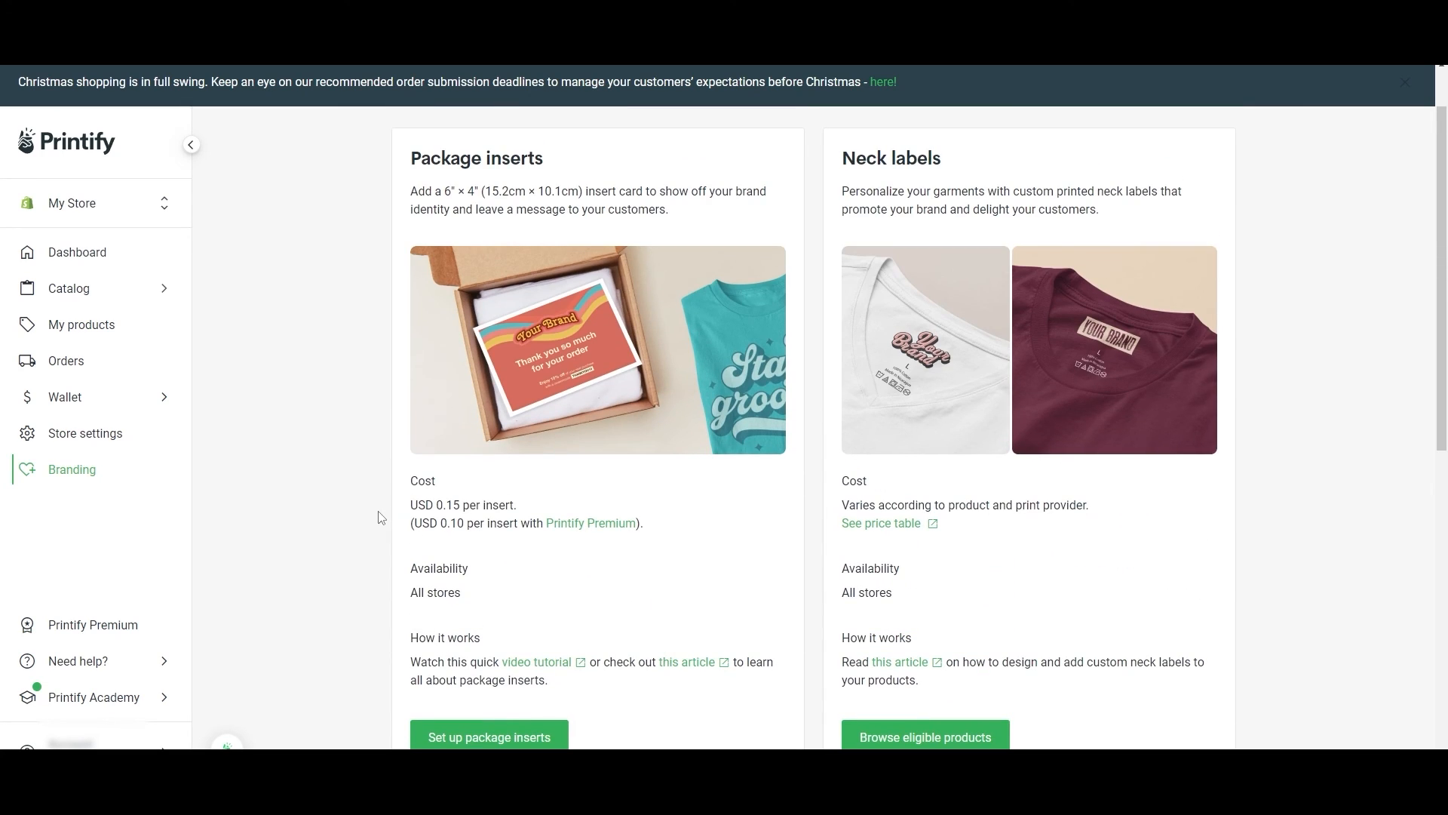
pyautogui.moveTo(317, 496)
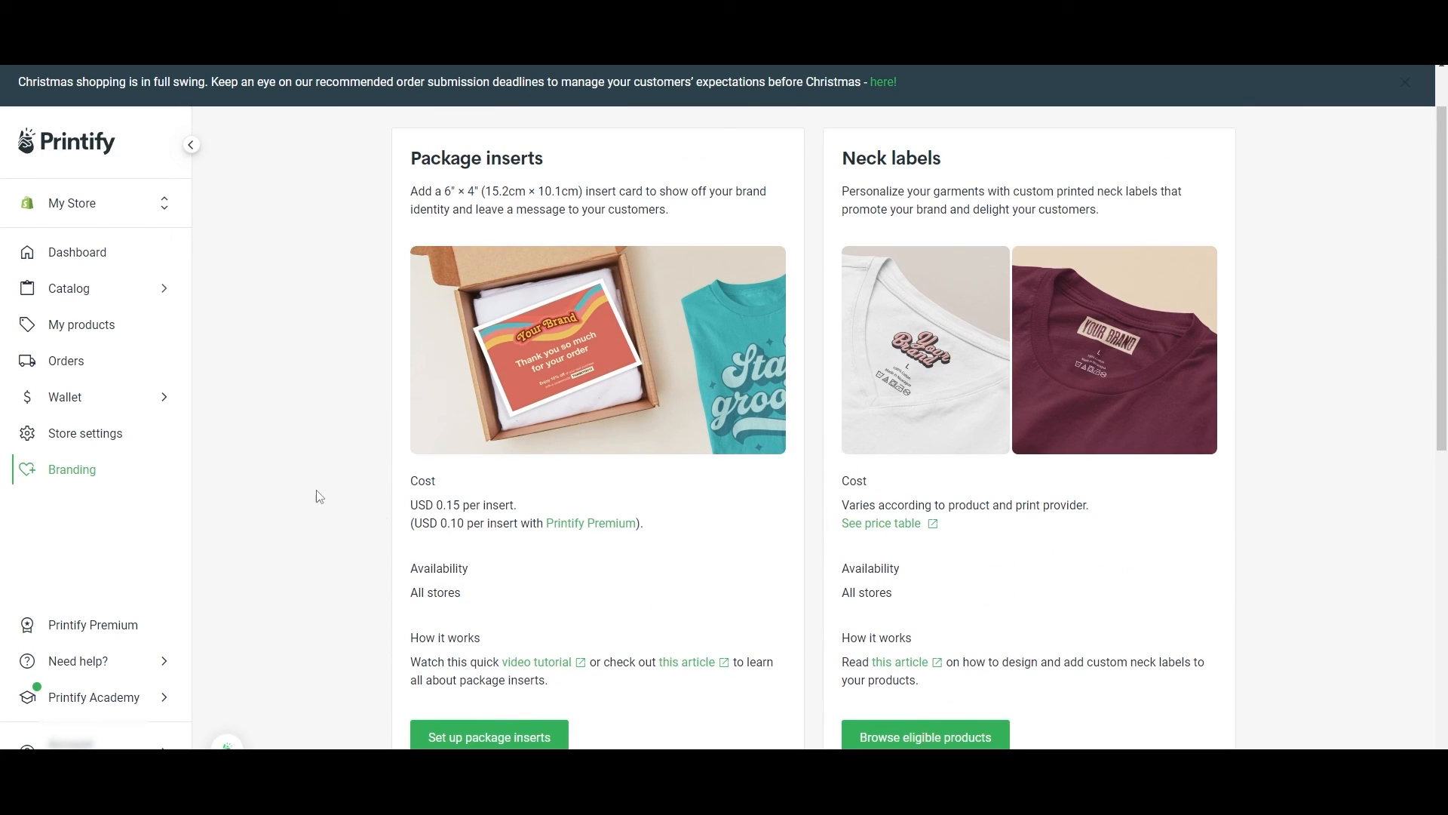